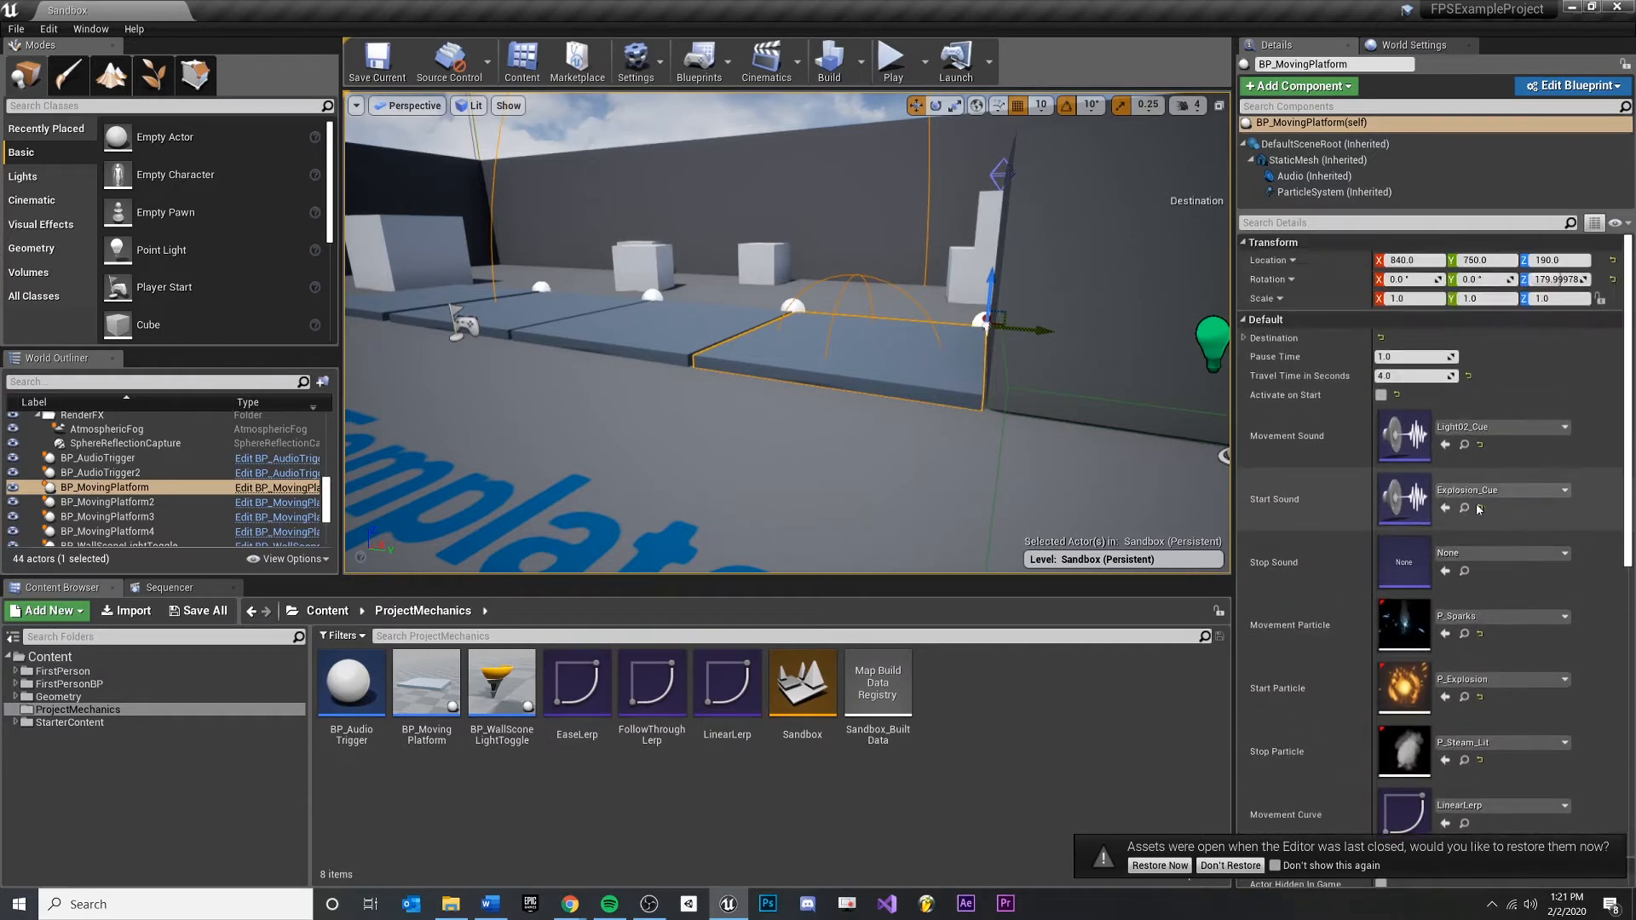
Step: Bring up BP_MovingPlatform, inspect the MovementParticle variable, then select the Audio component's properties
scroll("down", 3)
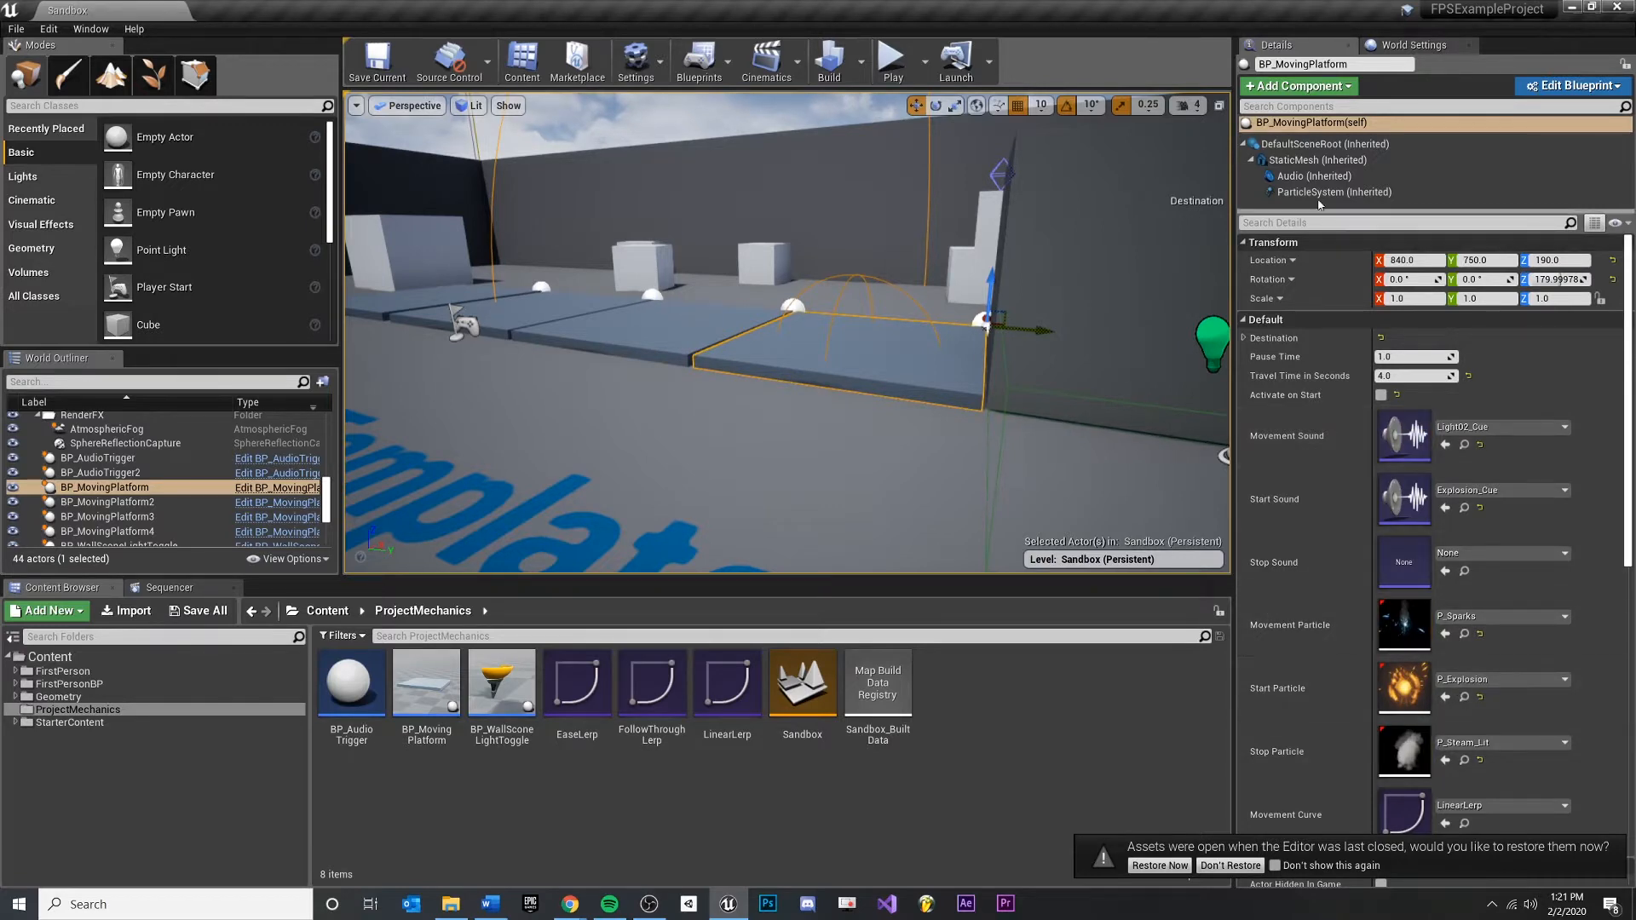
left_click(1314, 176)
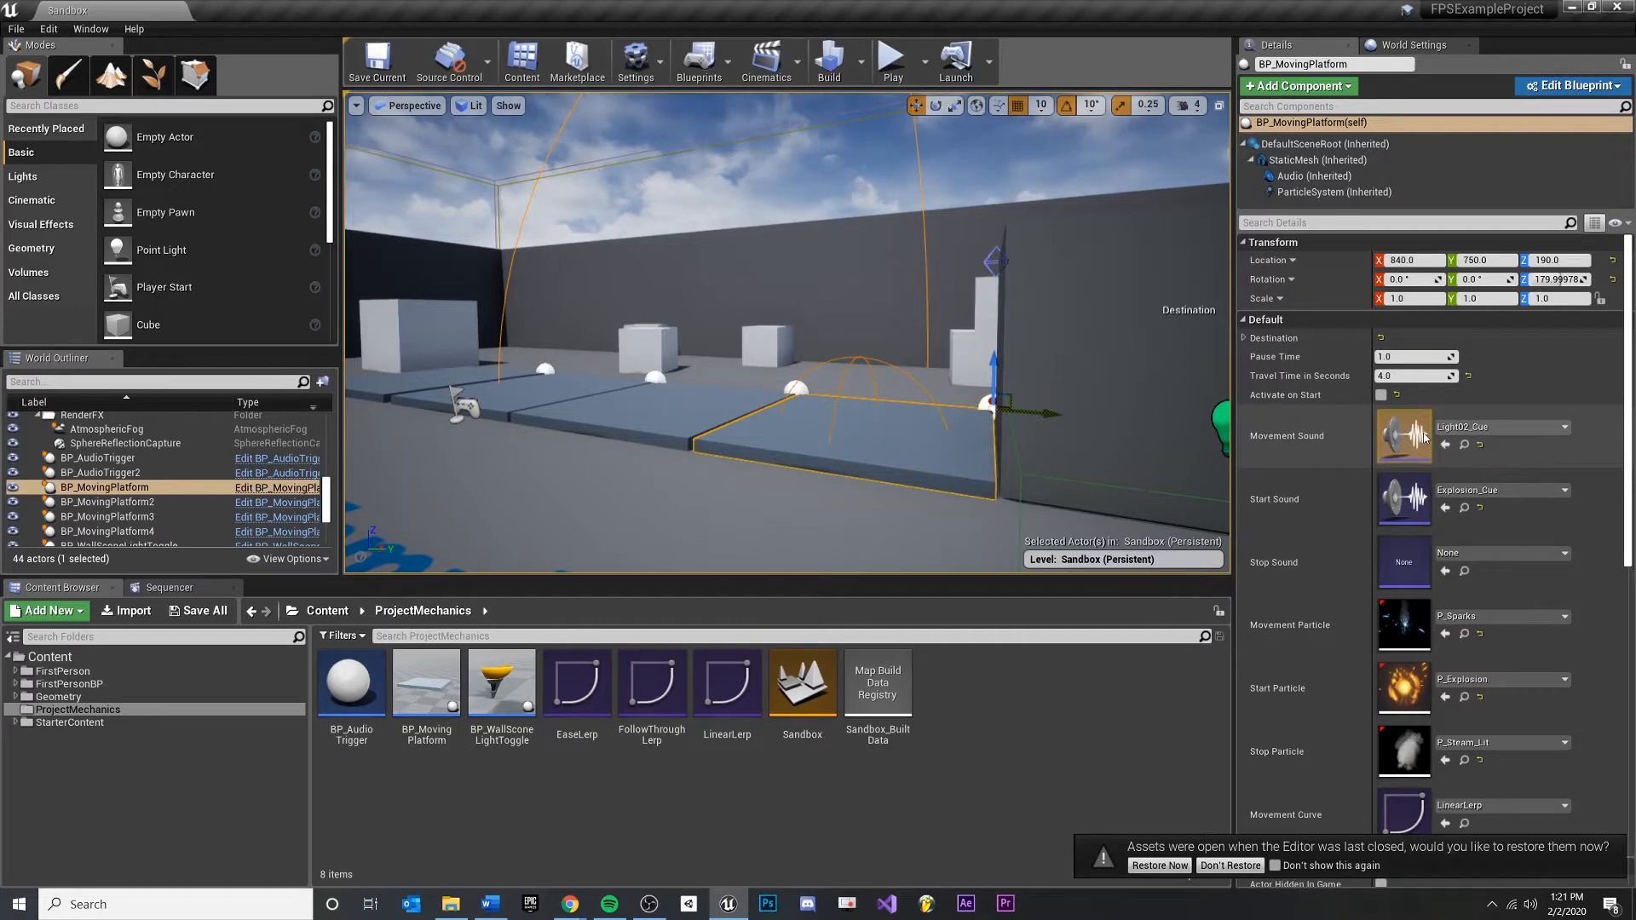
mouse_move(1313, 176)
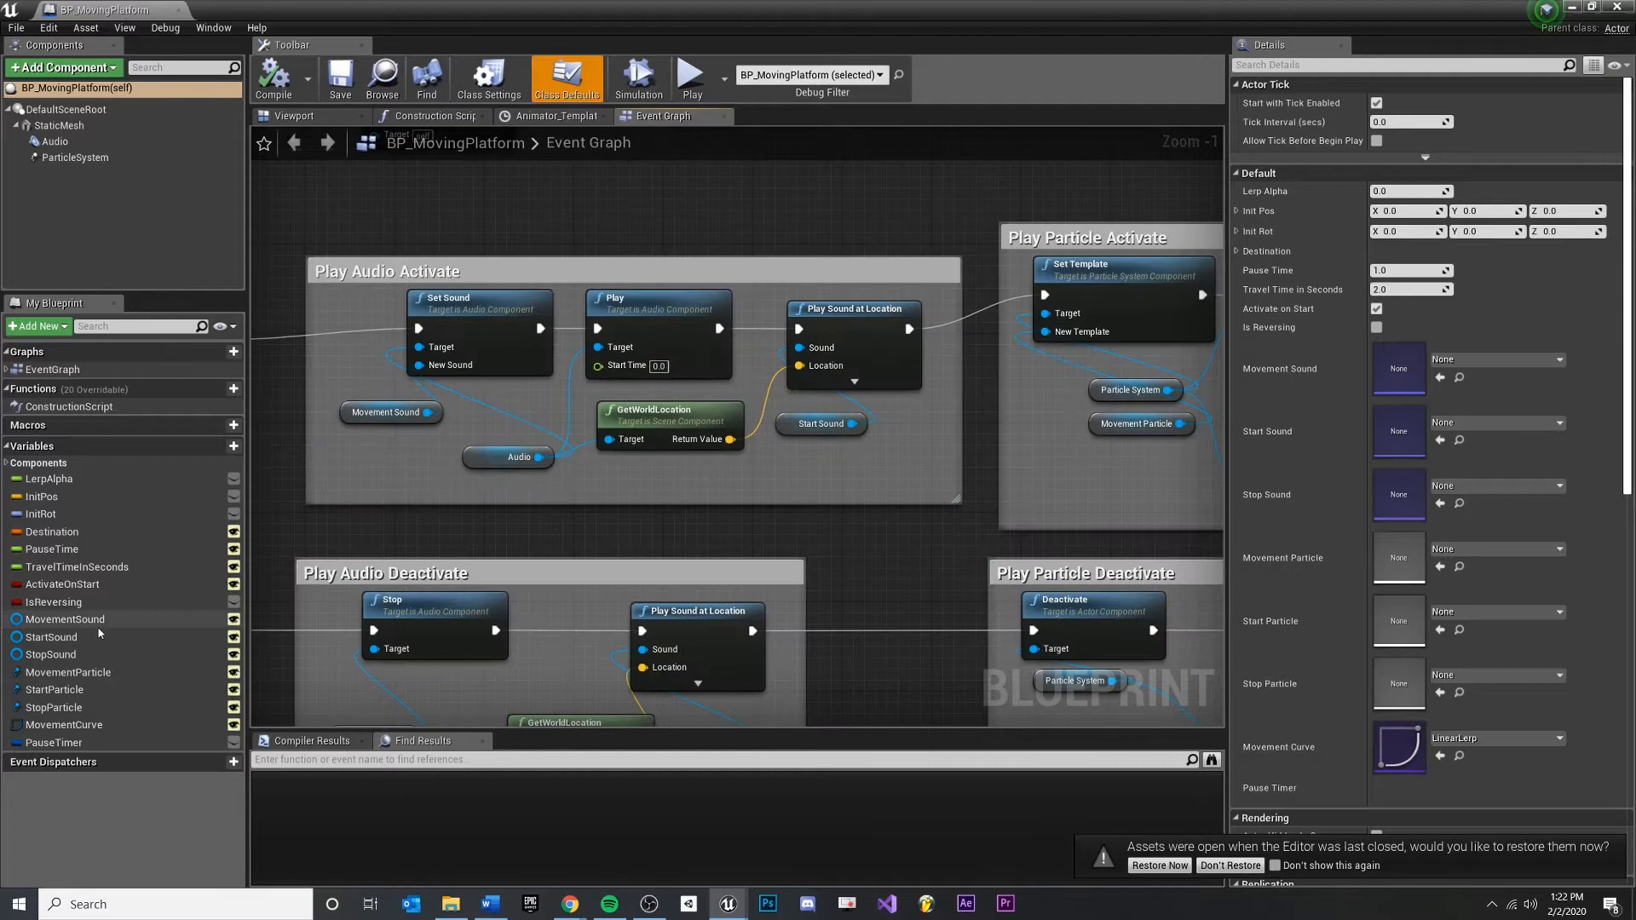
left_click(67, 619)
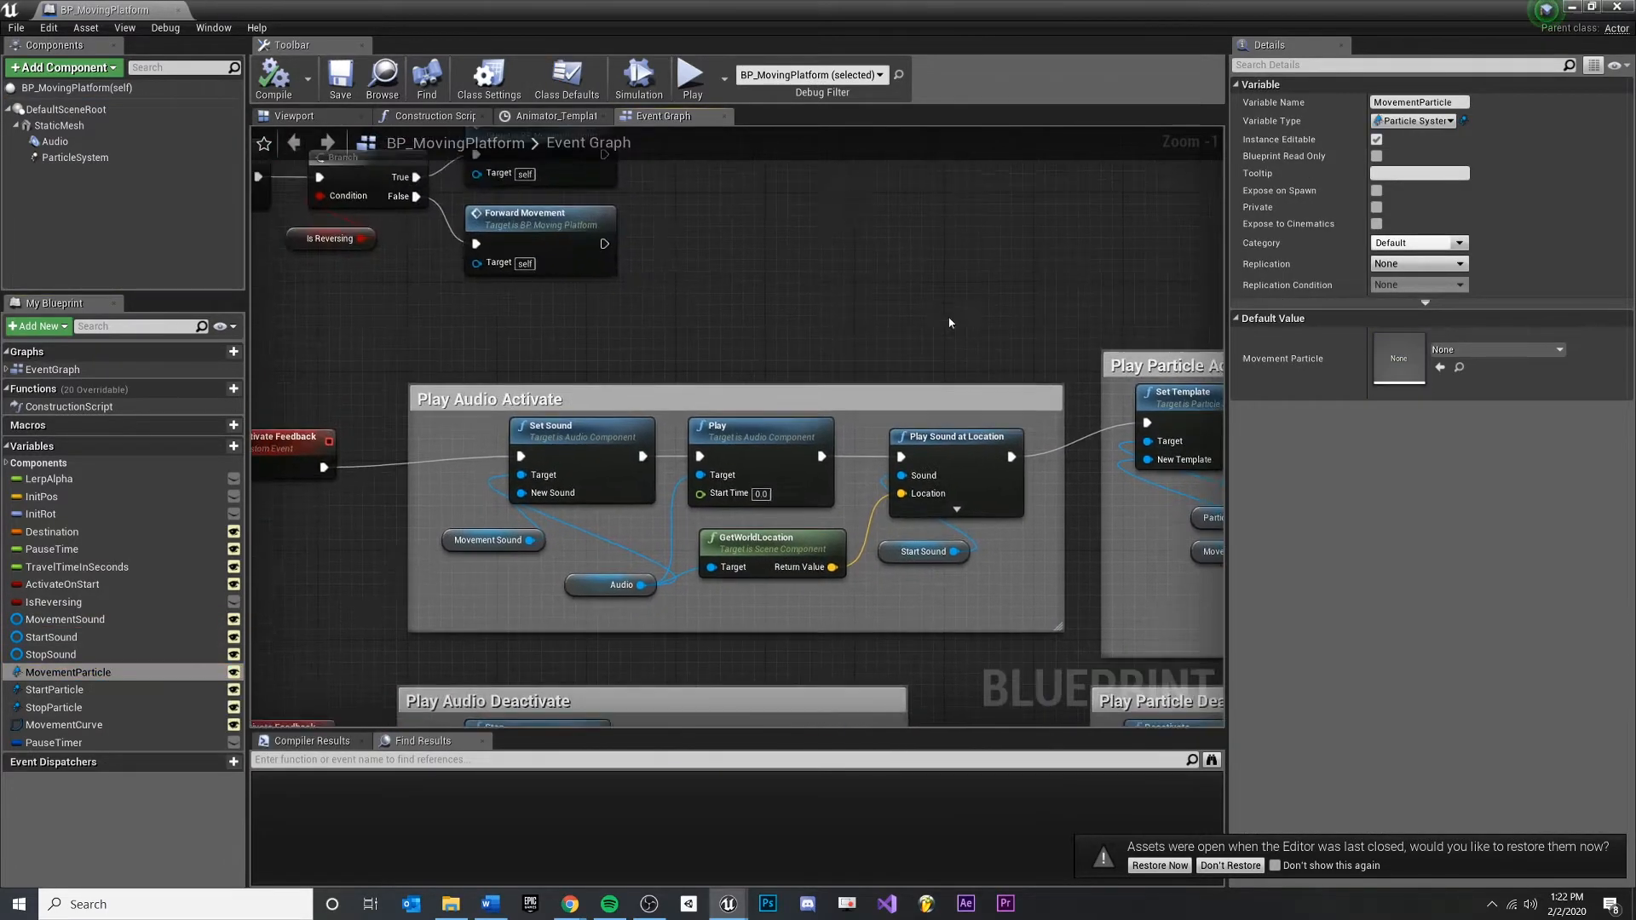
left_click(55, 141)
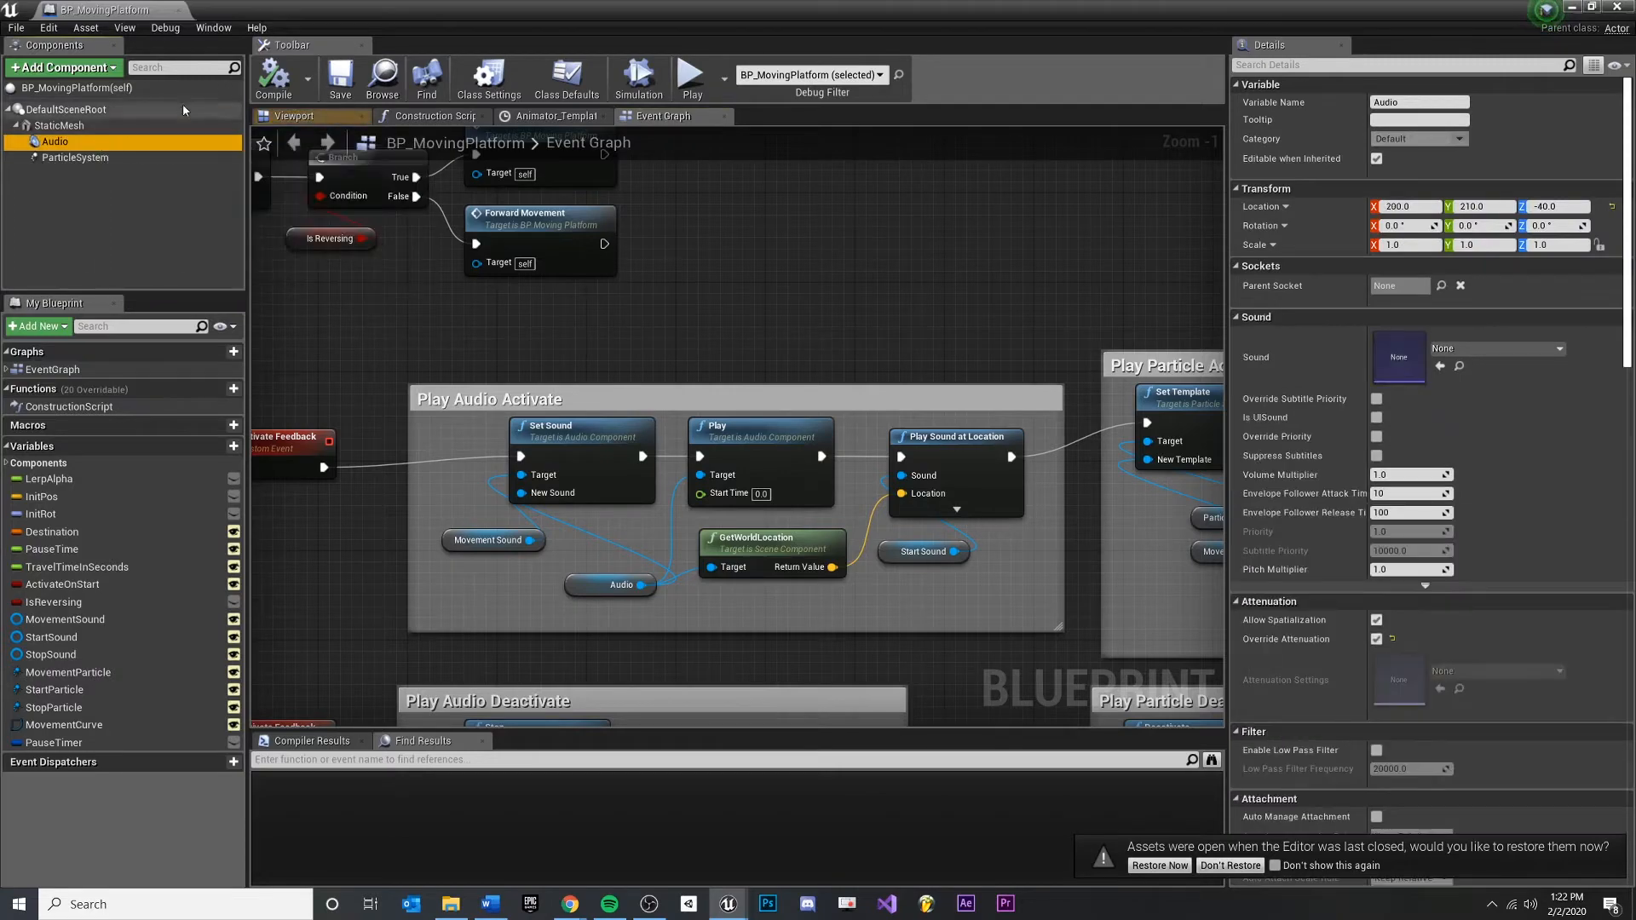
mouse_move(1492, 347)
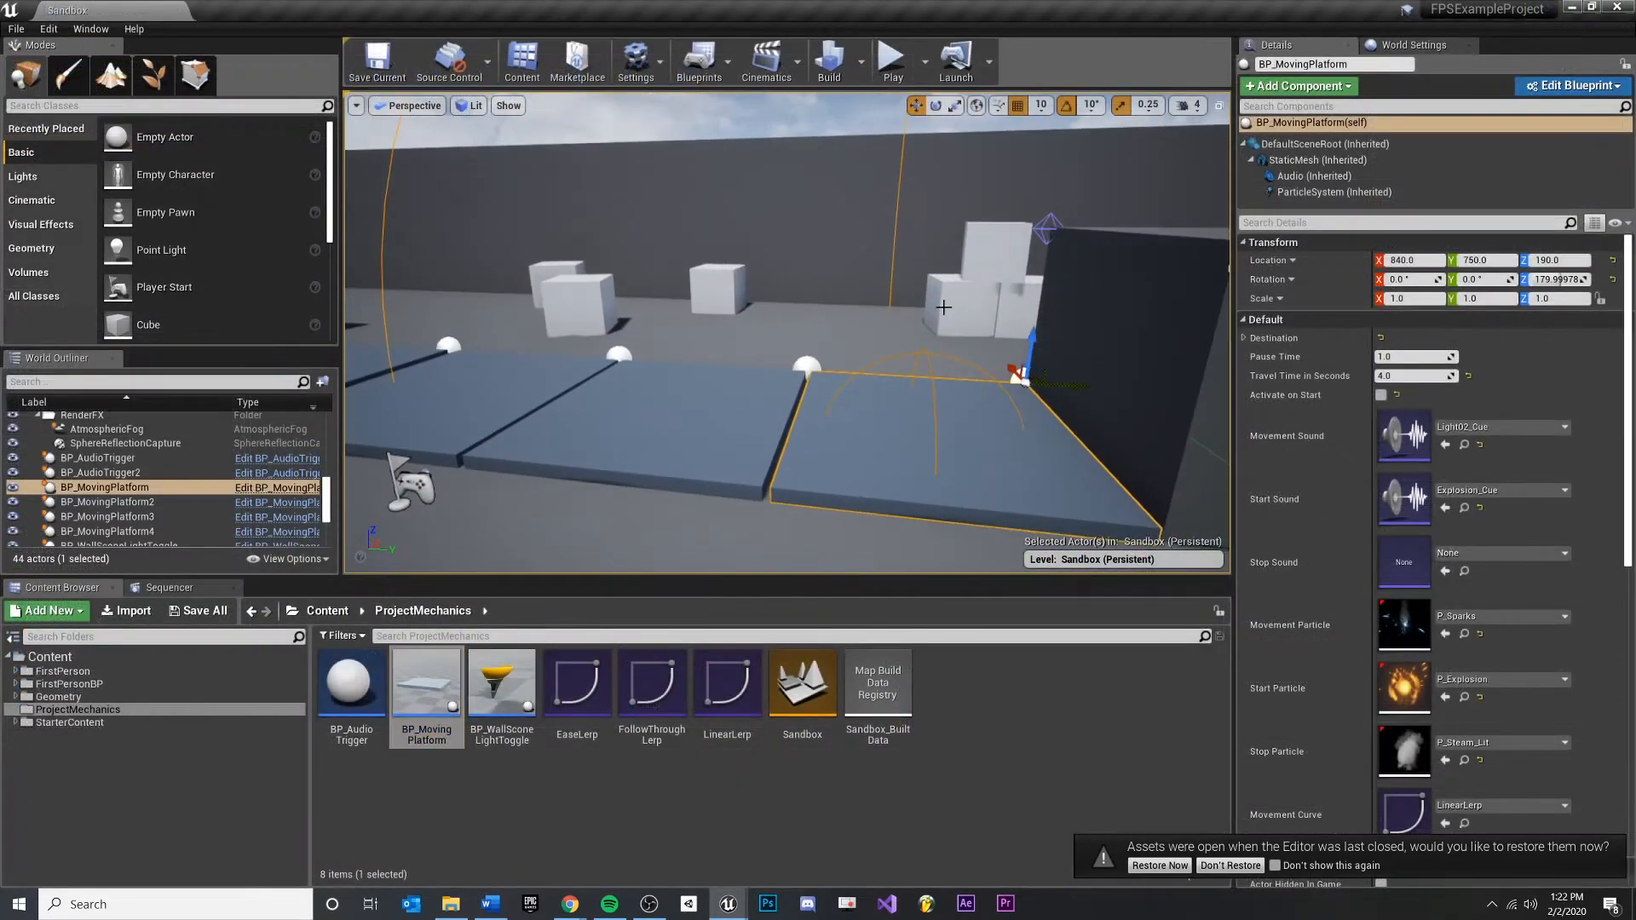
Step: Browse the Audio component's Sound assets for Light02_Cue, then reselect the platform actor itself
left_click(1312, 175)
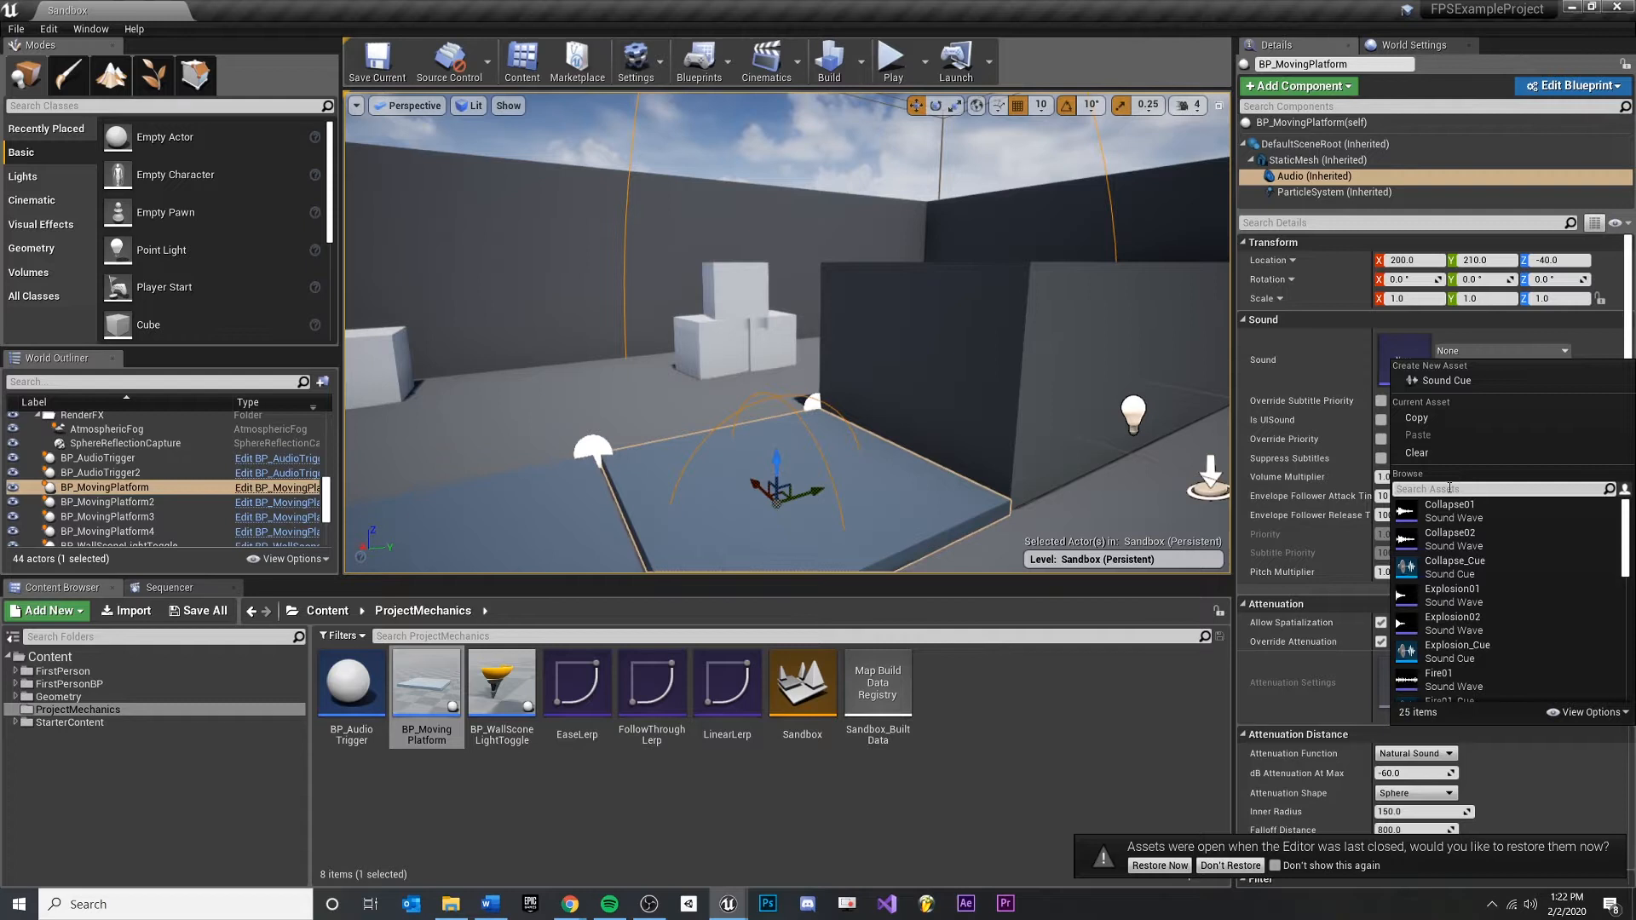
scroll("down", 3)
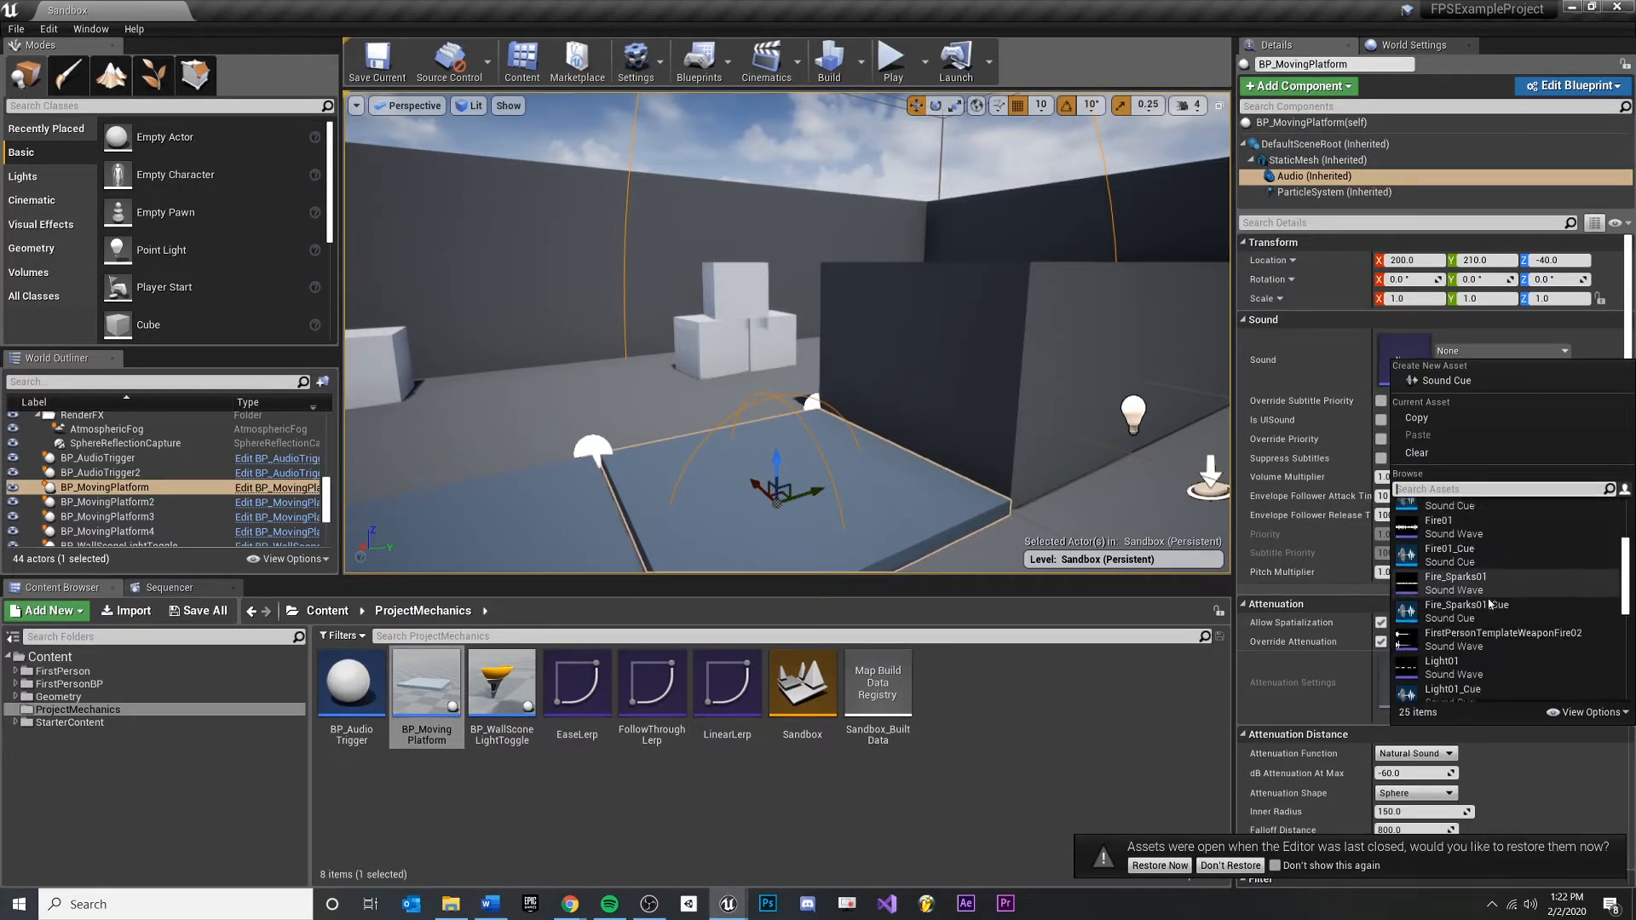
scroll("down", 3)
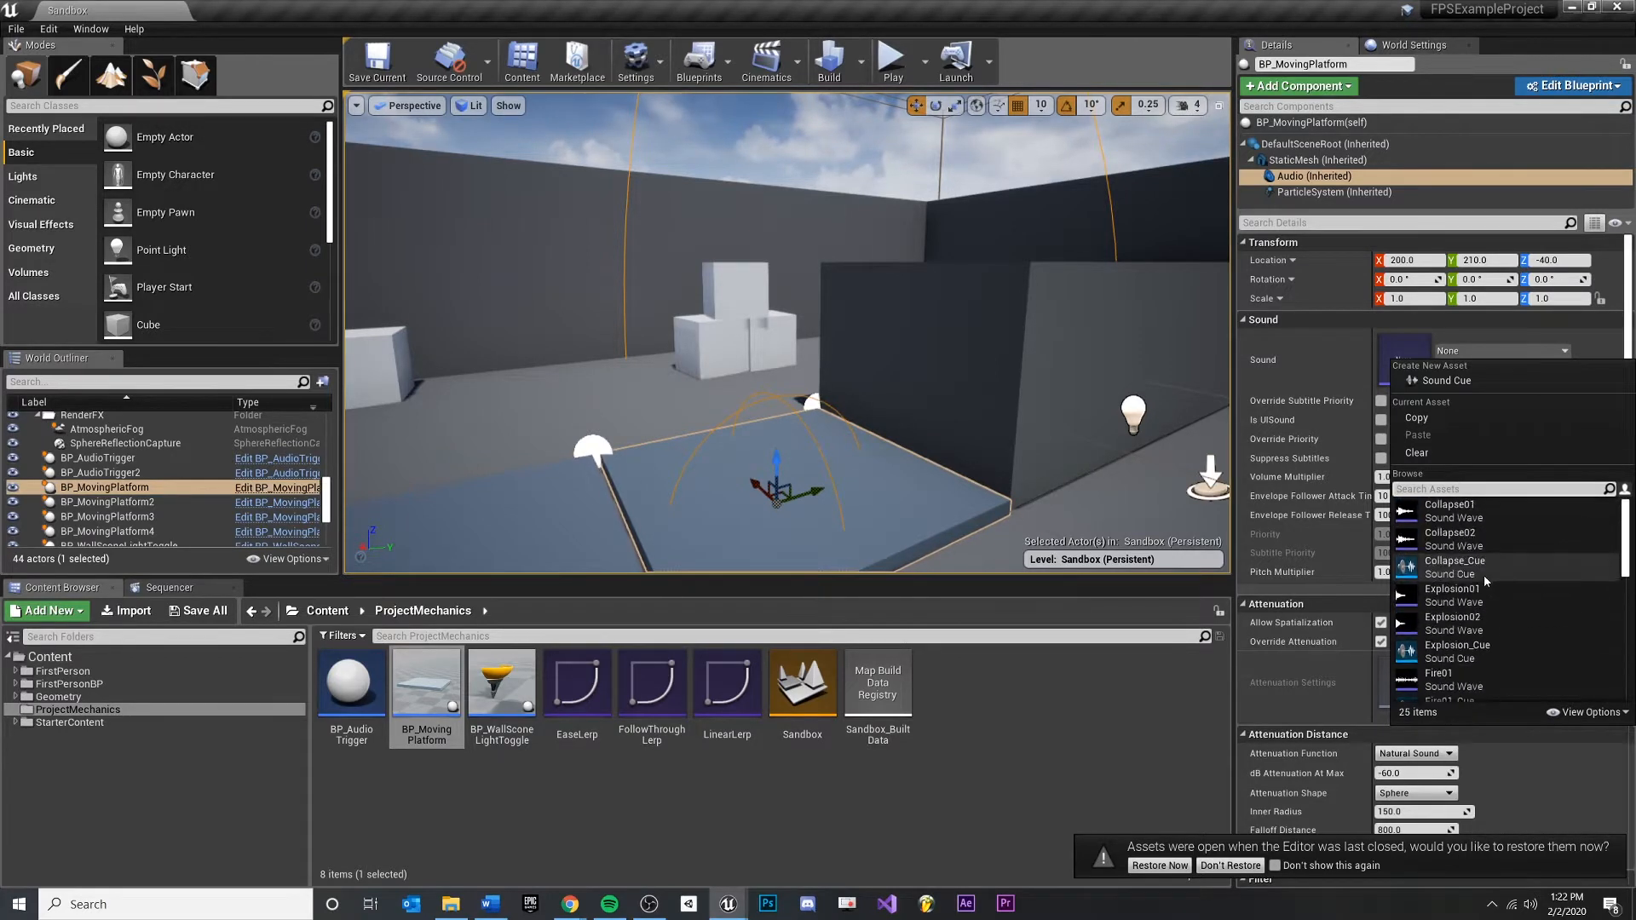
scroll("down", 3)
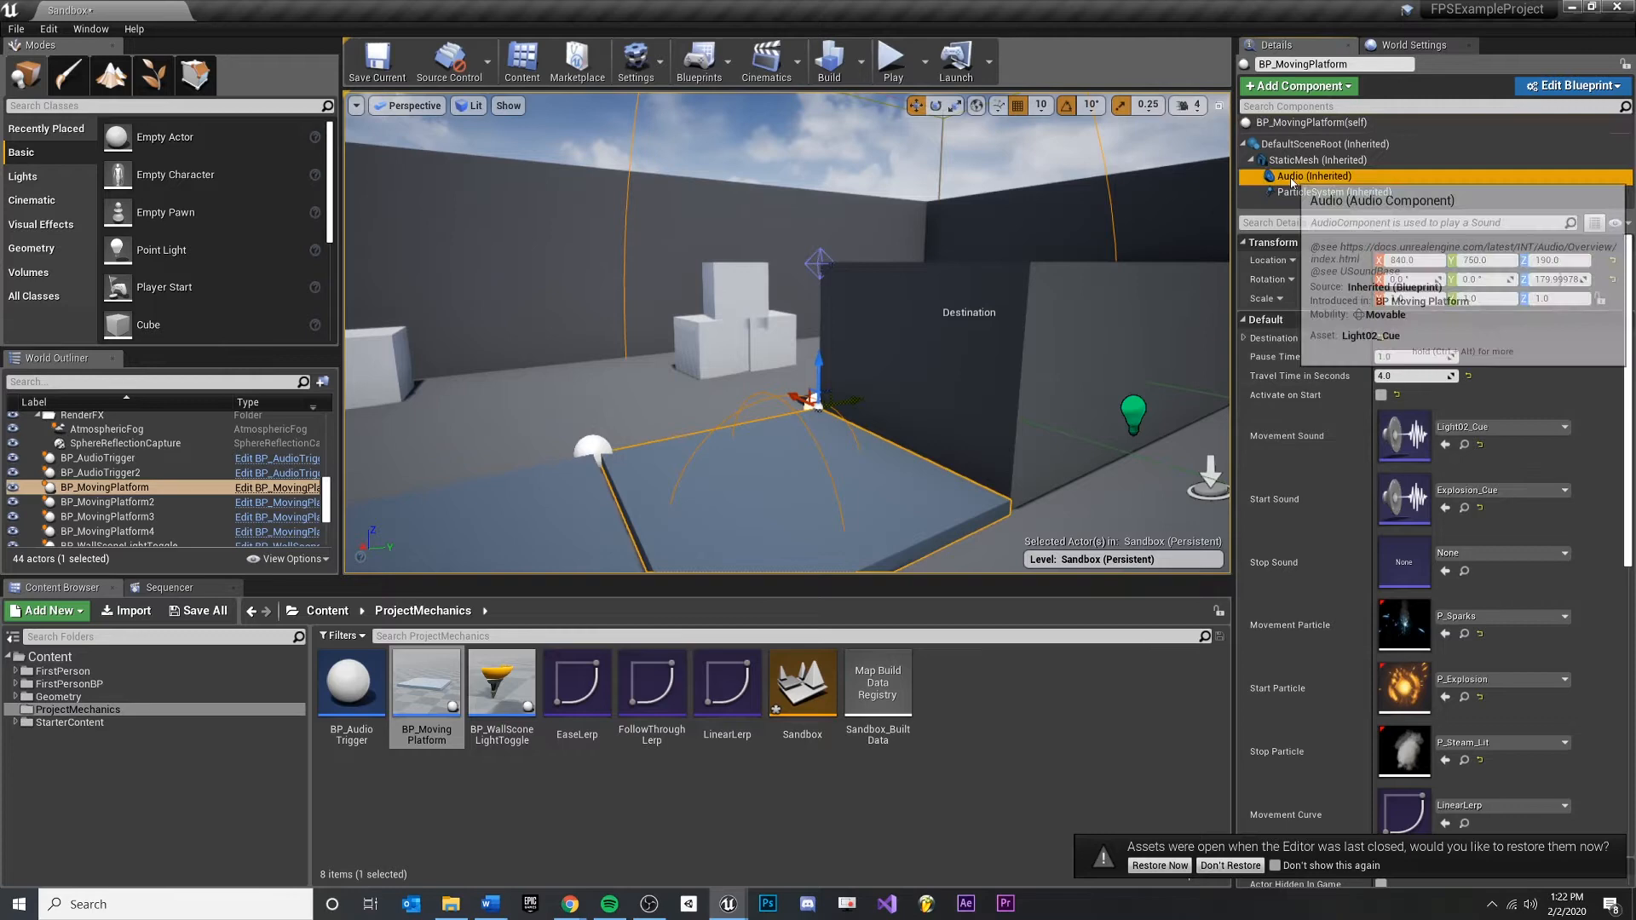
left_click(1314, 175)
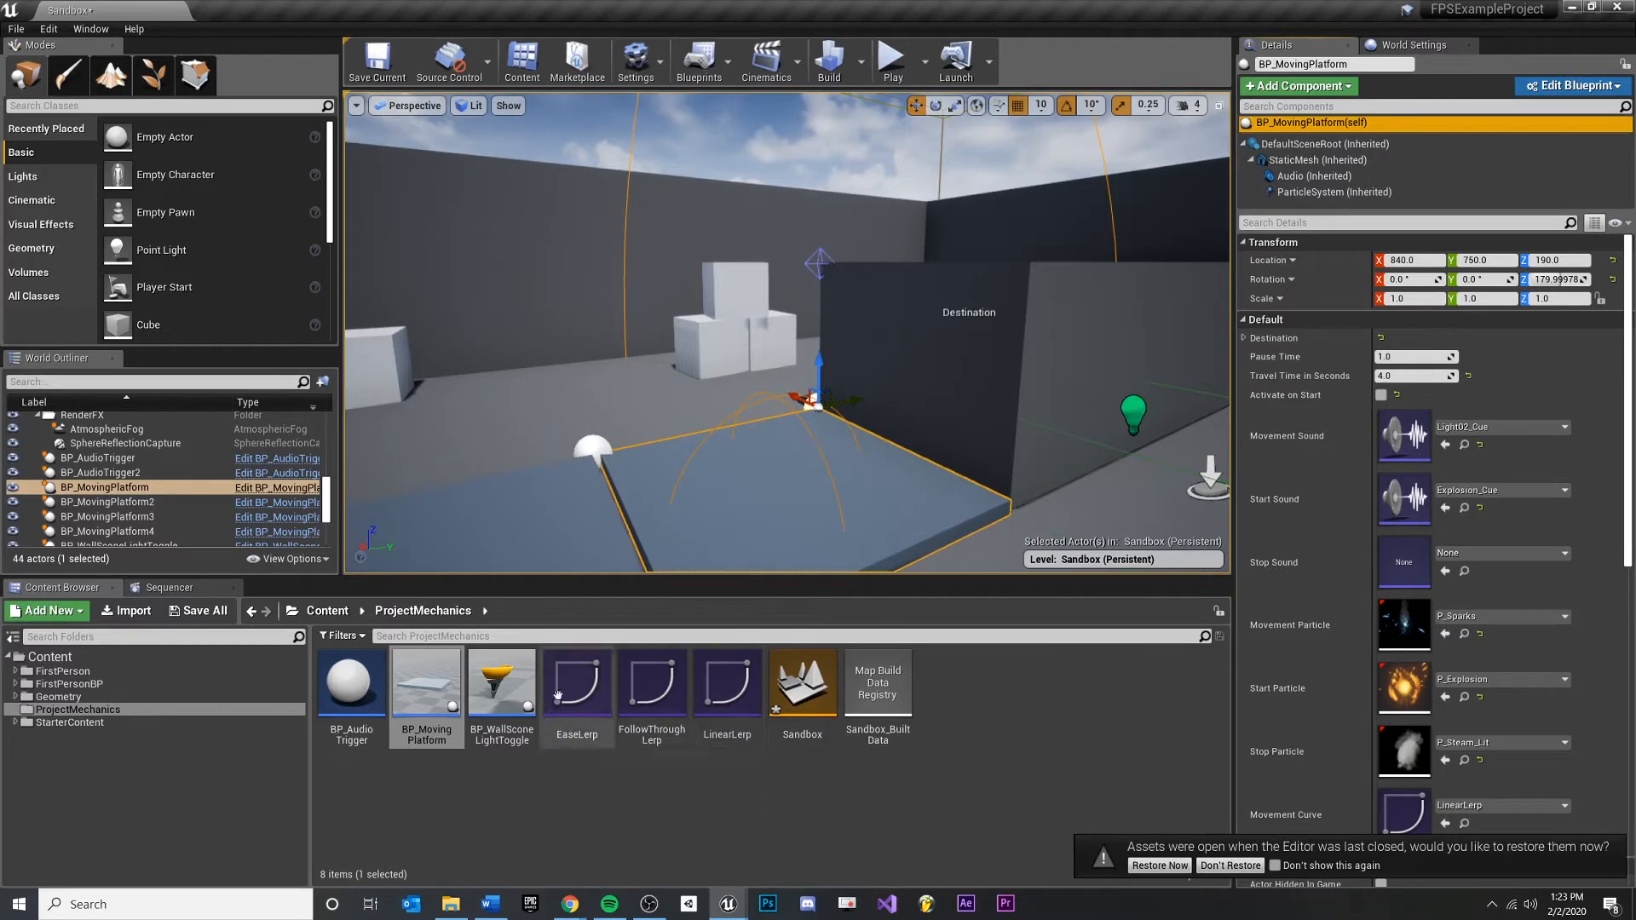
Step: Show the Audio (Inherited) component's Sound settings with Light02_Cue assigned
left_click(1316, 176)
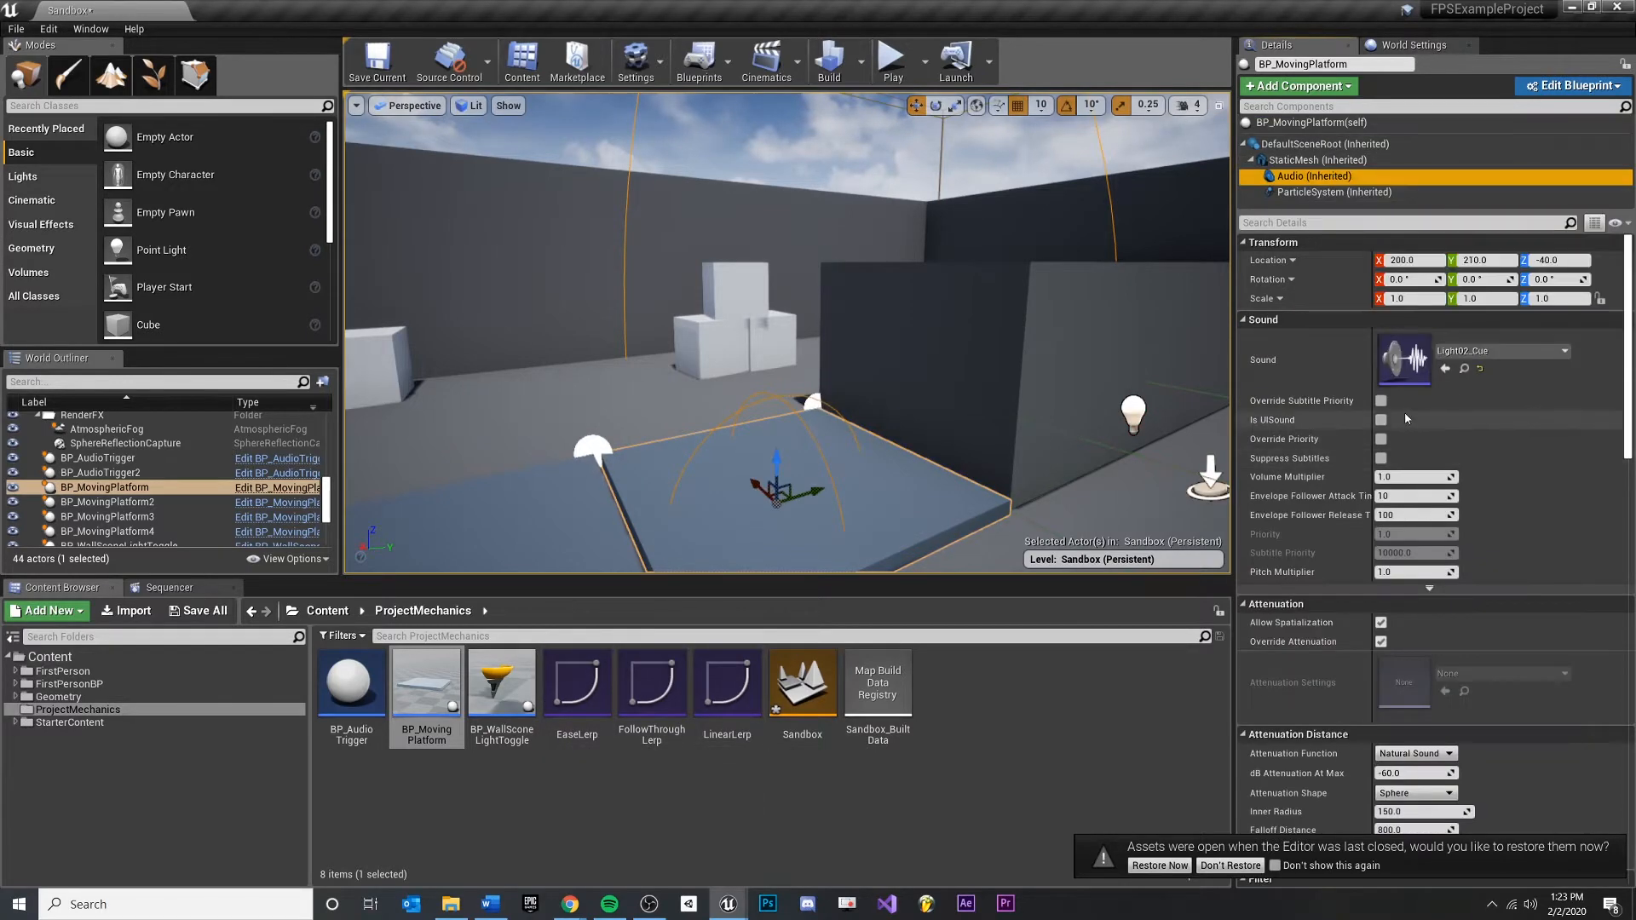
scroll("down", 3)
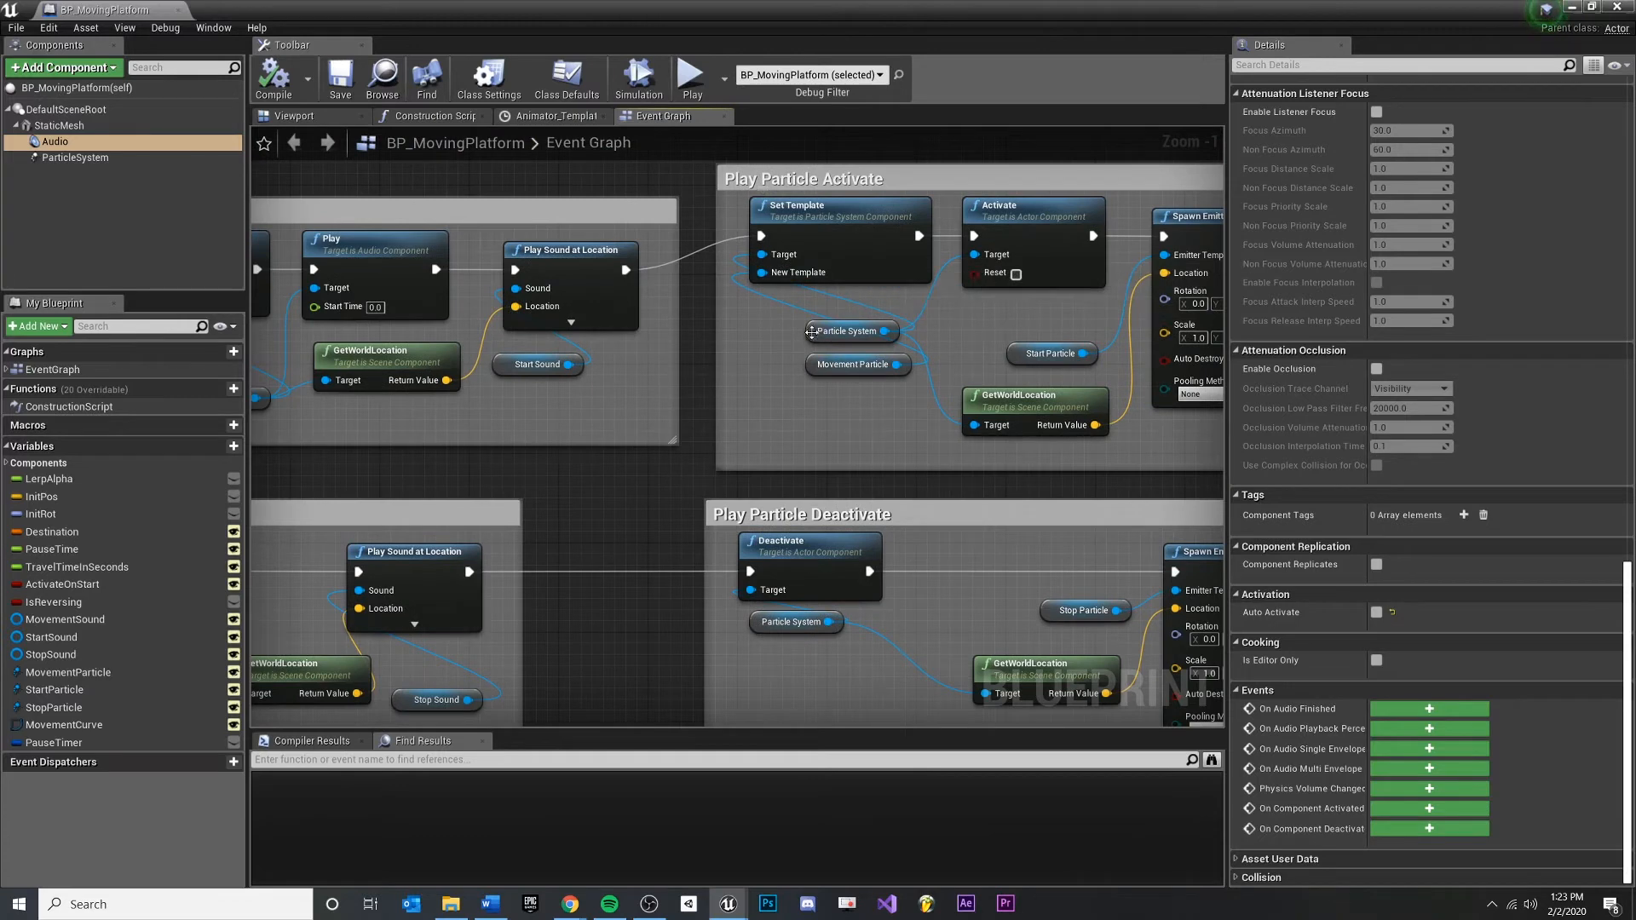
Step: Remove the Set Sound node and wire Activate Feedback's exec pin directly to Play
left_click(68, 671)
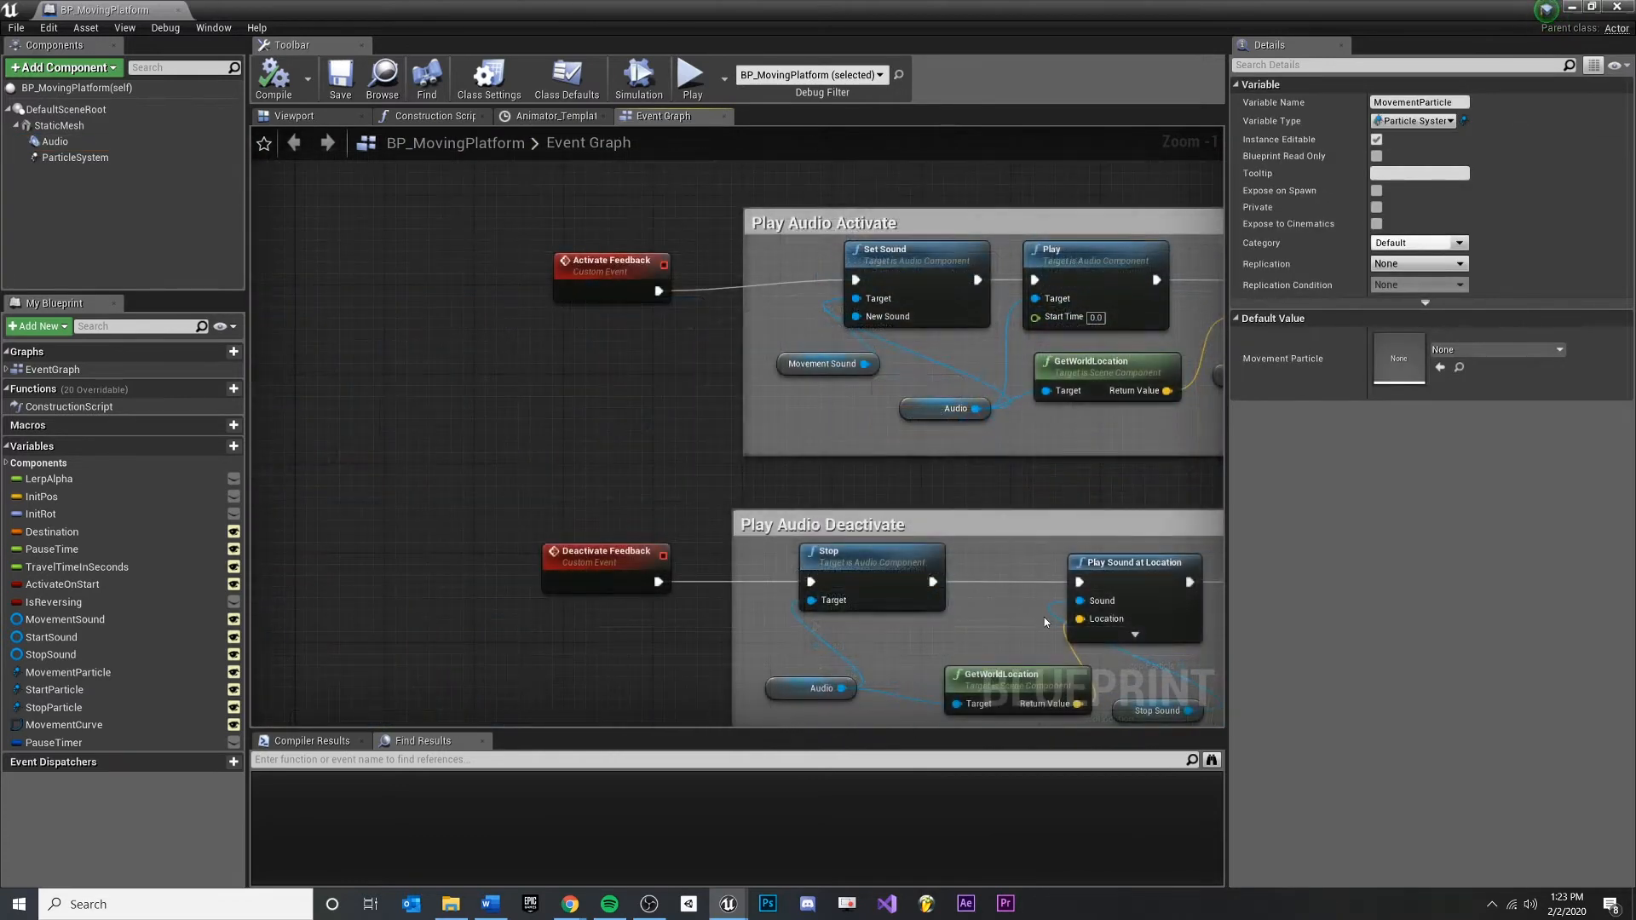
left_click(827, 365)
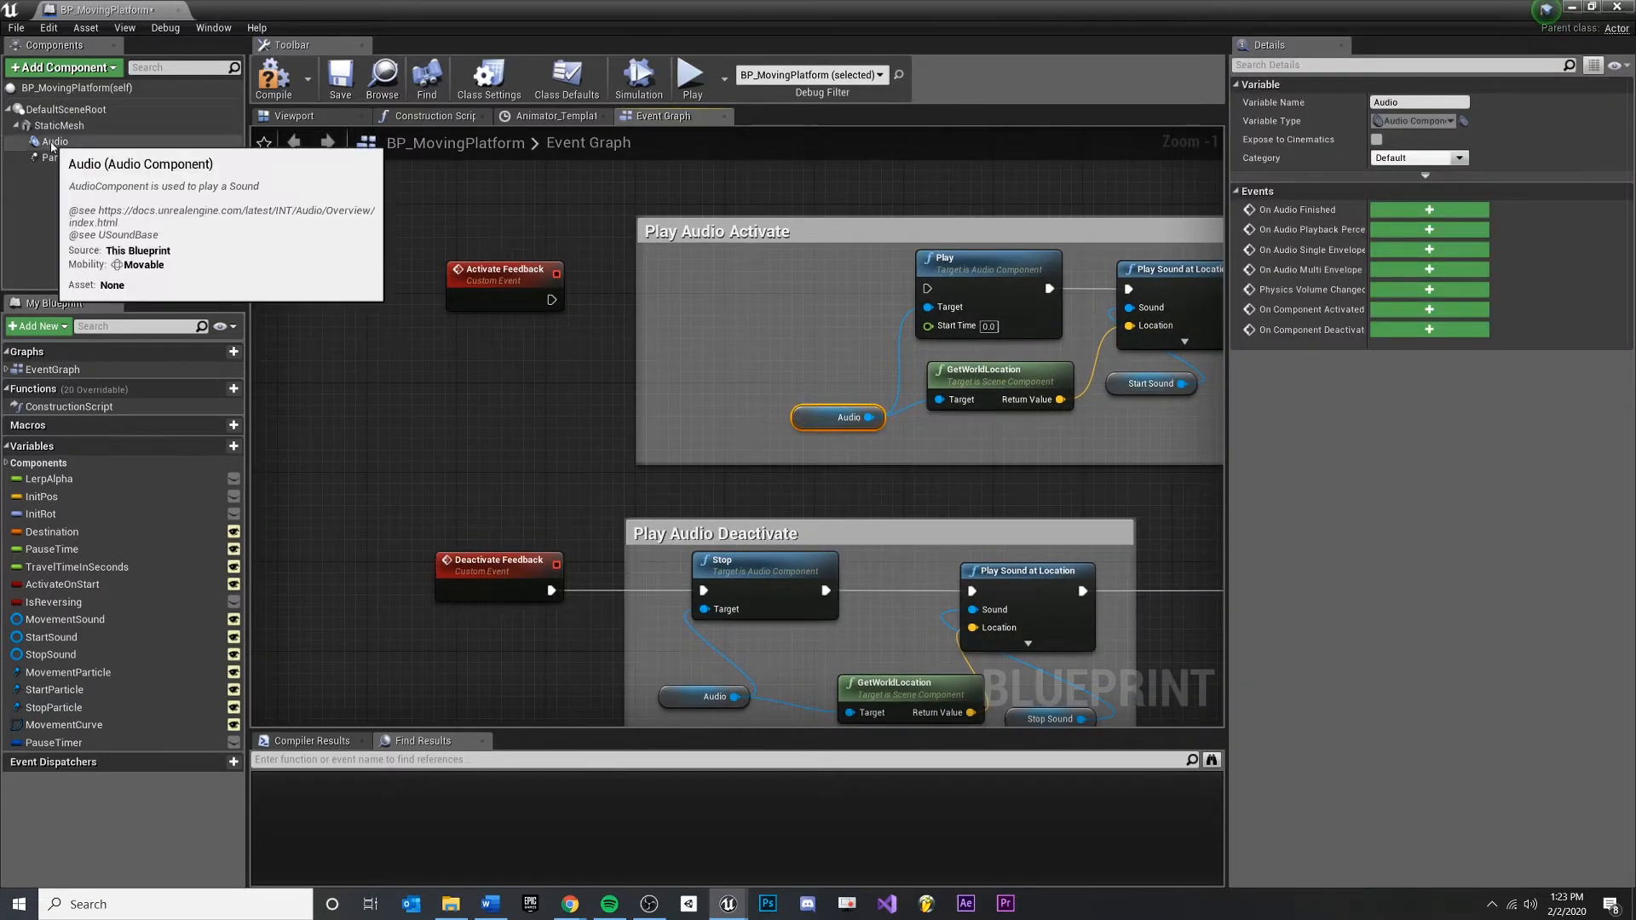
left_click_drag(551, 300, 927, 288)
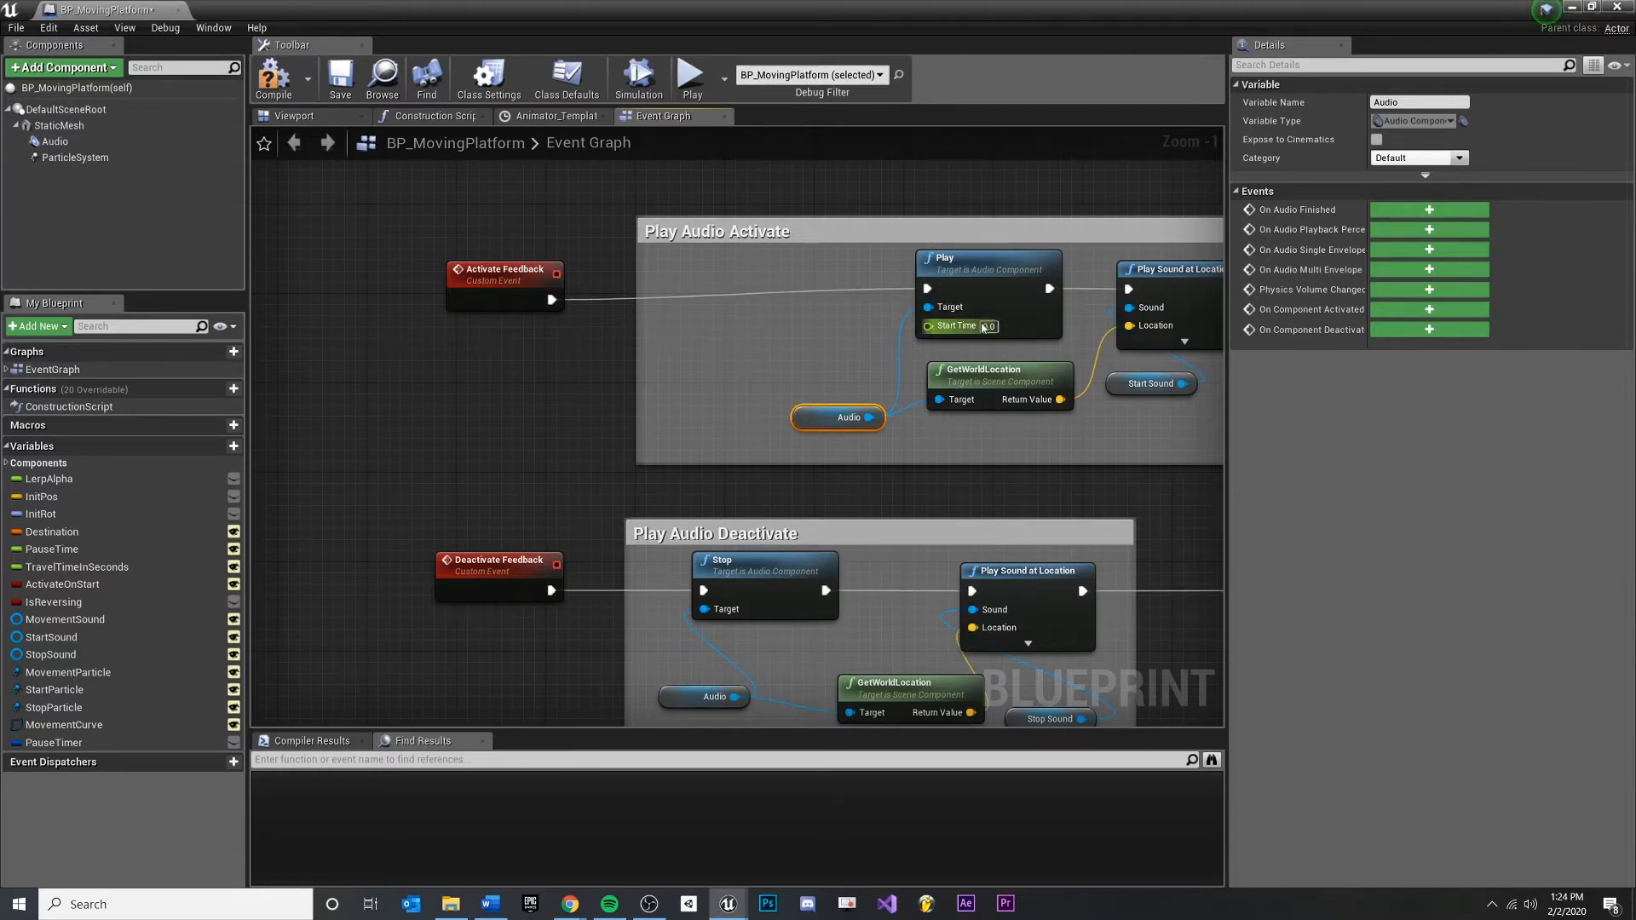
Step: Save BP_MovingPlatform and review the Audio component's properties
left_click(53, 141)
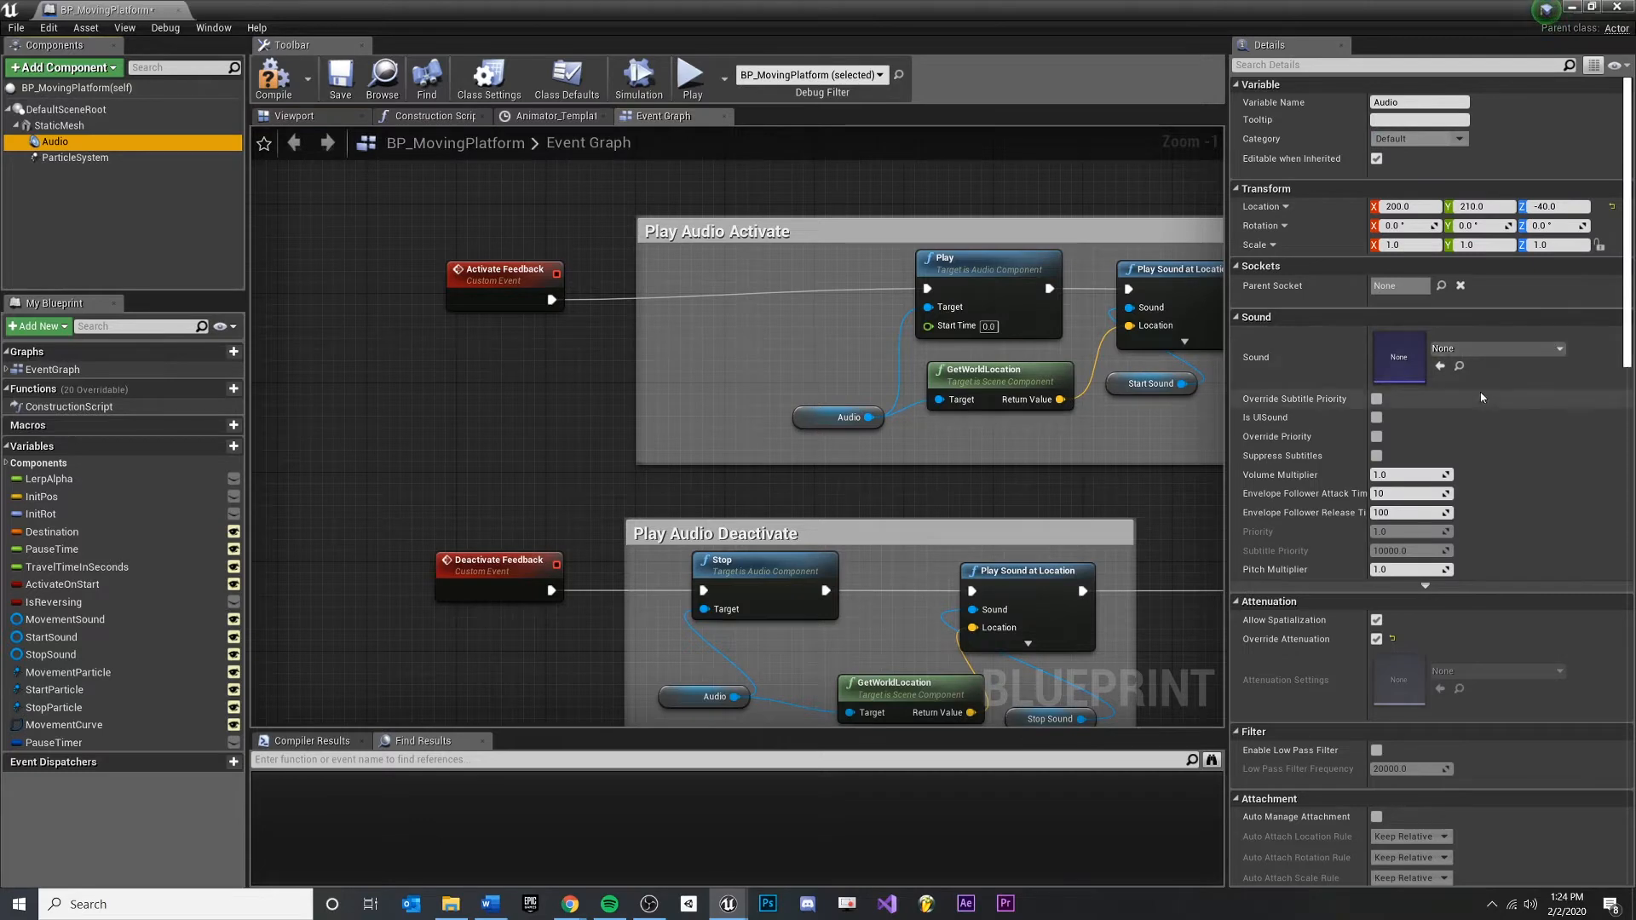
mouse_move(1257, 290)
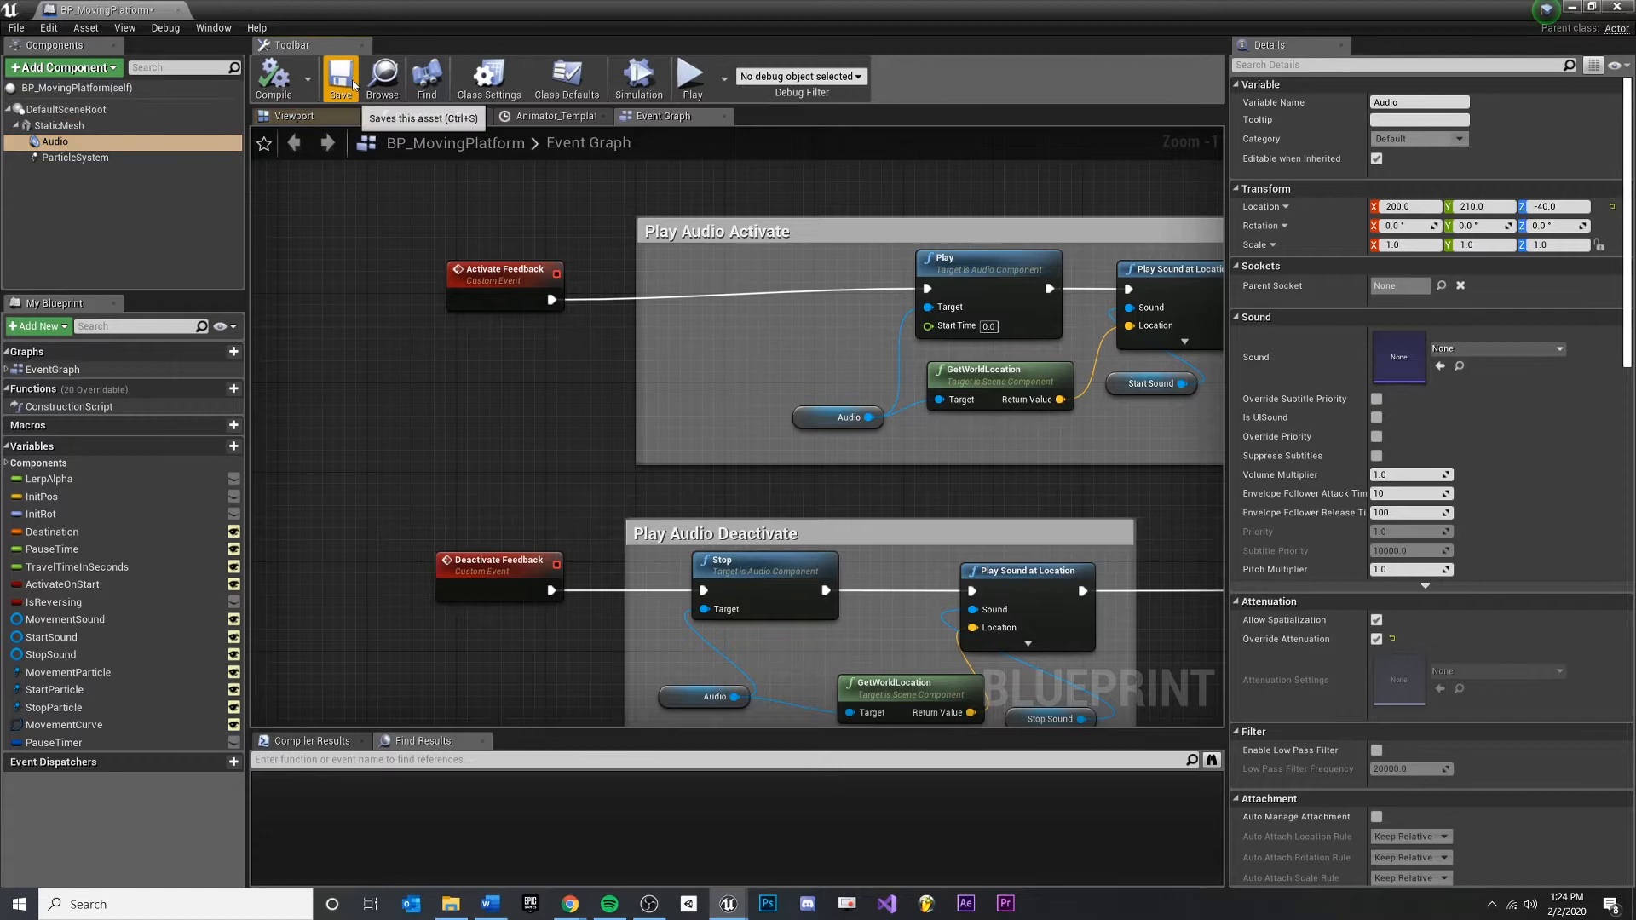
left_click(341, 78)
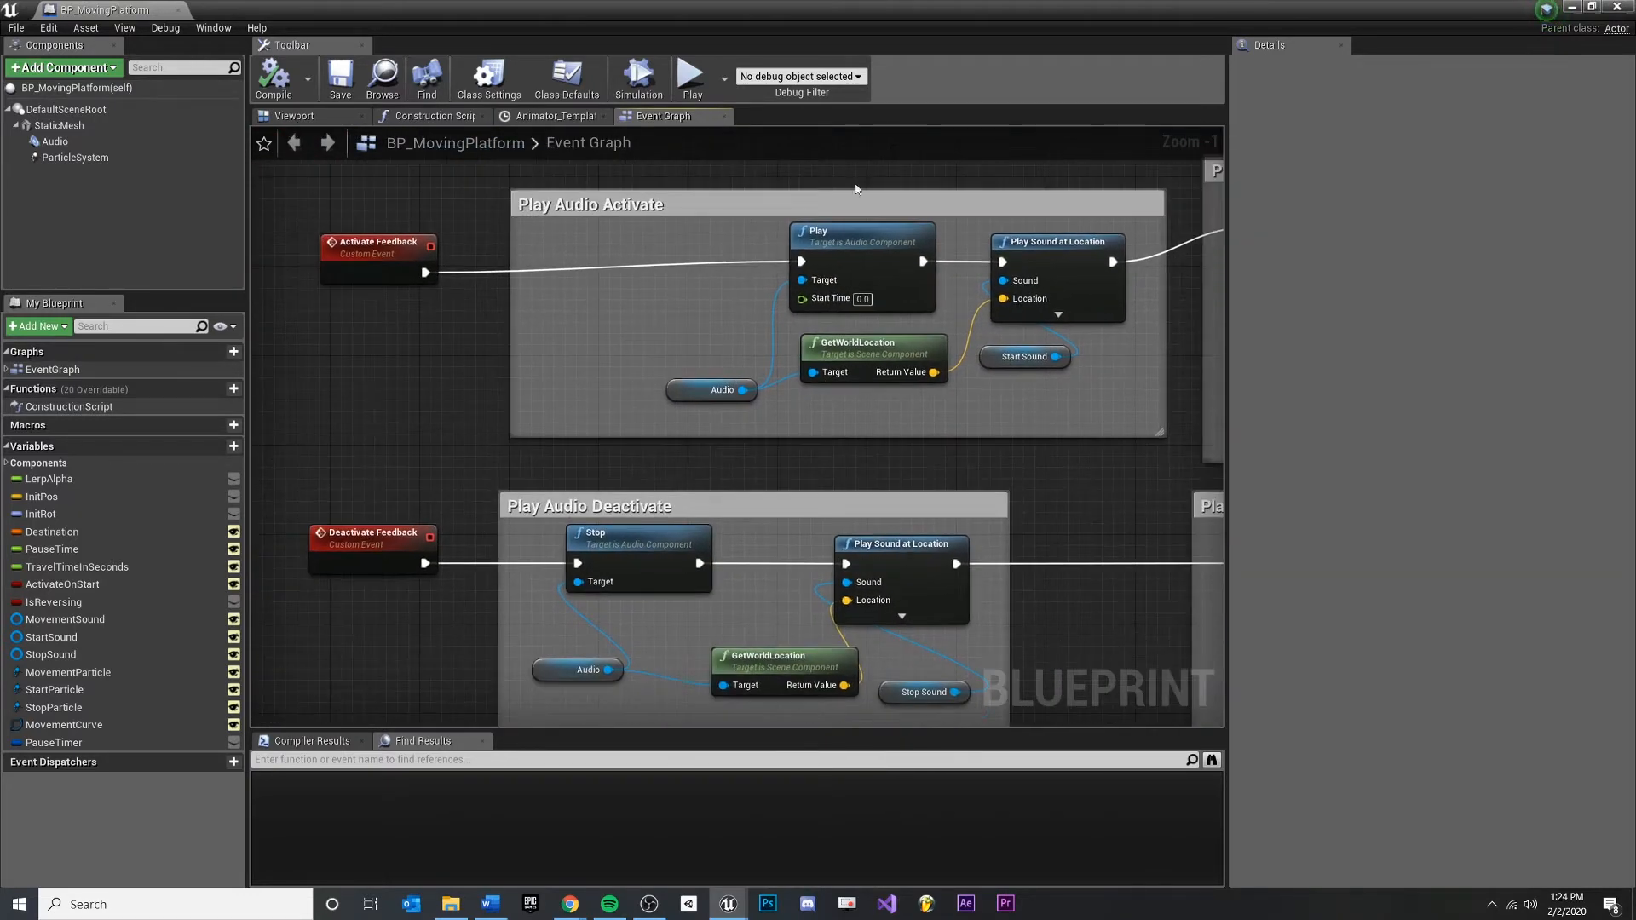
left_click(55, 142)
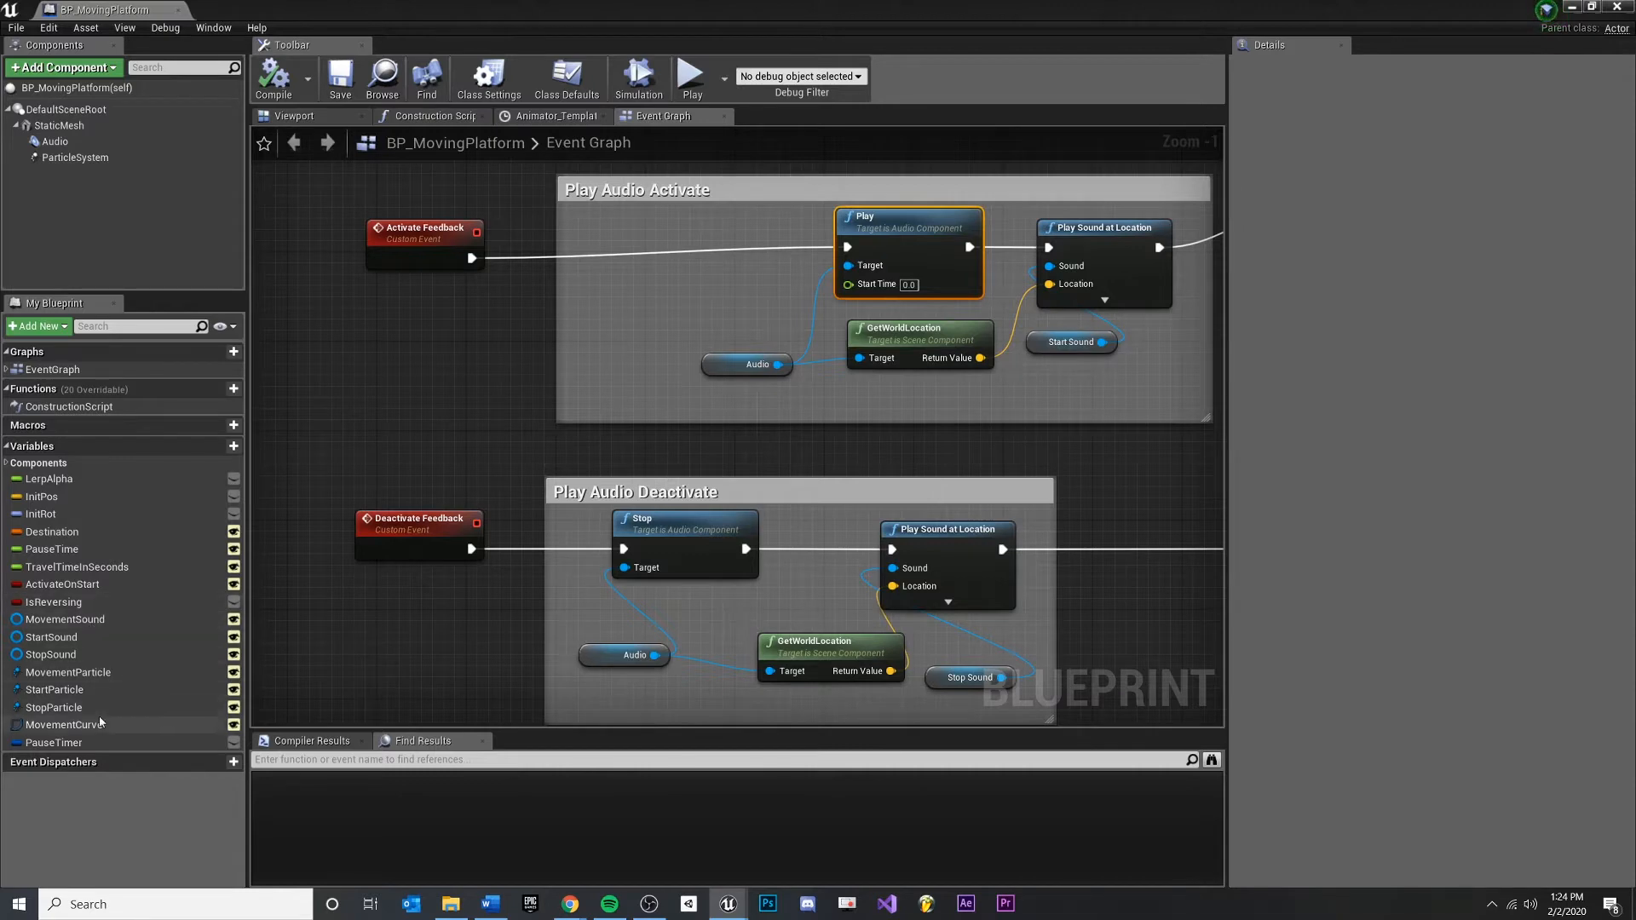
Step: Find References on MovementSound, see no results, and delete the unused variable
left_click(64, 618)
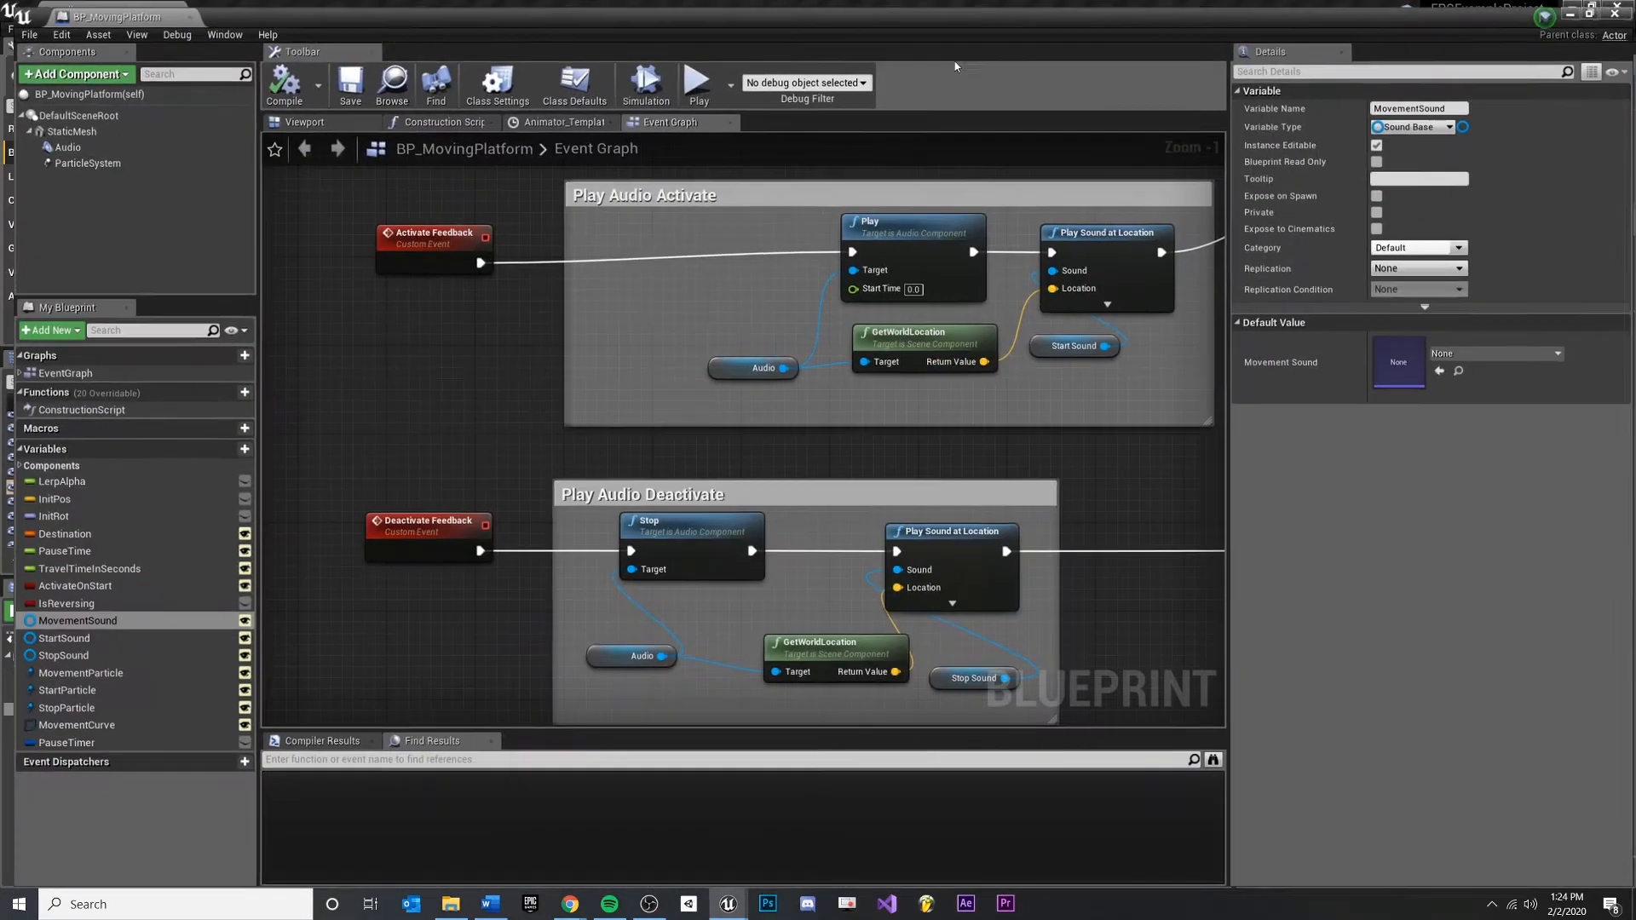
right_click(76, 620)
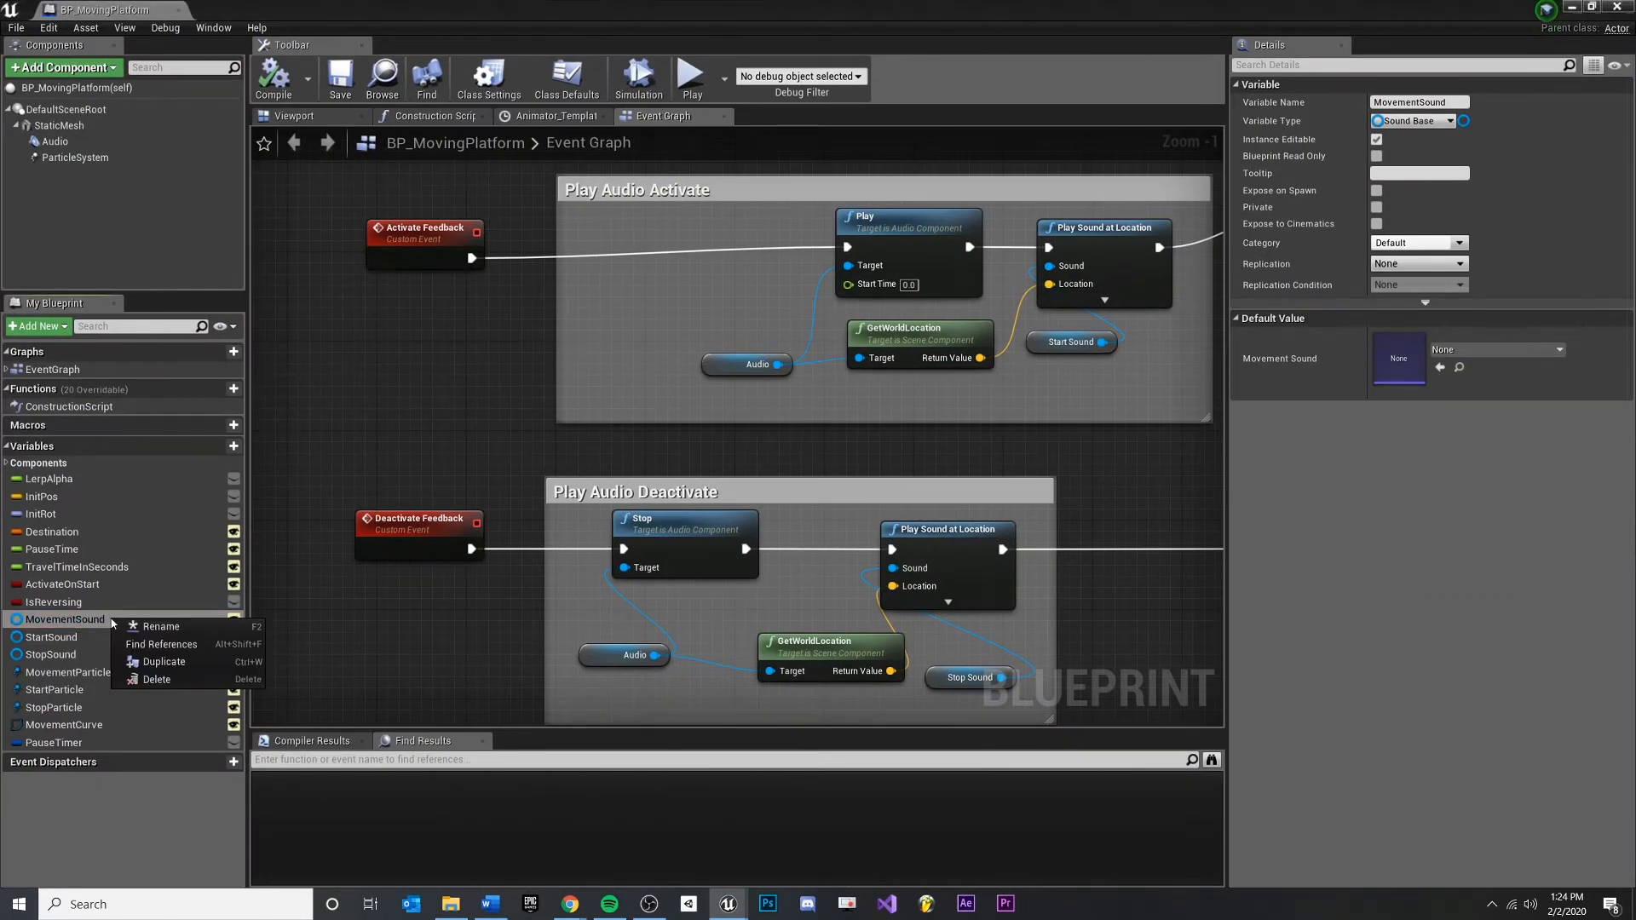
mouse_move(160, 644)
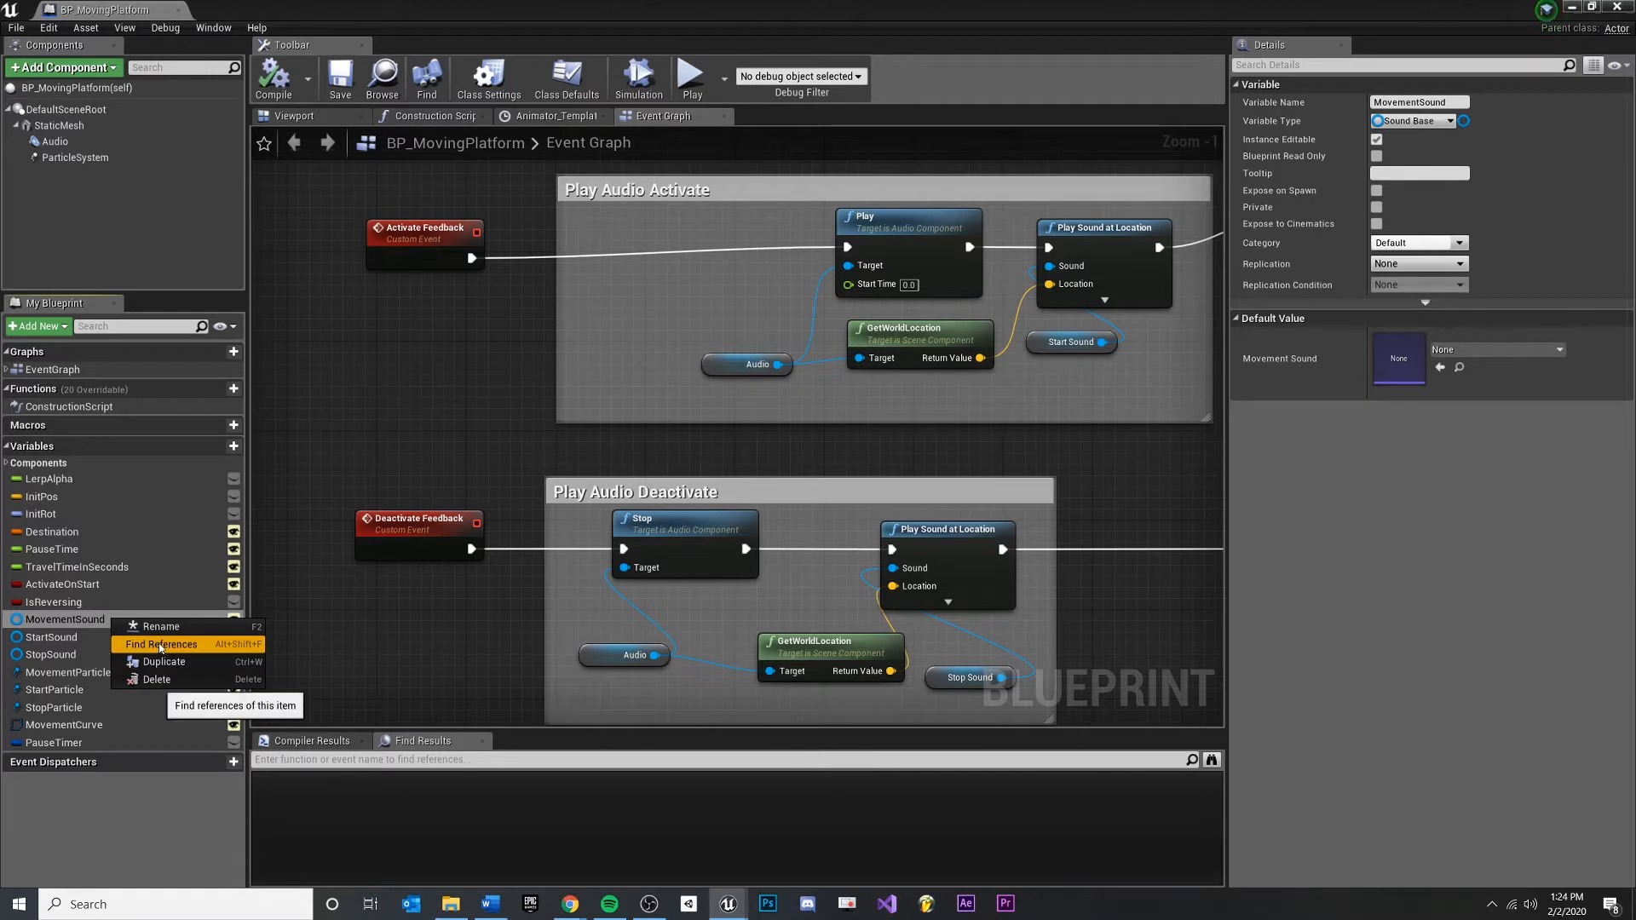
left_click(158, 644)
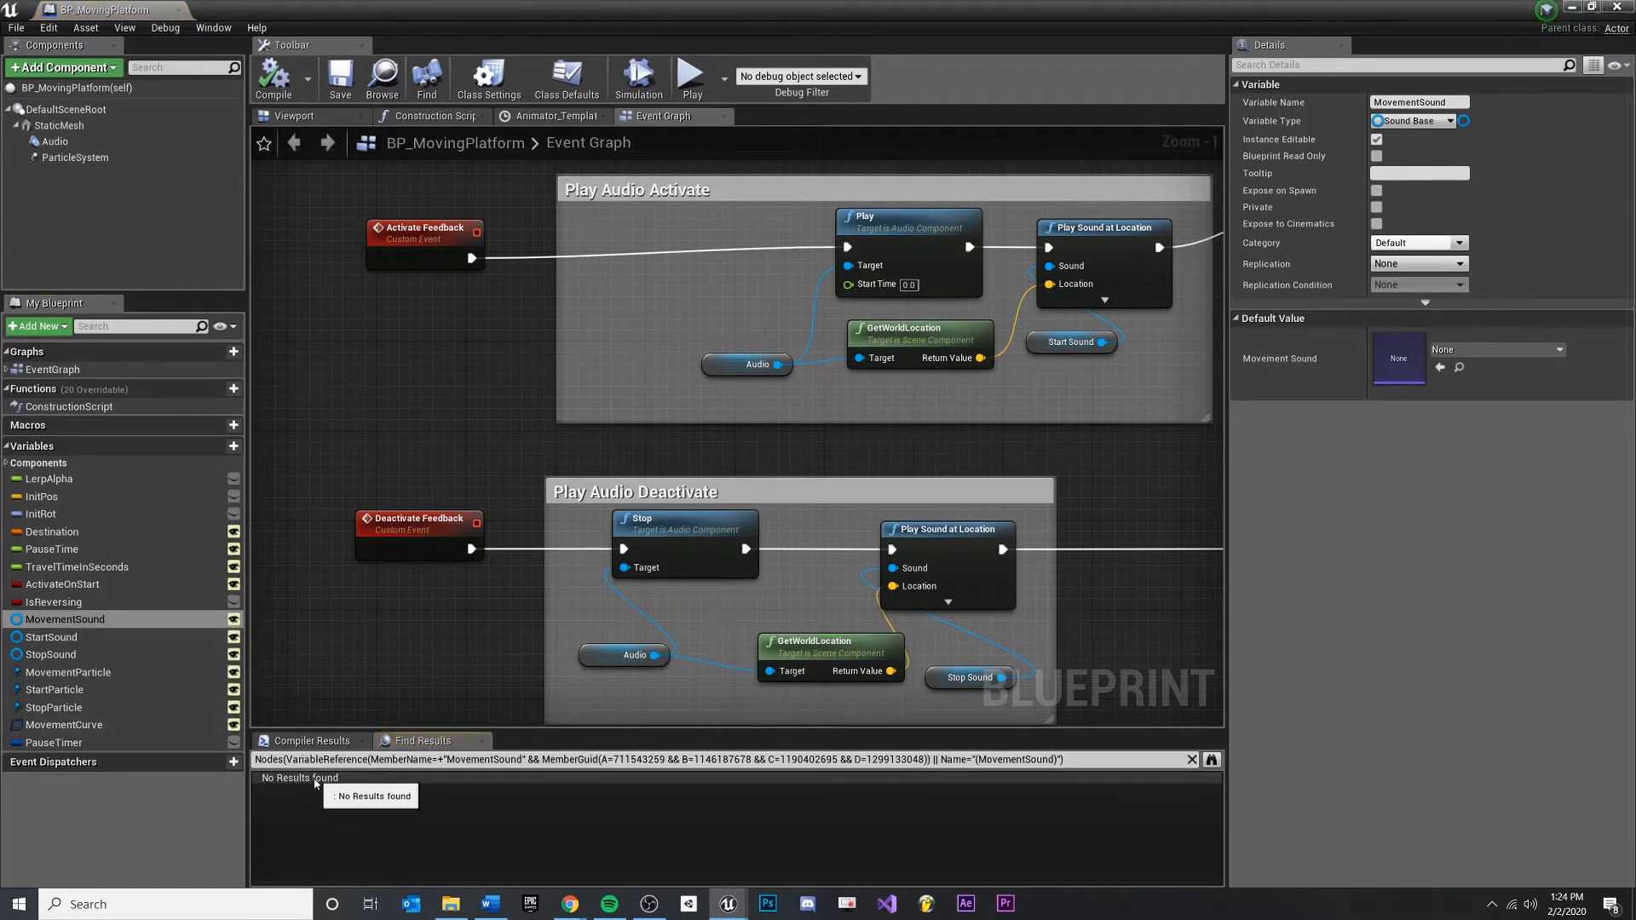
mouse_move(1042, 588)
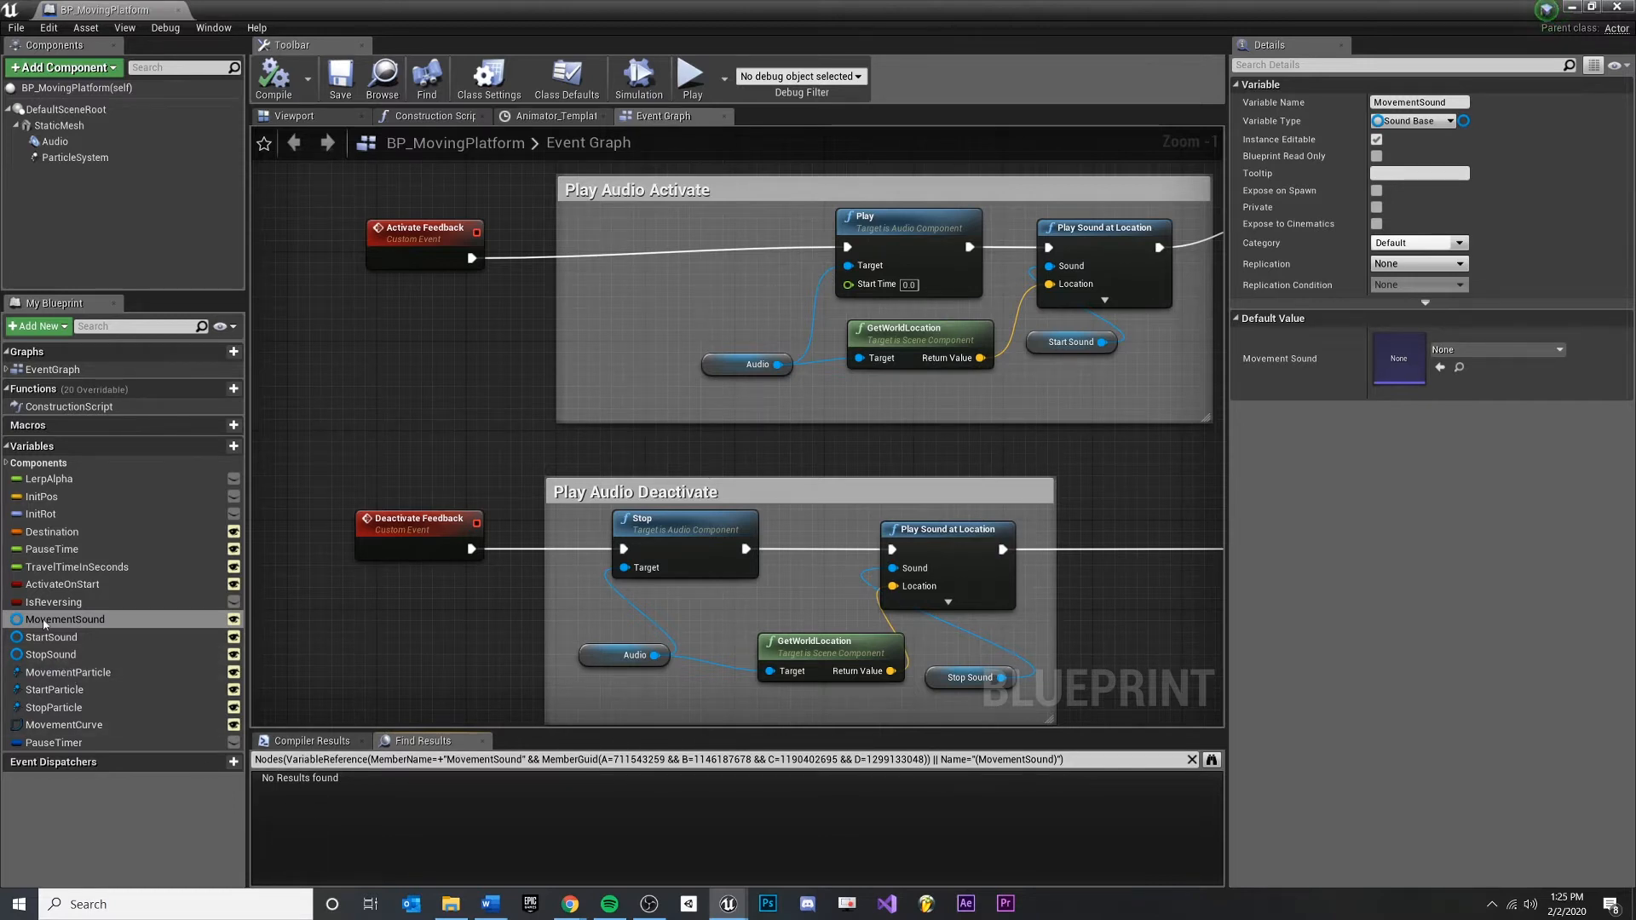
left_click(51, 655)
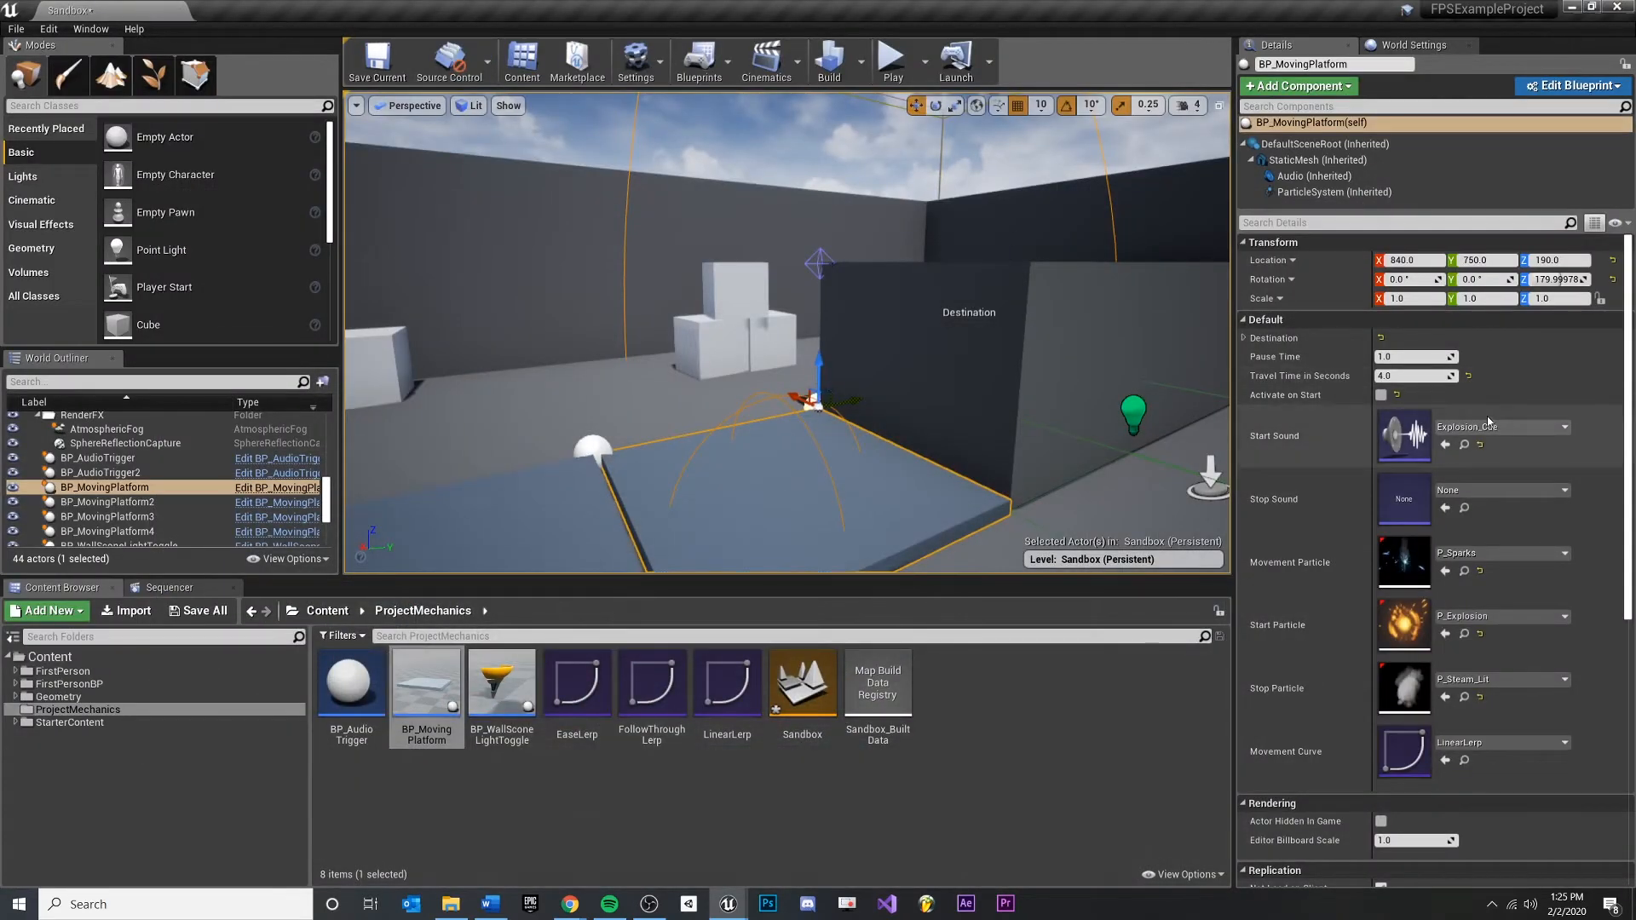
Step: Show the level platform's Audio (Inherited) settings, now without a Movement Sound option
left_click(1314, 175)
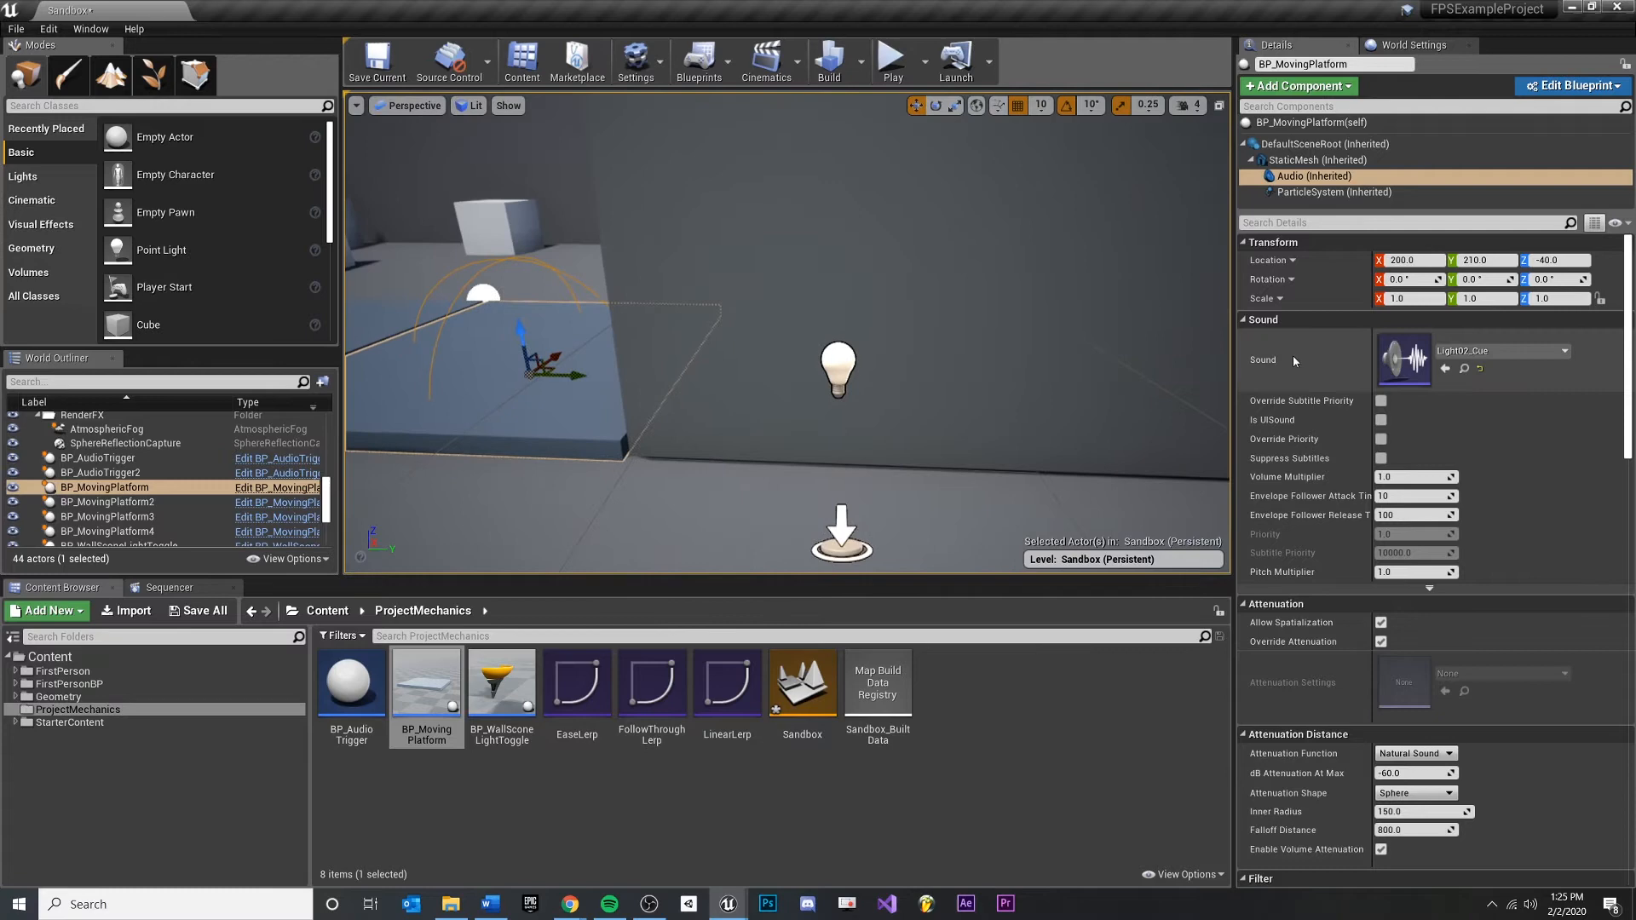
mouse_move(891, 62)
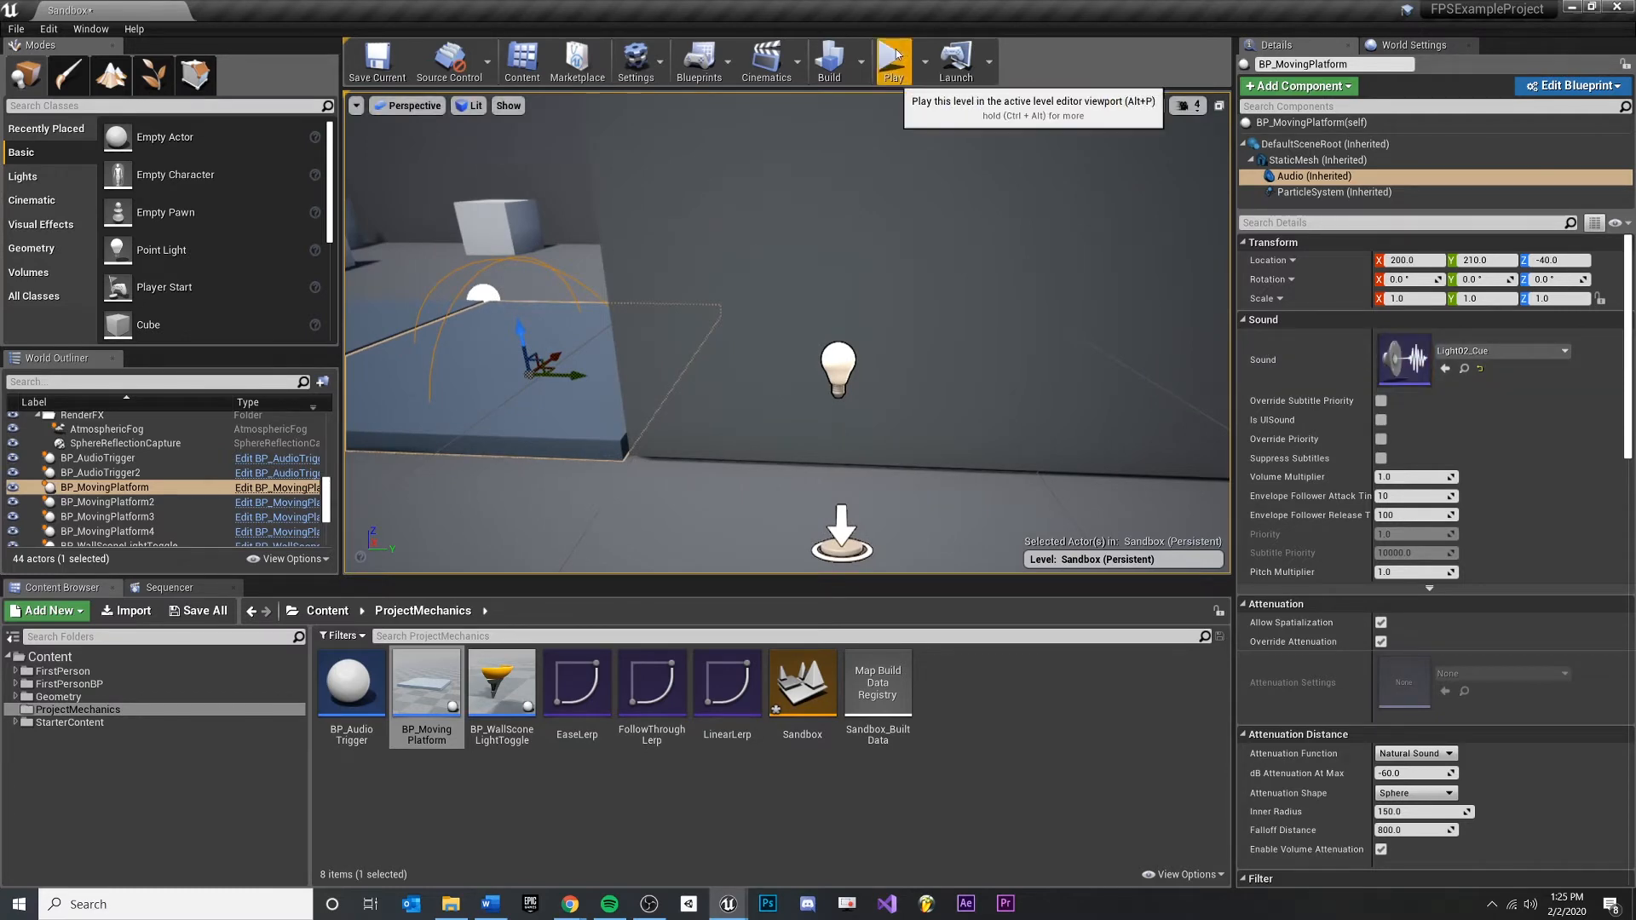
Step: Run a play test of the Sandbox level, then switch back to the BP_MovingPlatform event graph
left_click(891, 61)
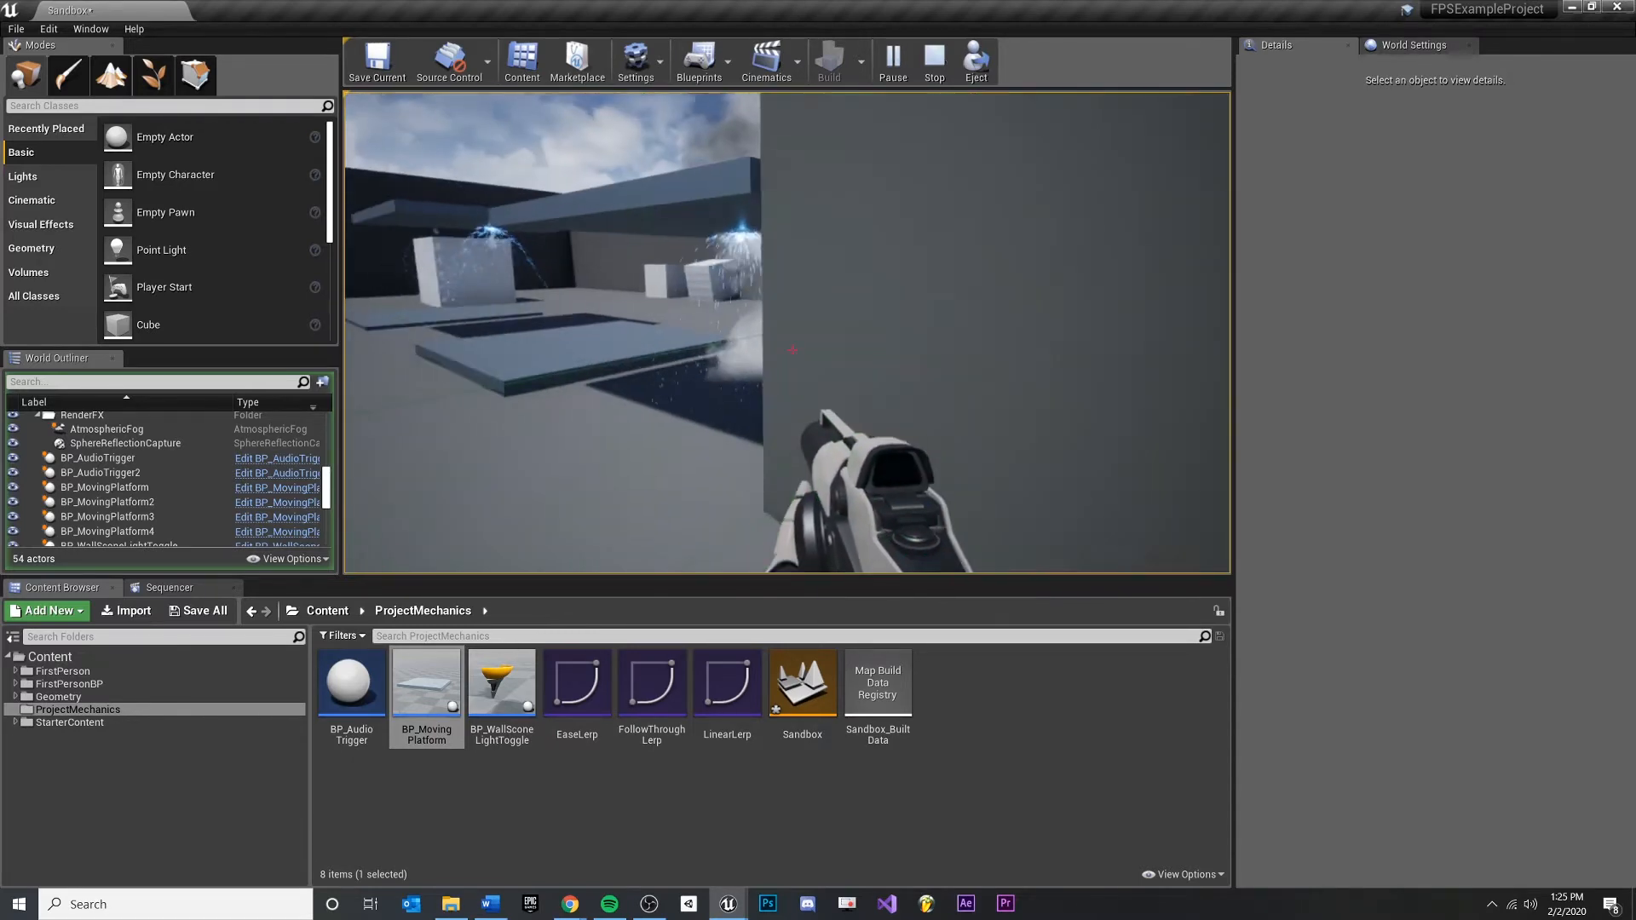
left_click(932, 63)
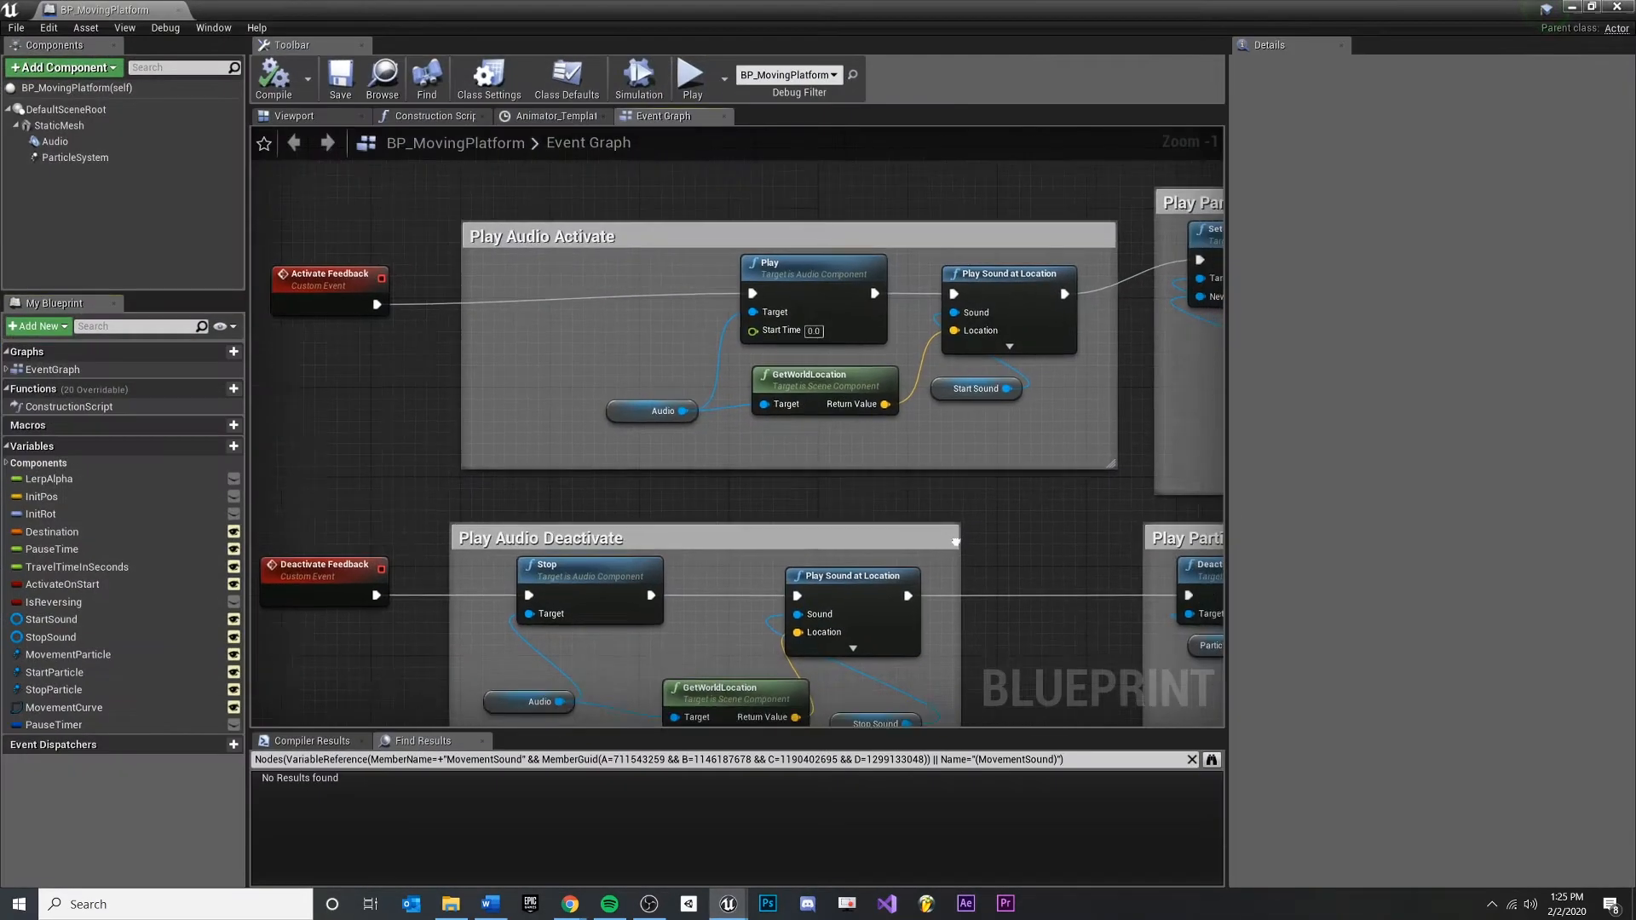
Step: Find References on MovementParticle, jump to its single Get node in Play Particle Activate, then return to the Sandbox level
left_click(68, 655)
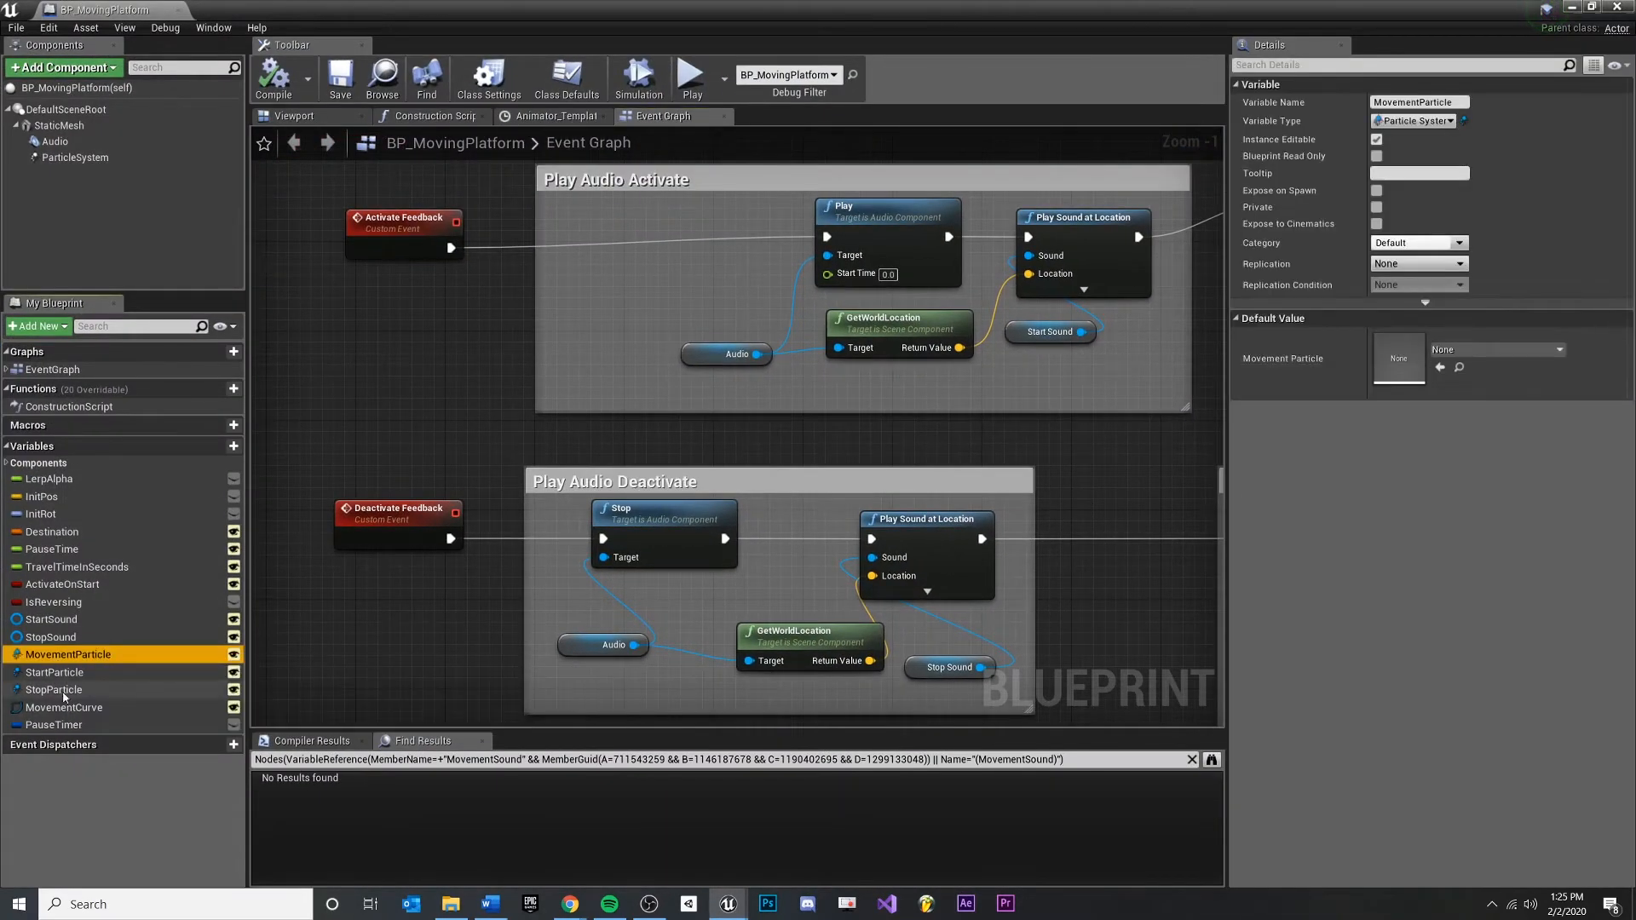
right_click(68, 654)
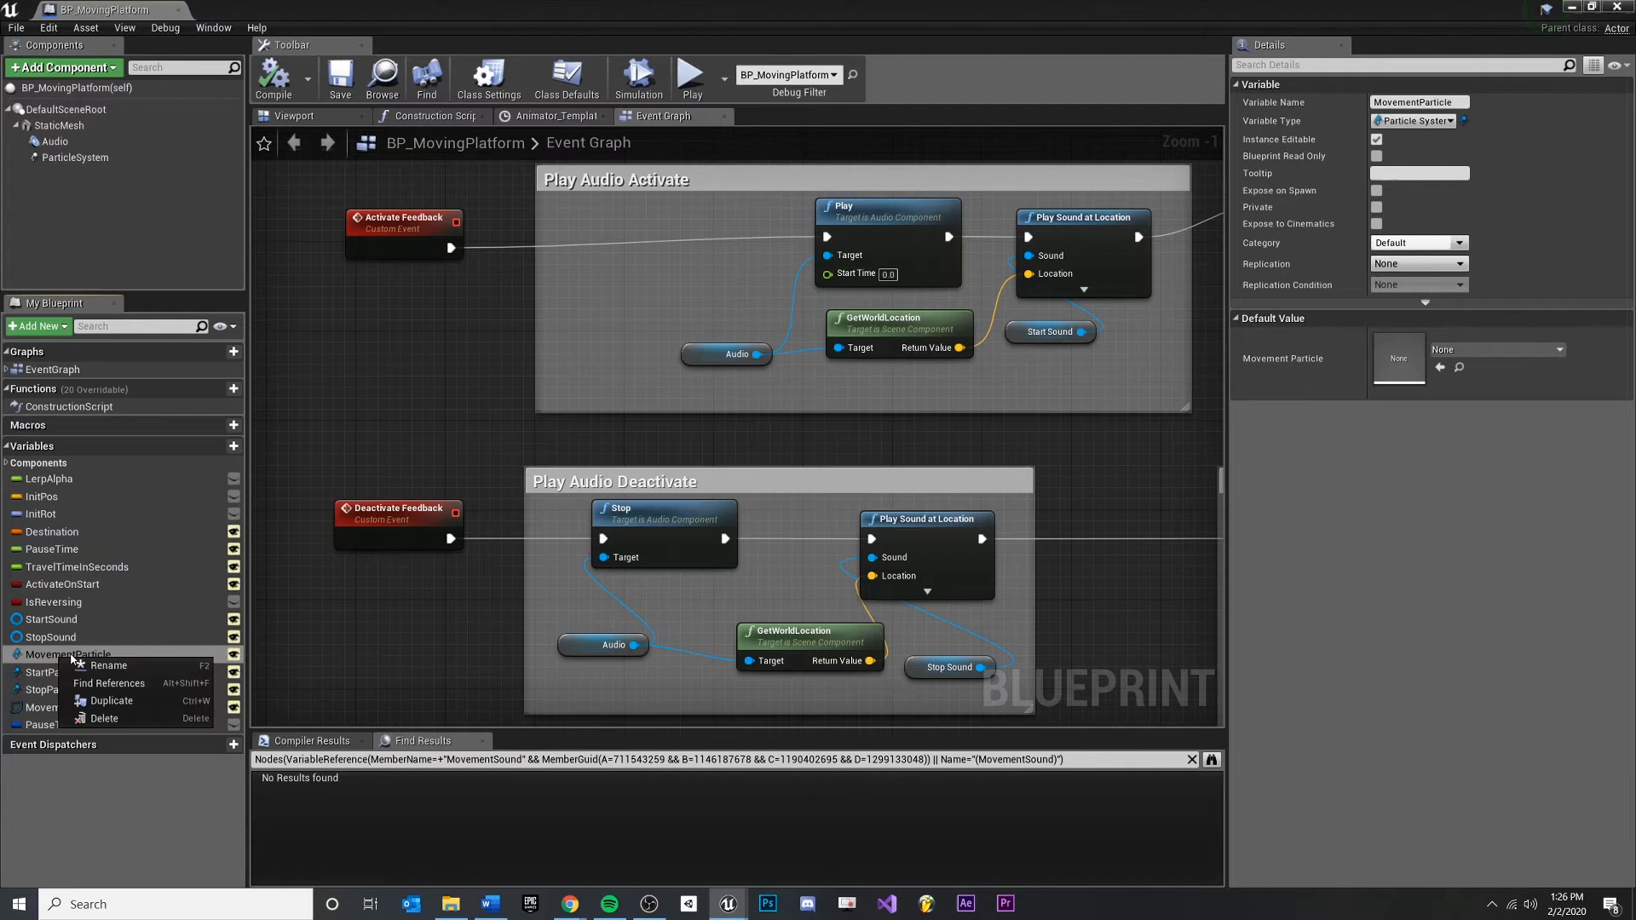
left_click(108, 681)
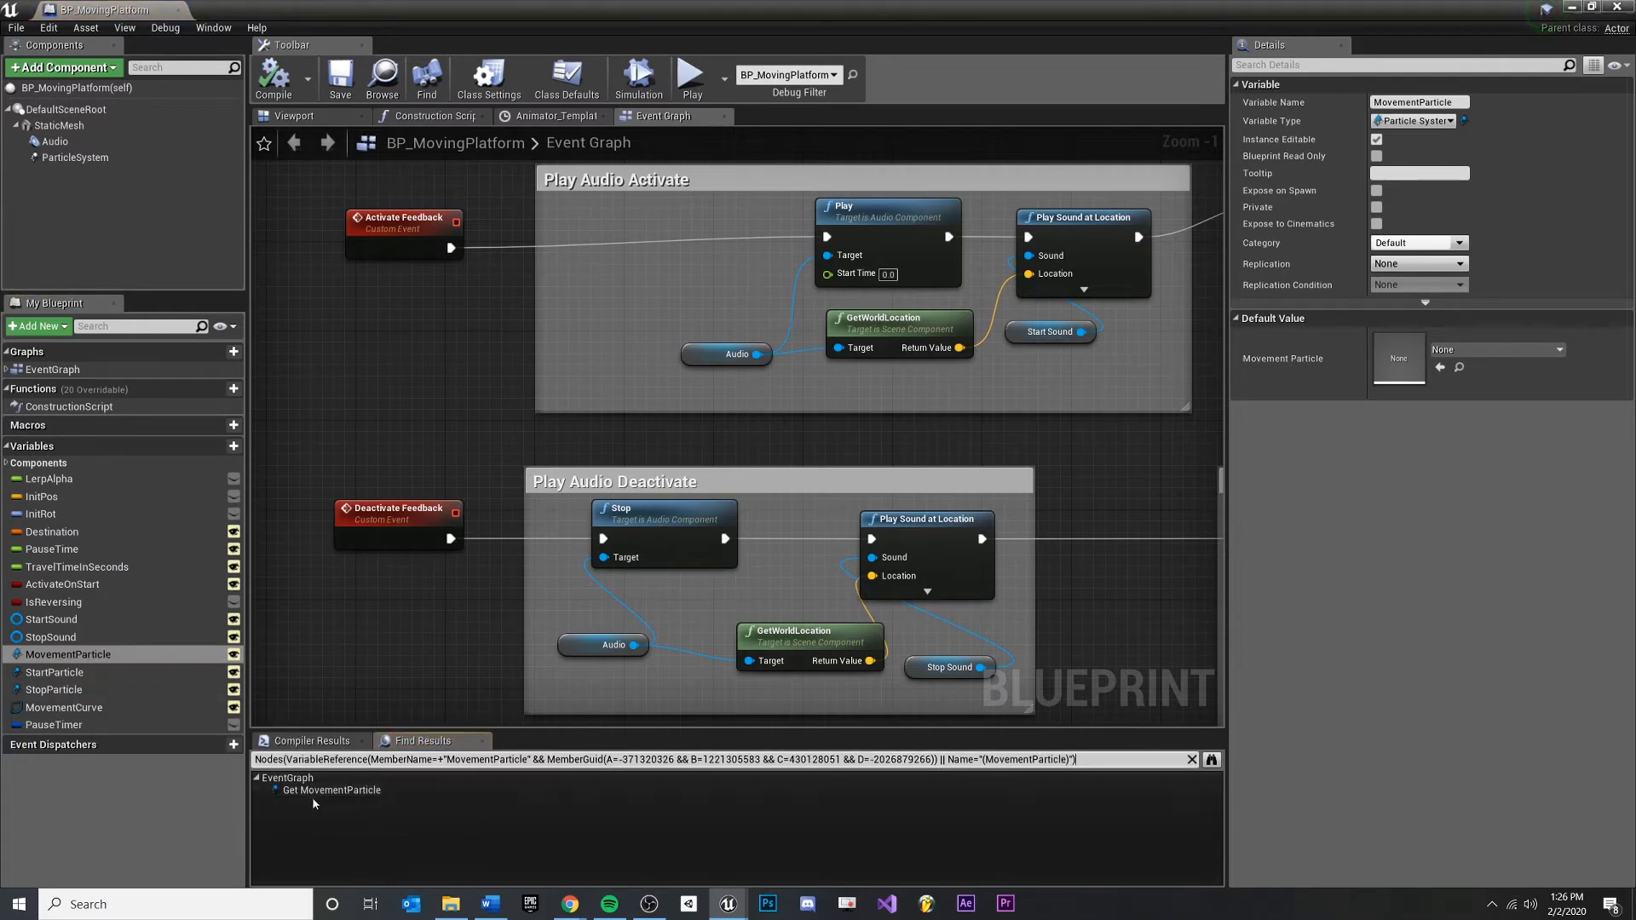
left_click(331, 789)
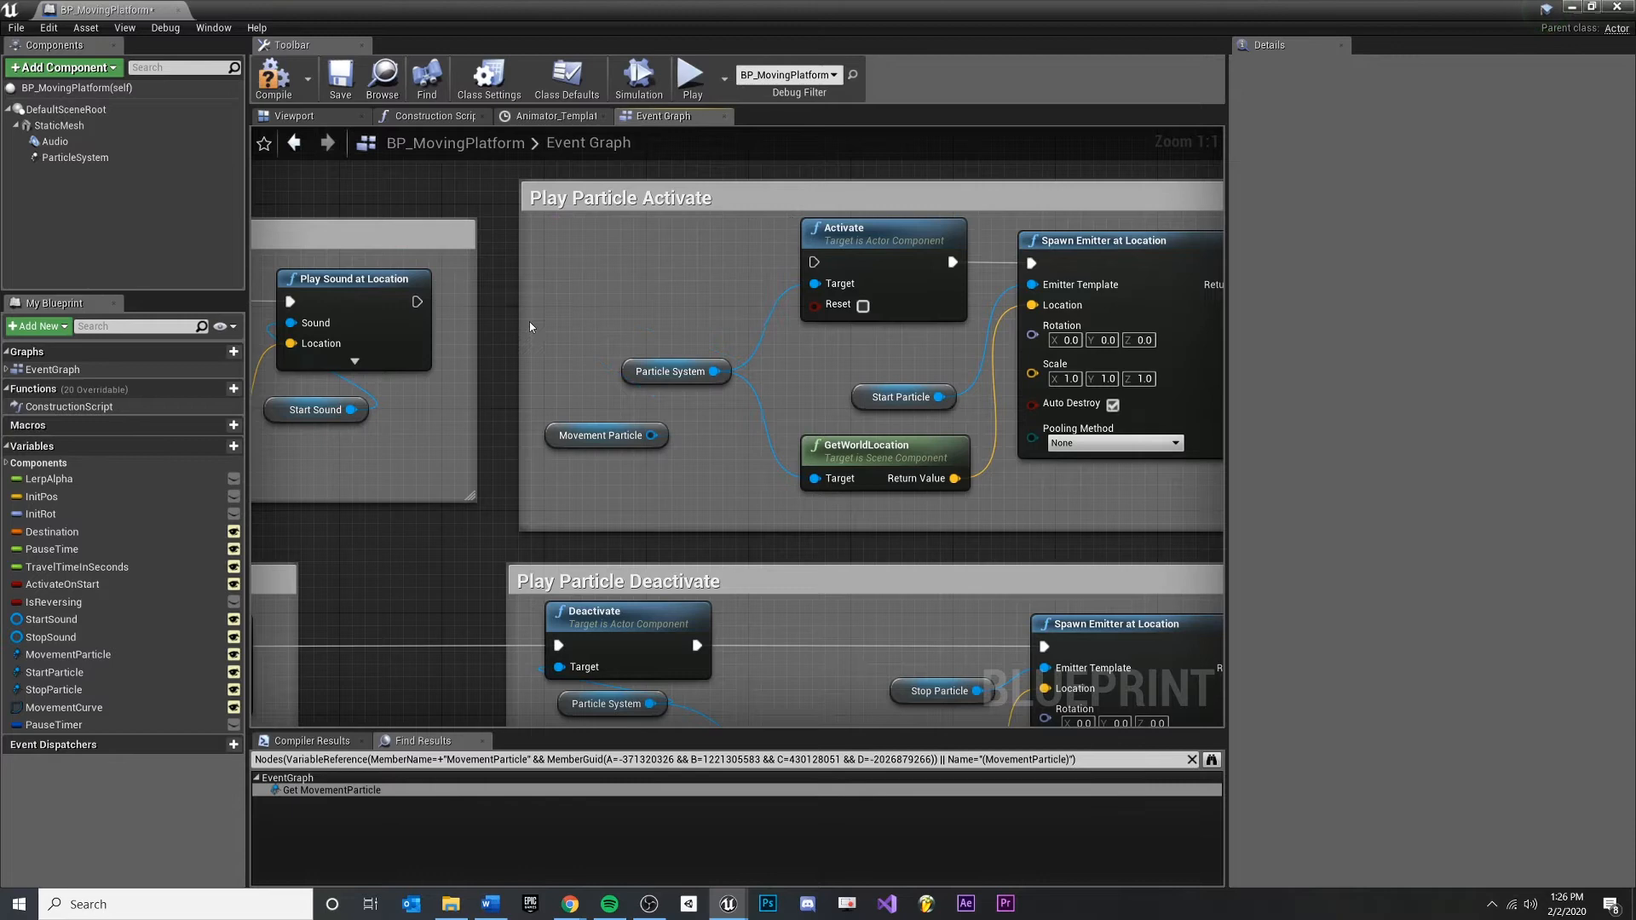
left_click_drag(416, 302, 814, 262)
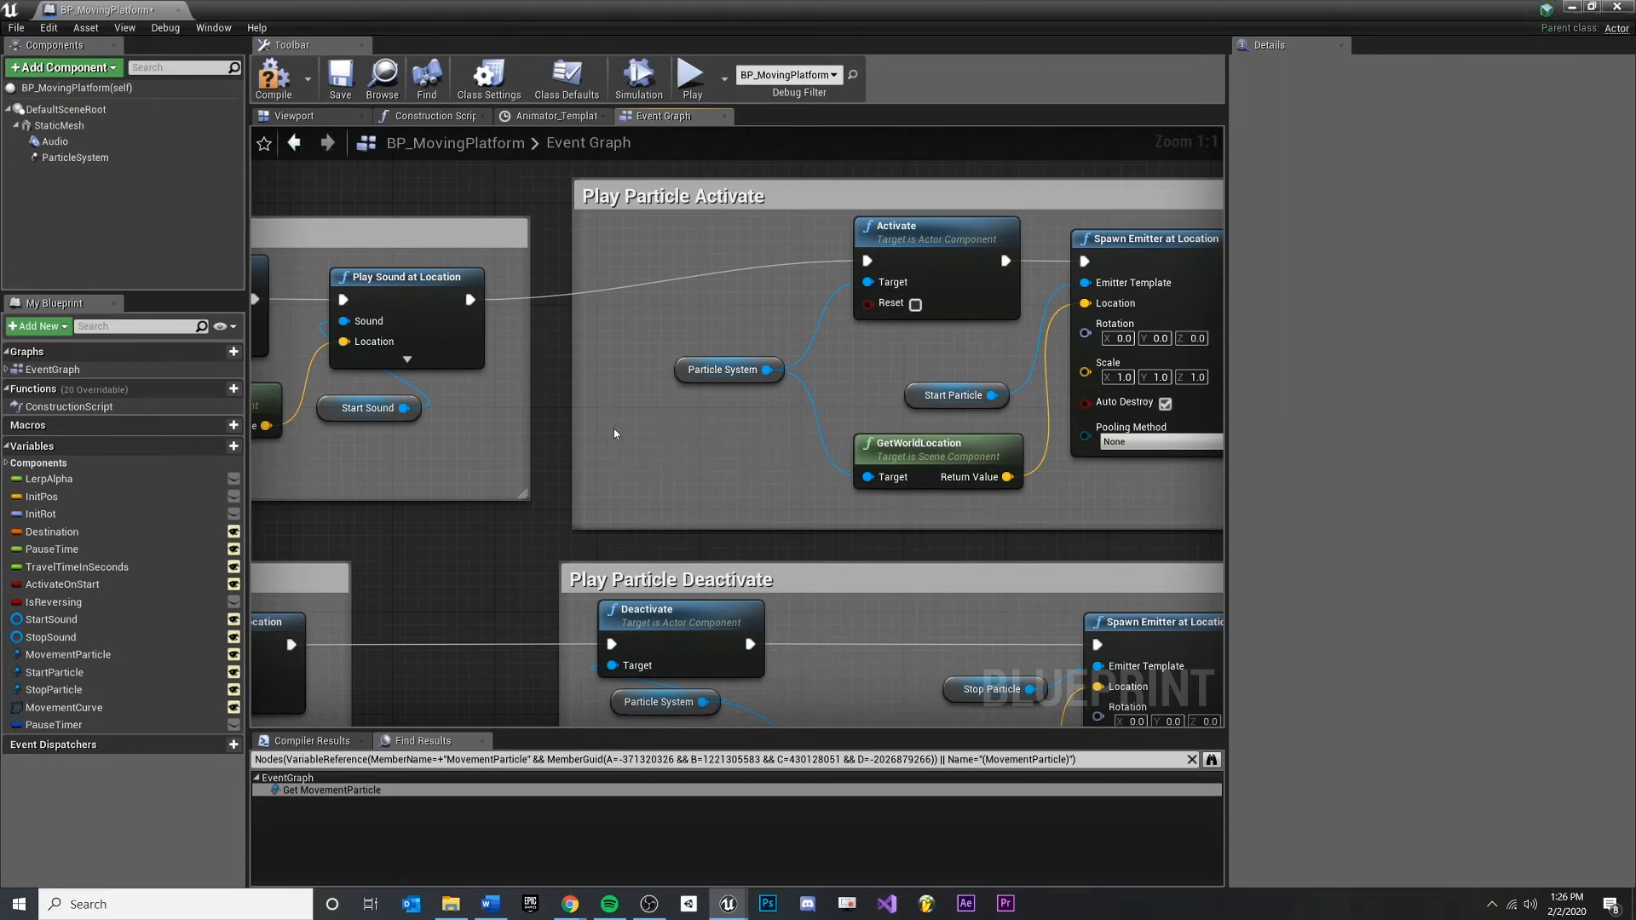
left_click(935, 225)
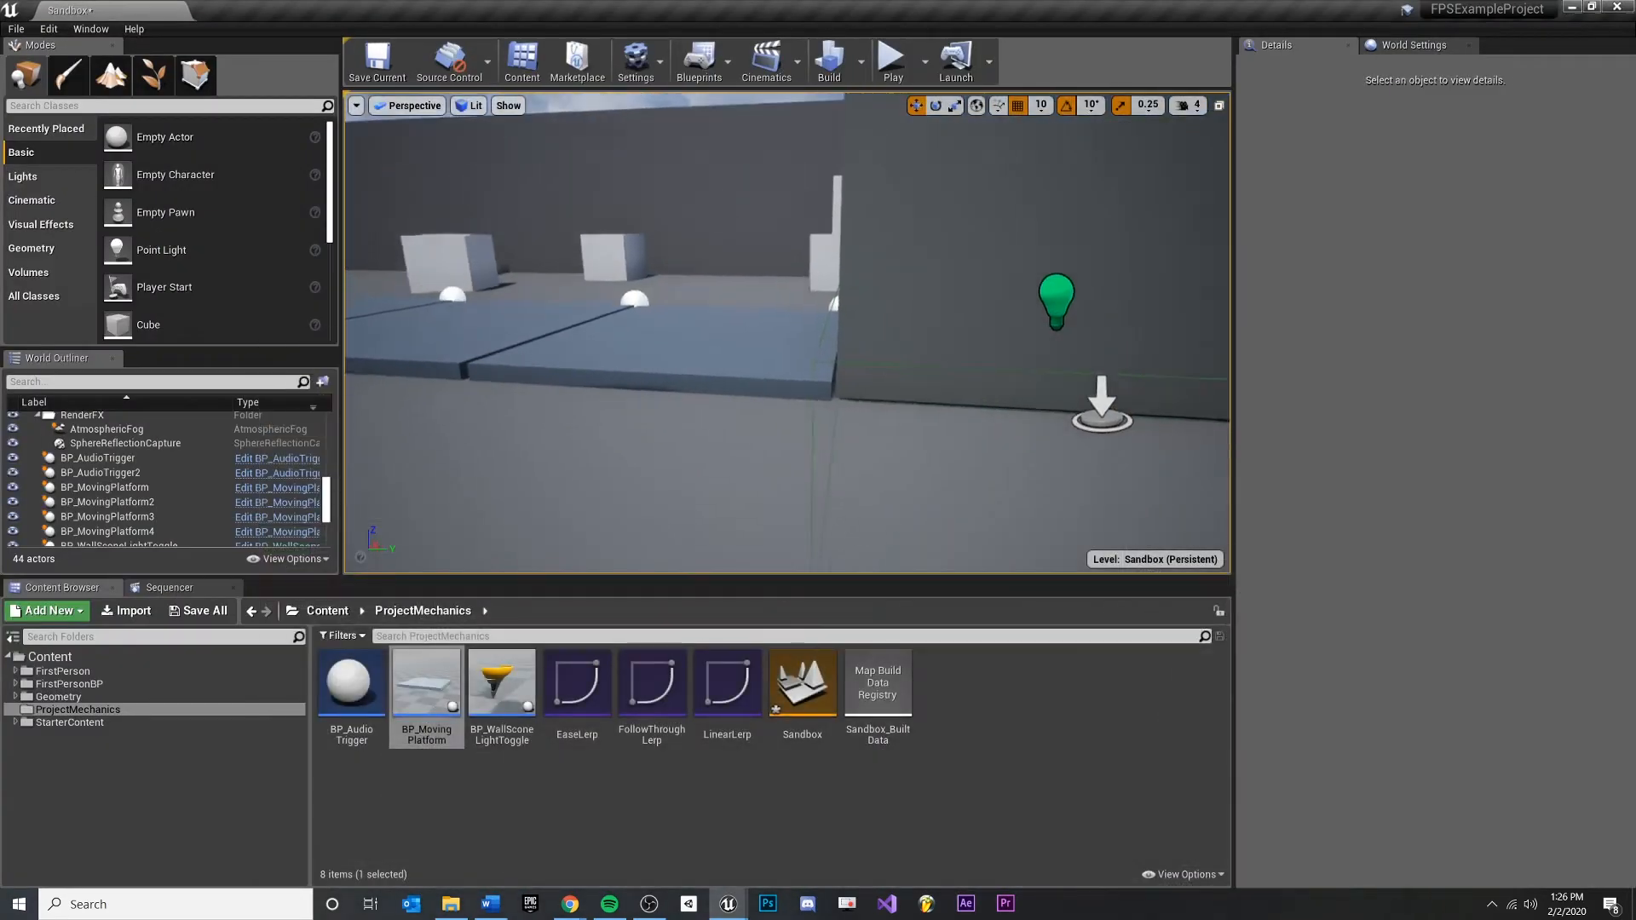
Step: Select the first moving platform in the level and open its blueprint for editing
left_click(104, 487)
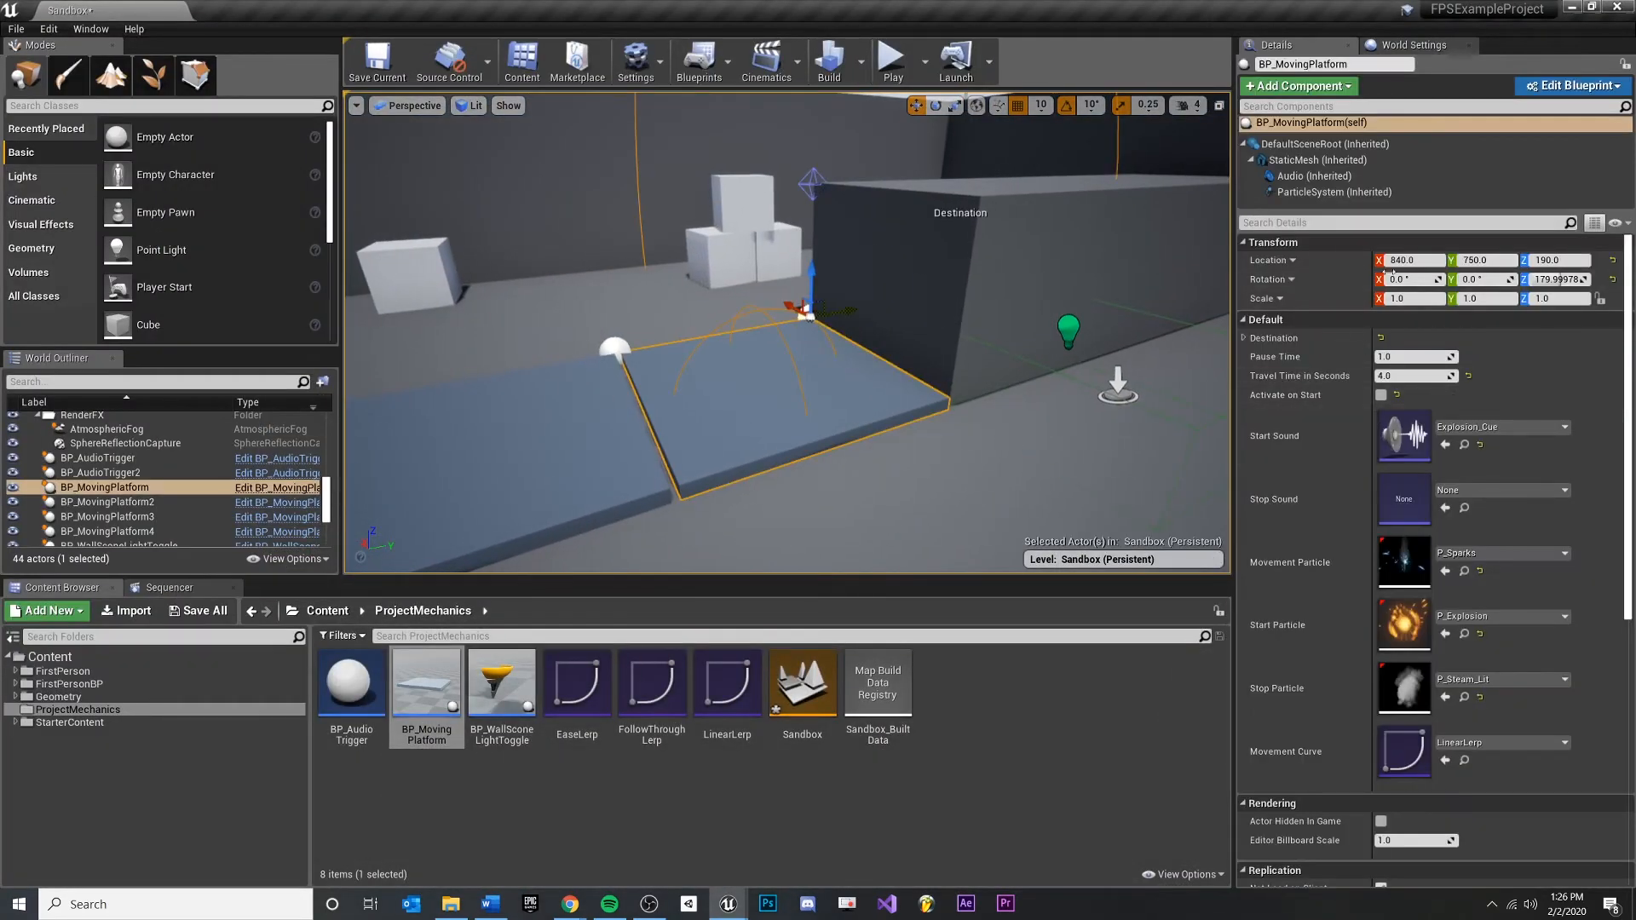
left_click(1332, 193)
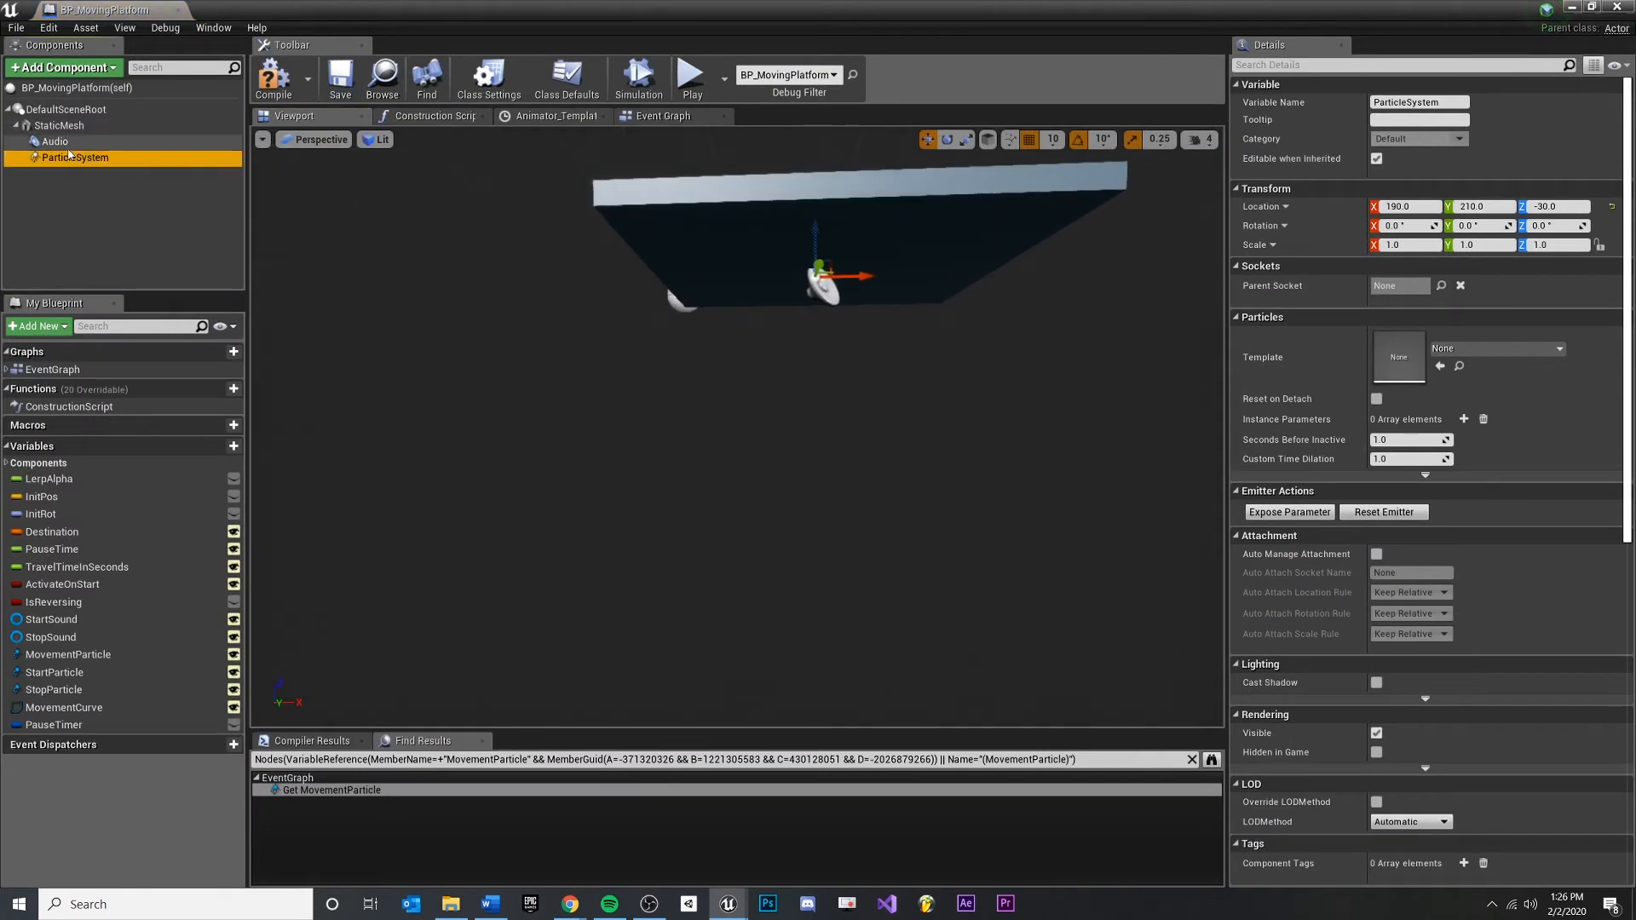
Step: Rename Audio to LoopingAudio and ParticleSystem to LoopingParticle, then compile the blueprint
left_click(58, 142)
type("Looping")
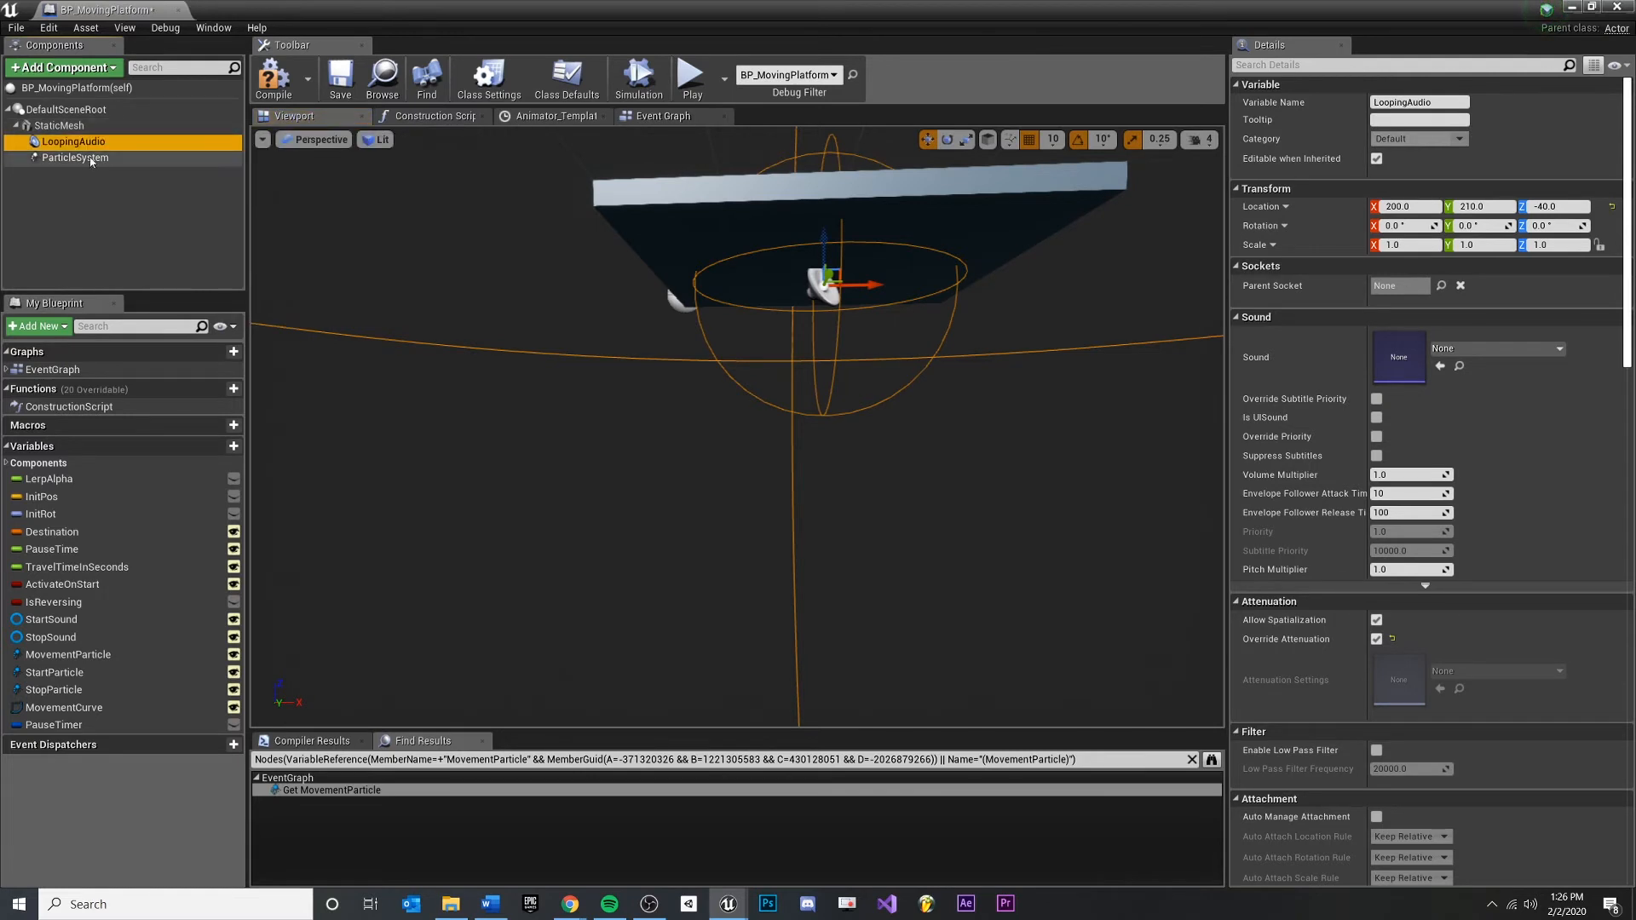
left_click(73, 156)
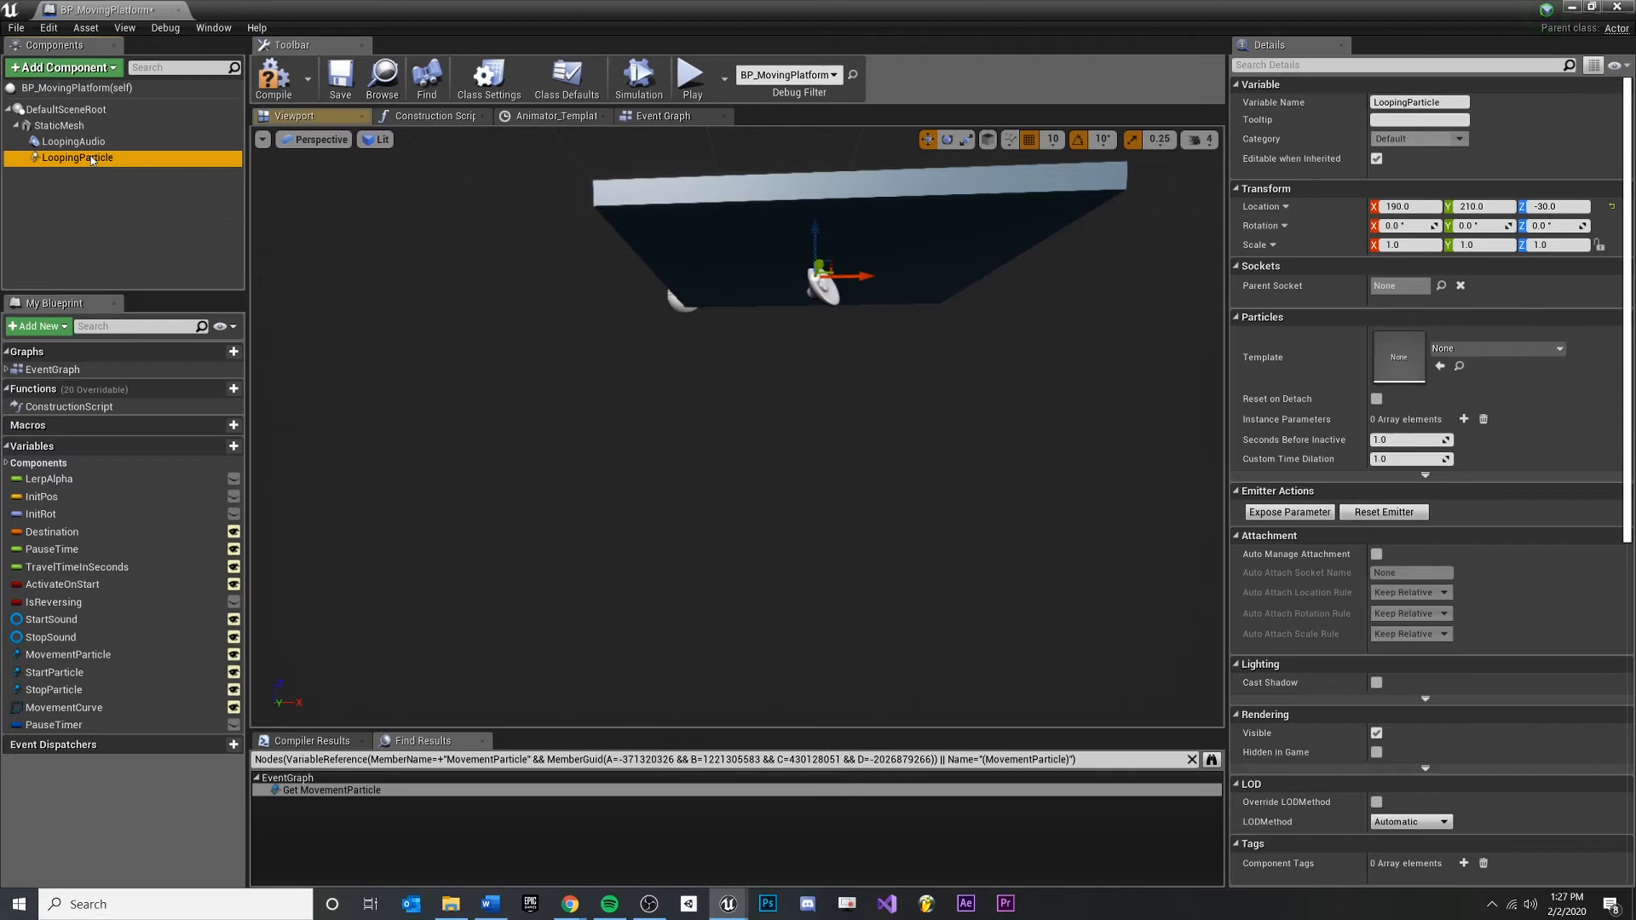
mouse_move(302, 82)
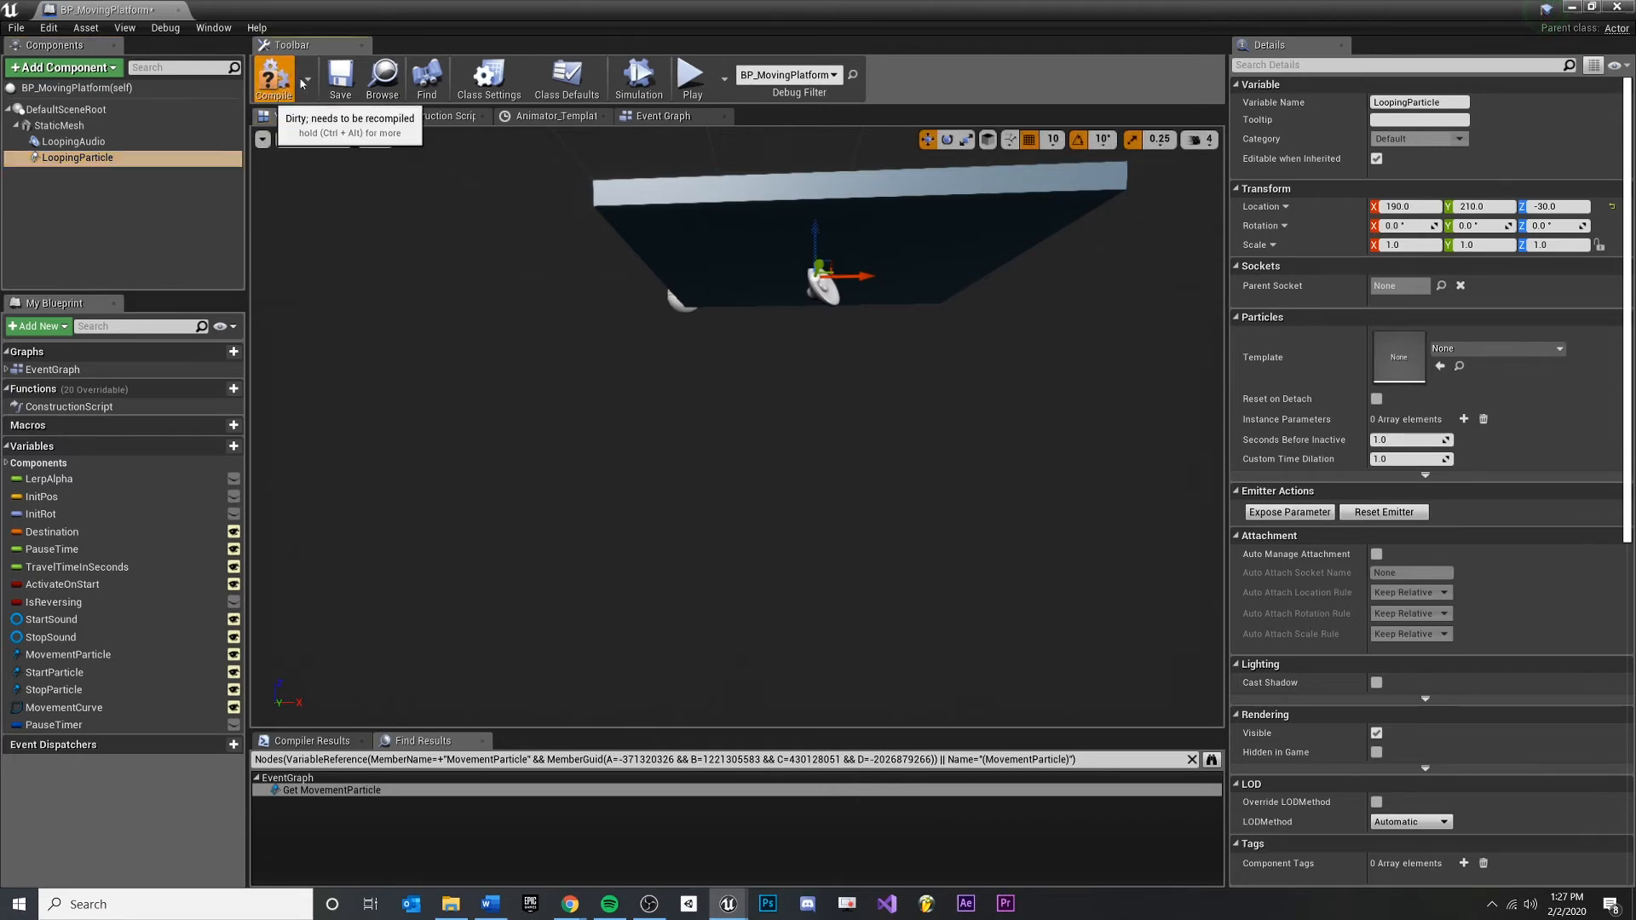
left_click(273, 79)
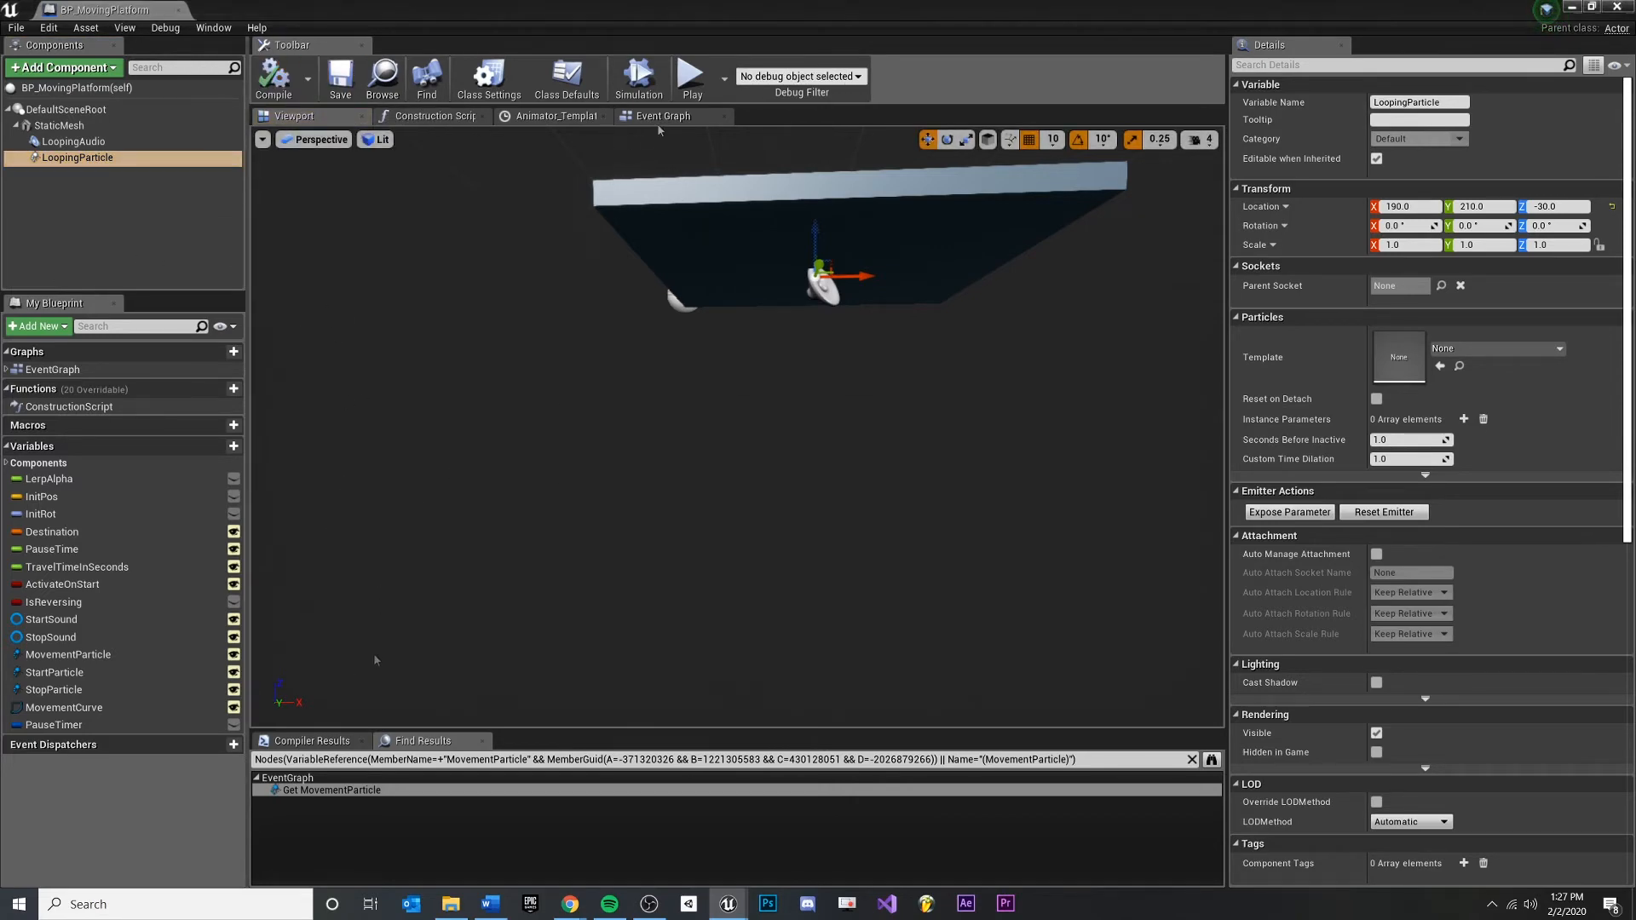
Step: Delete the MovementParticle variable in the Event Graph and return to the Sandbox level
left_click(662, 116)
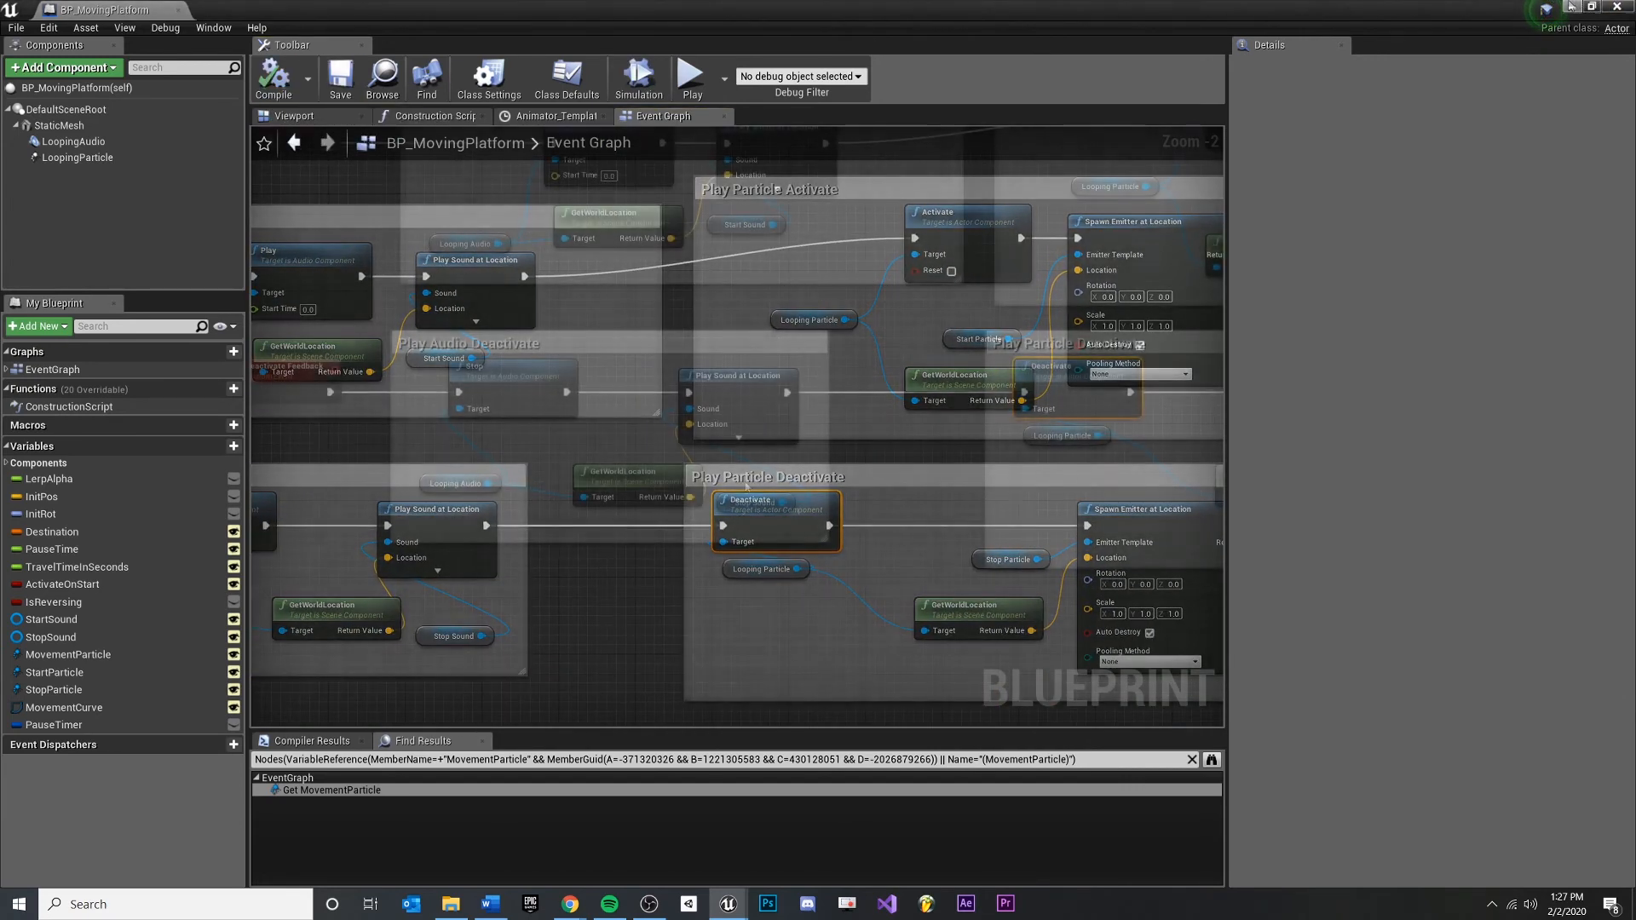
right_click(68, 654)
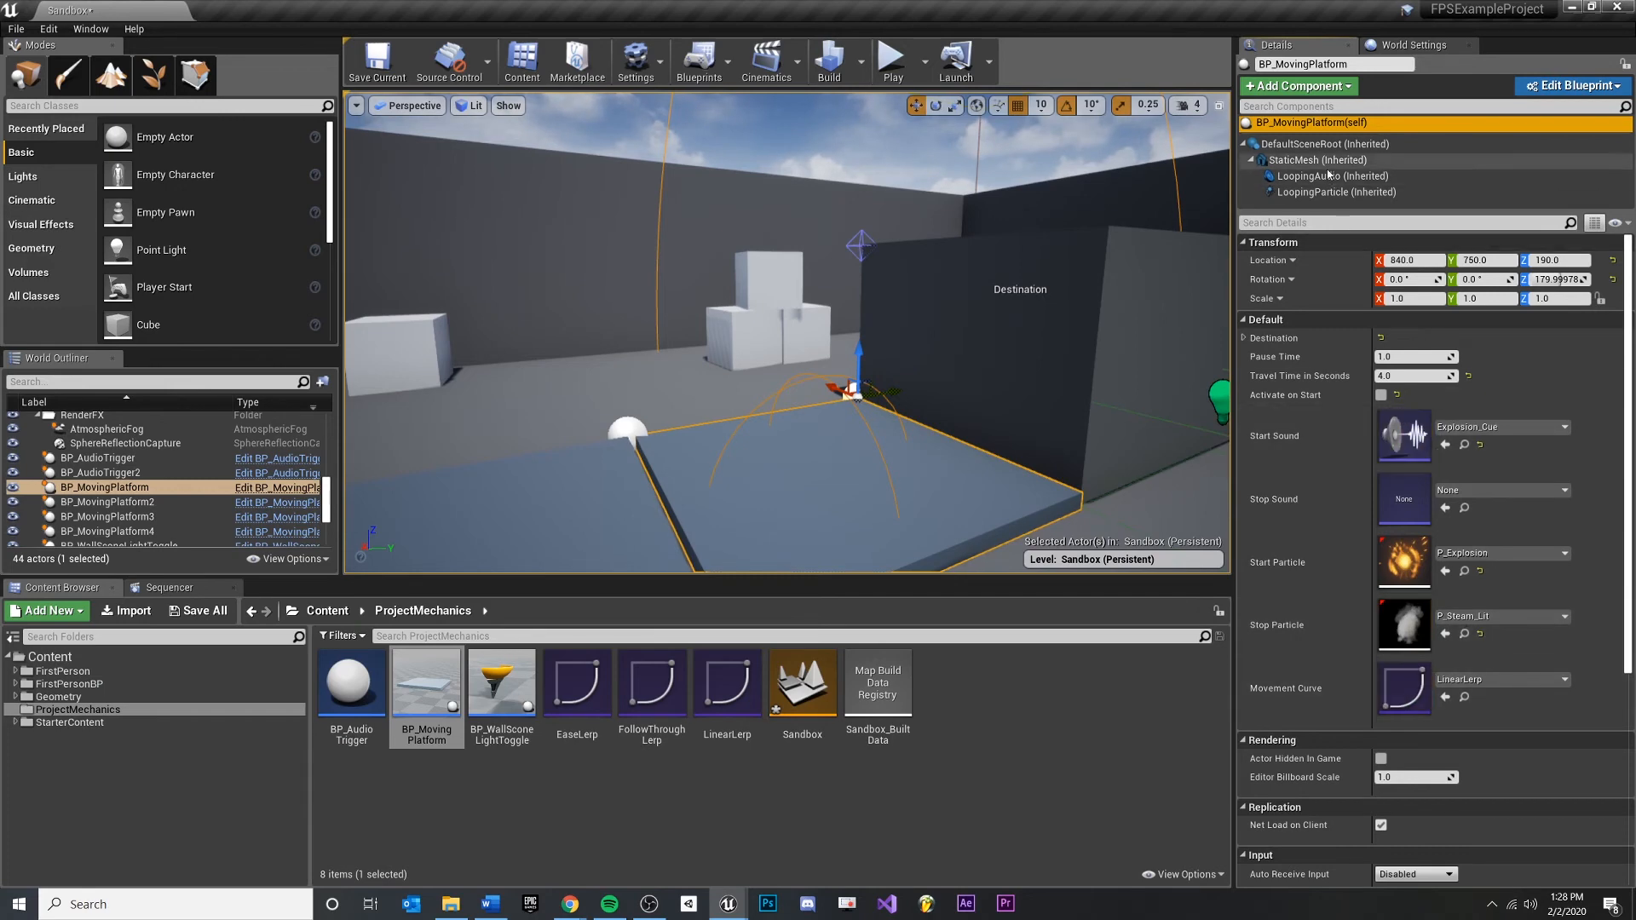
left_click(1333, 175)
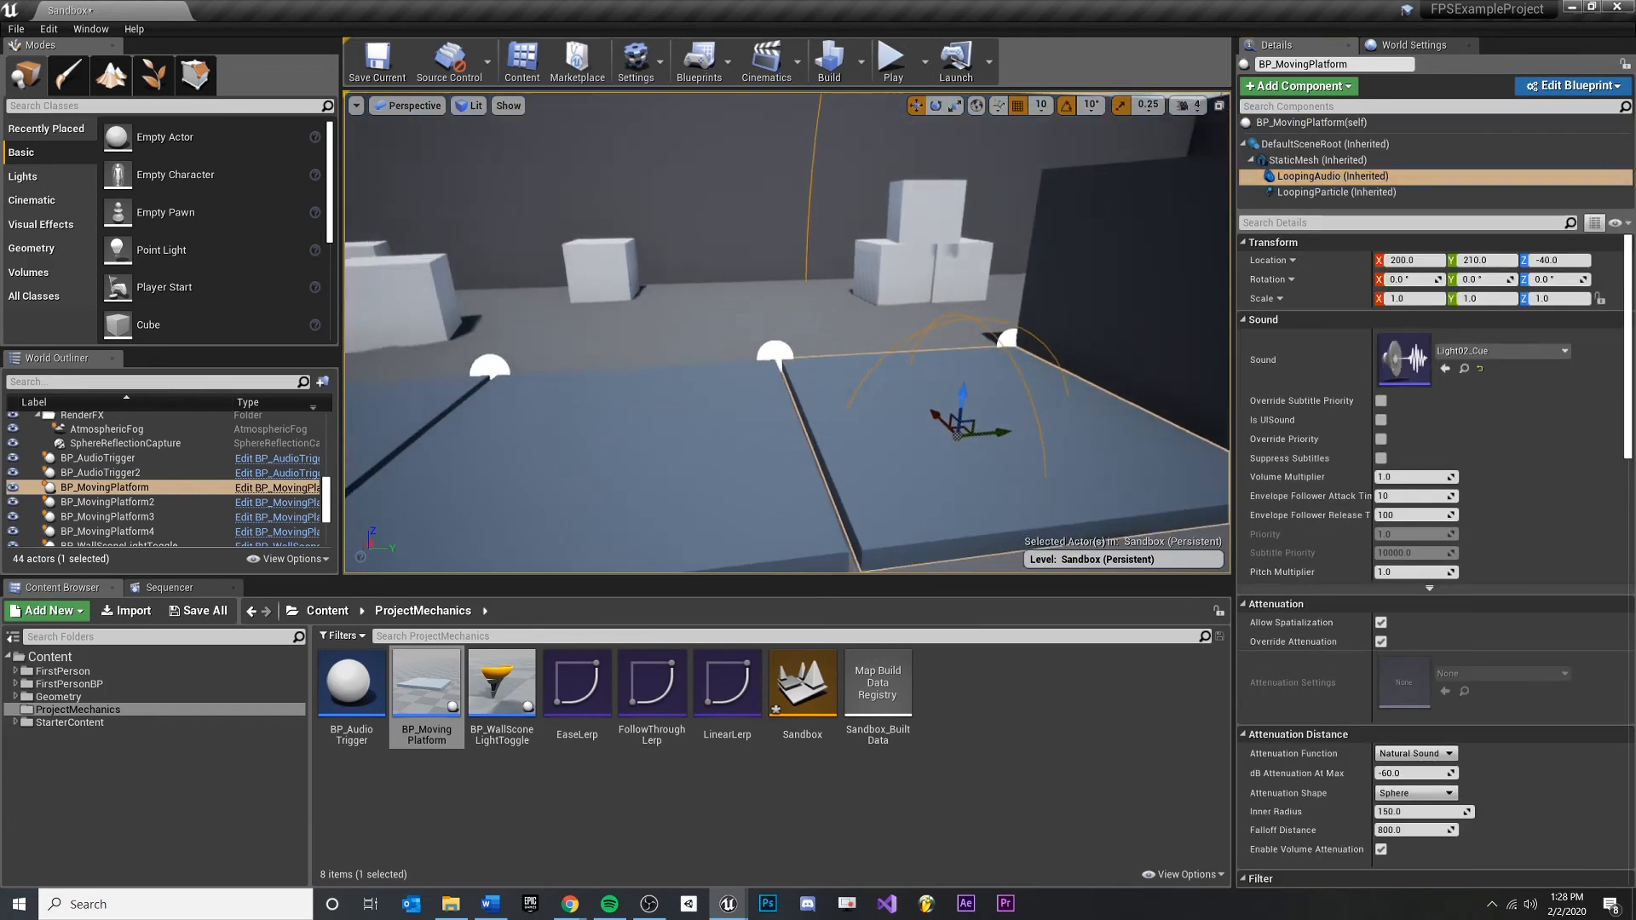
left_click(104, 501)
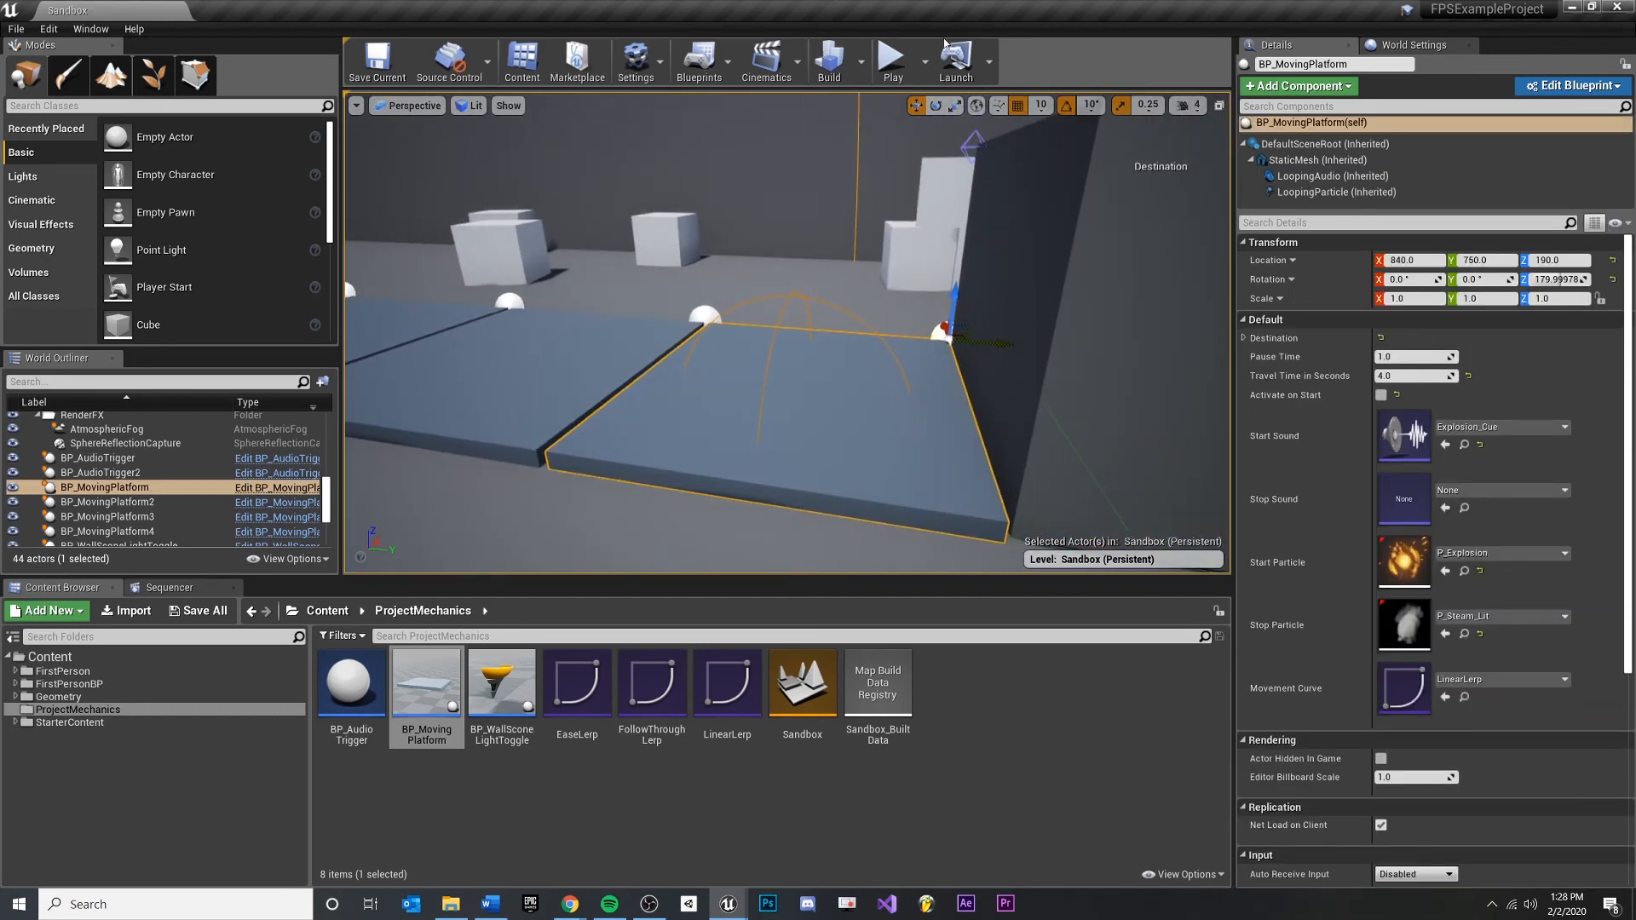
left_click(890, 61)
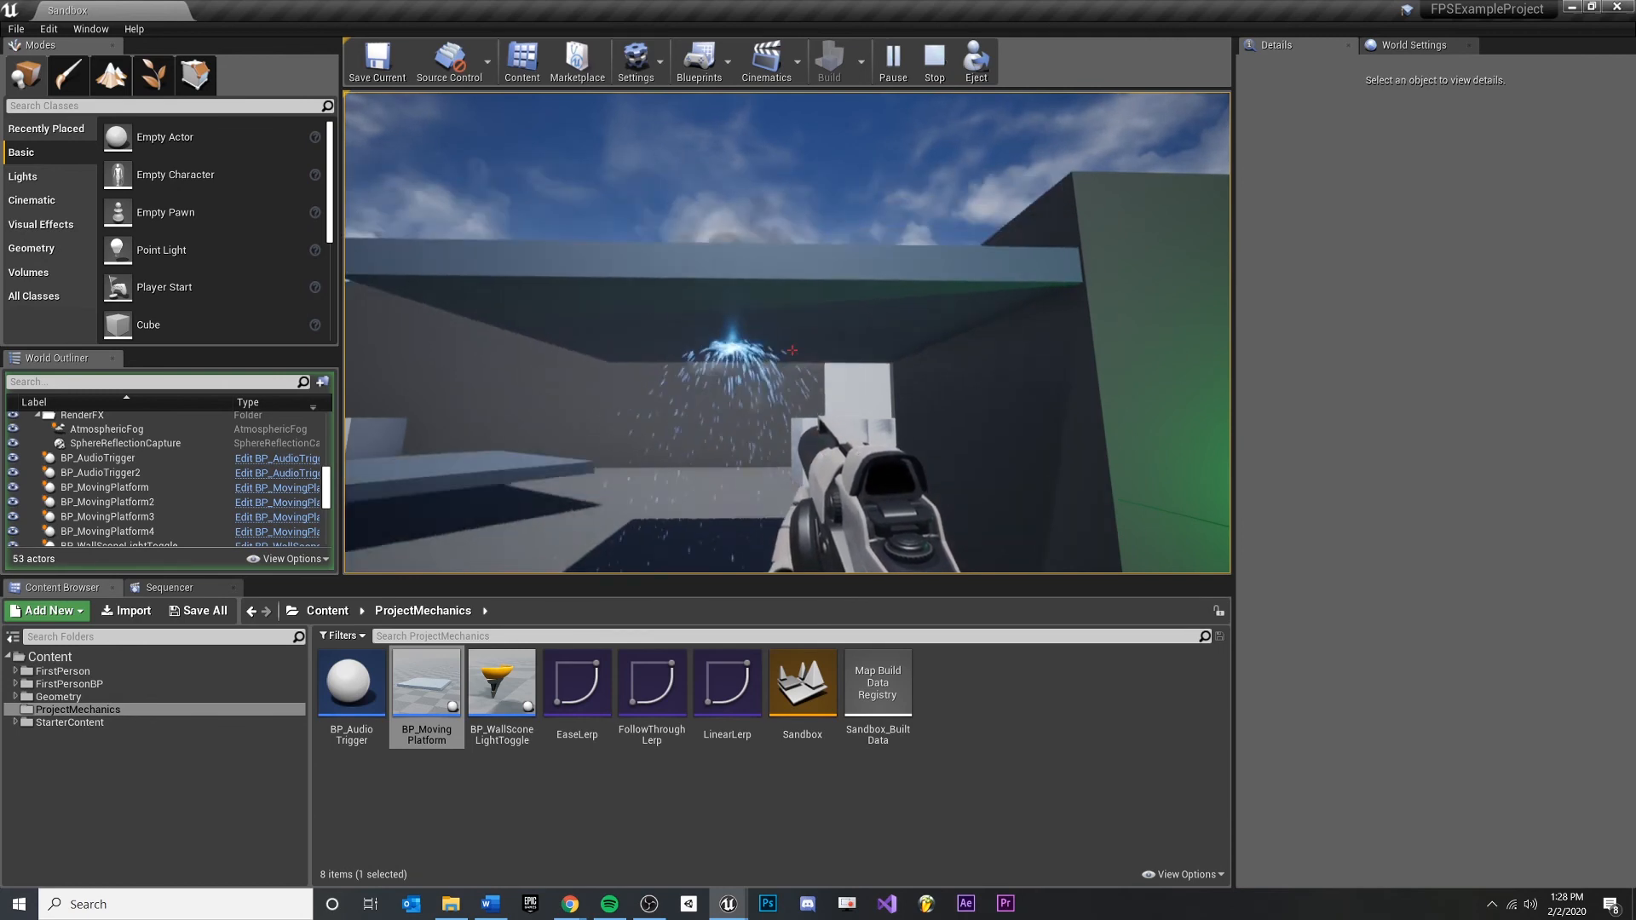
left_click(931, 64)
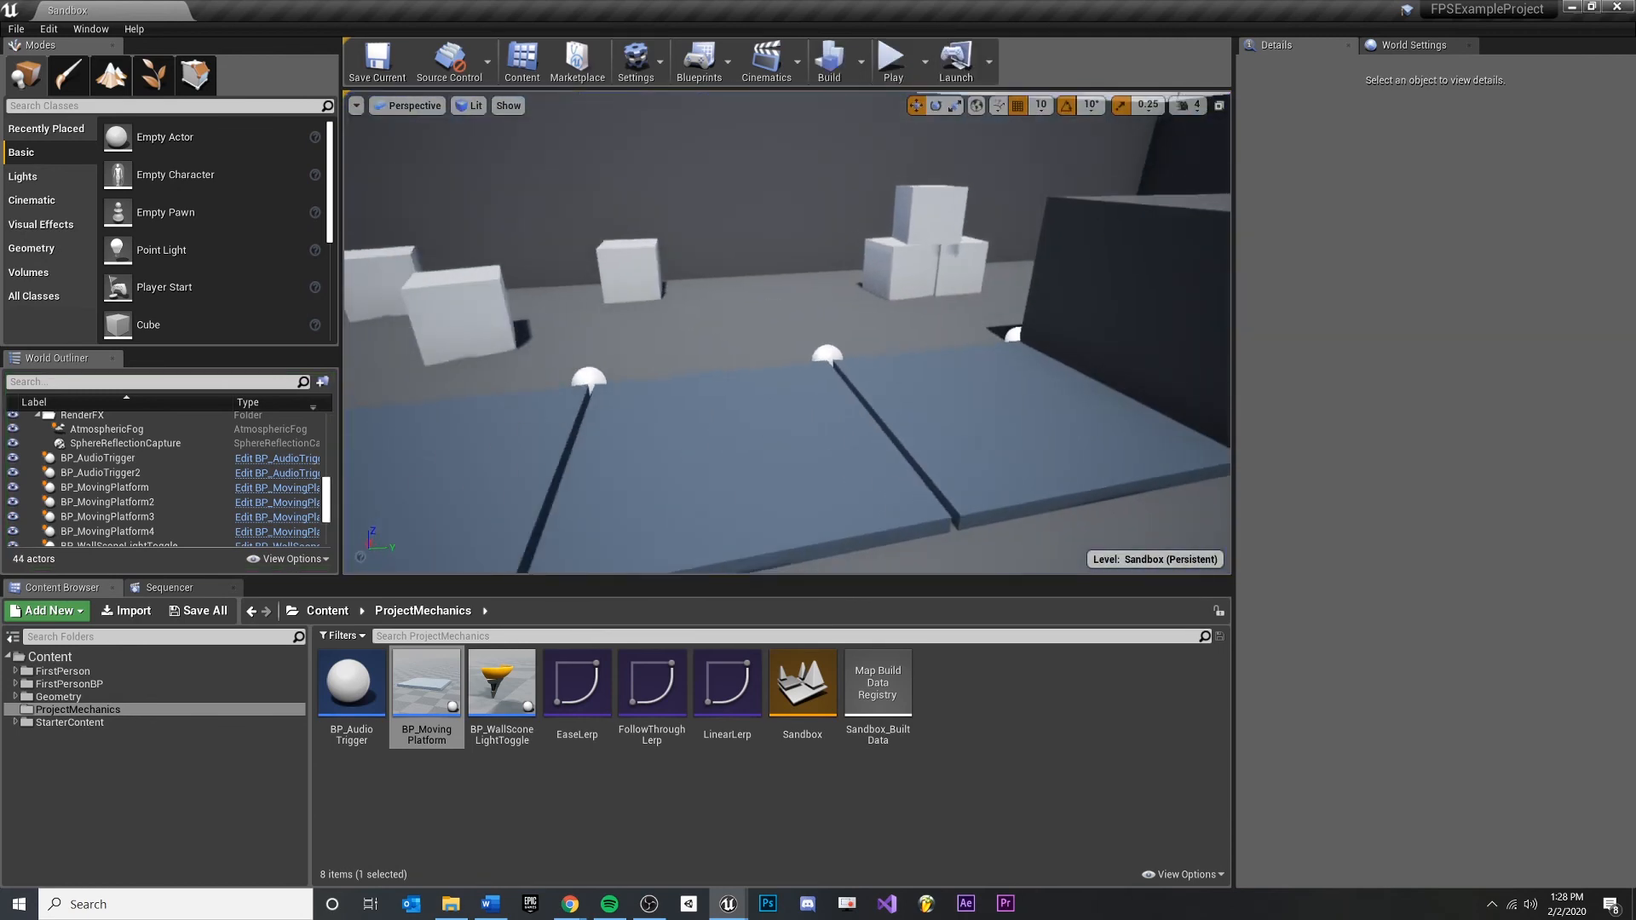
left_click(104, 500)
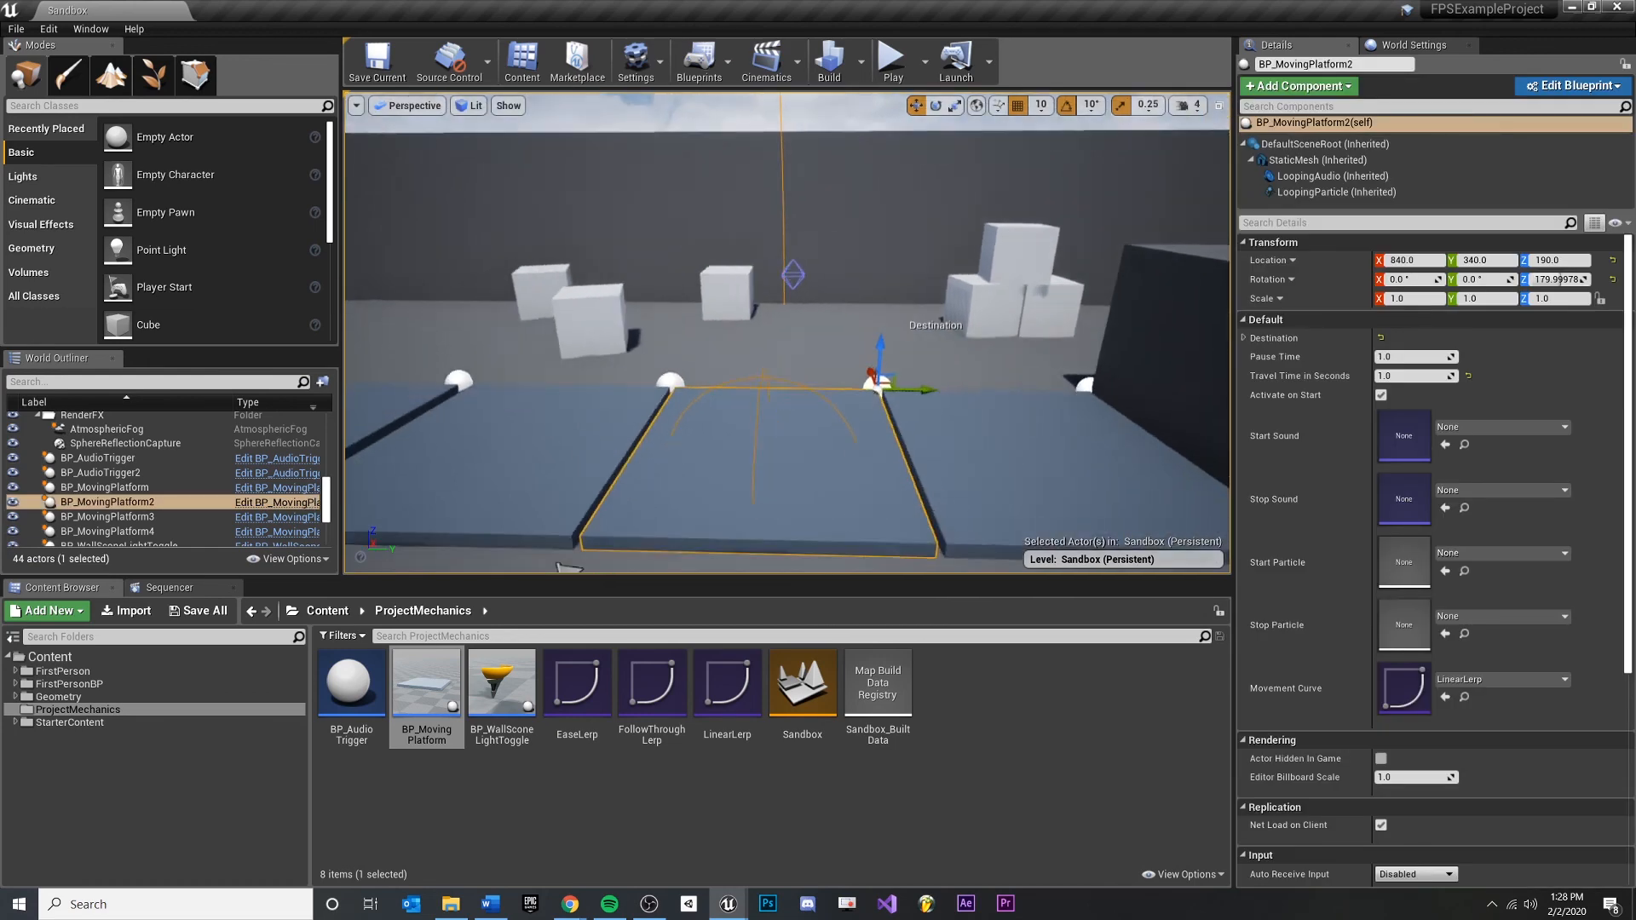
left_click(1332, 175)
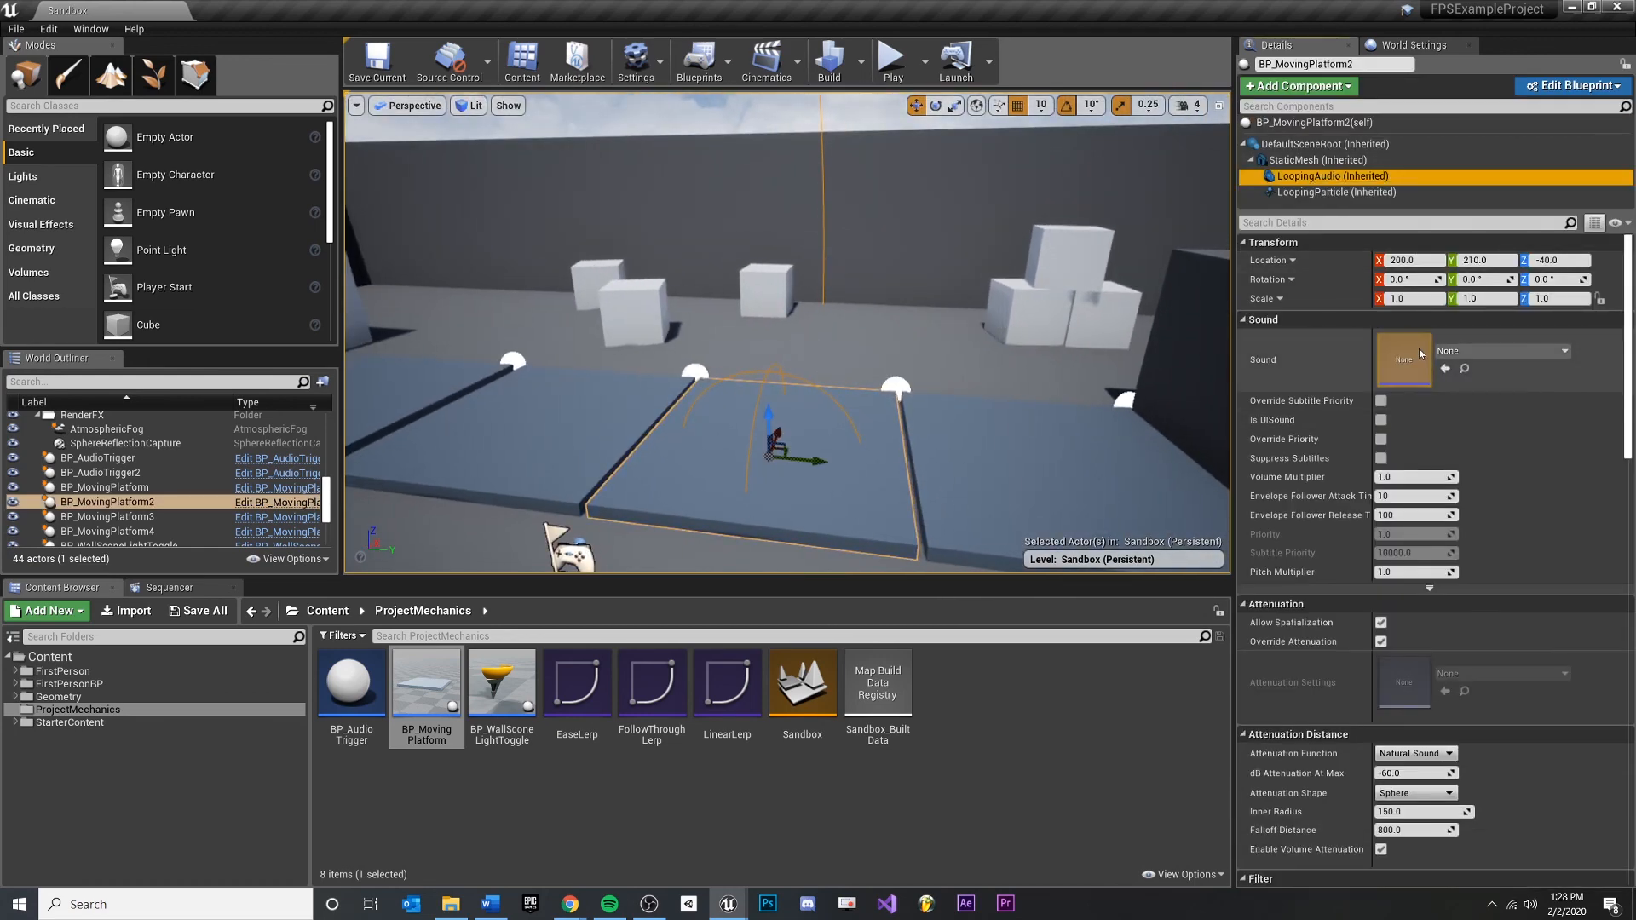
left_click(1332, 193)
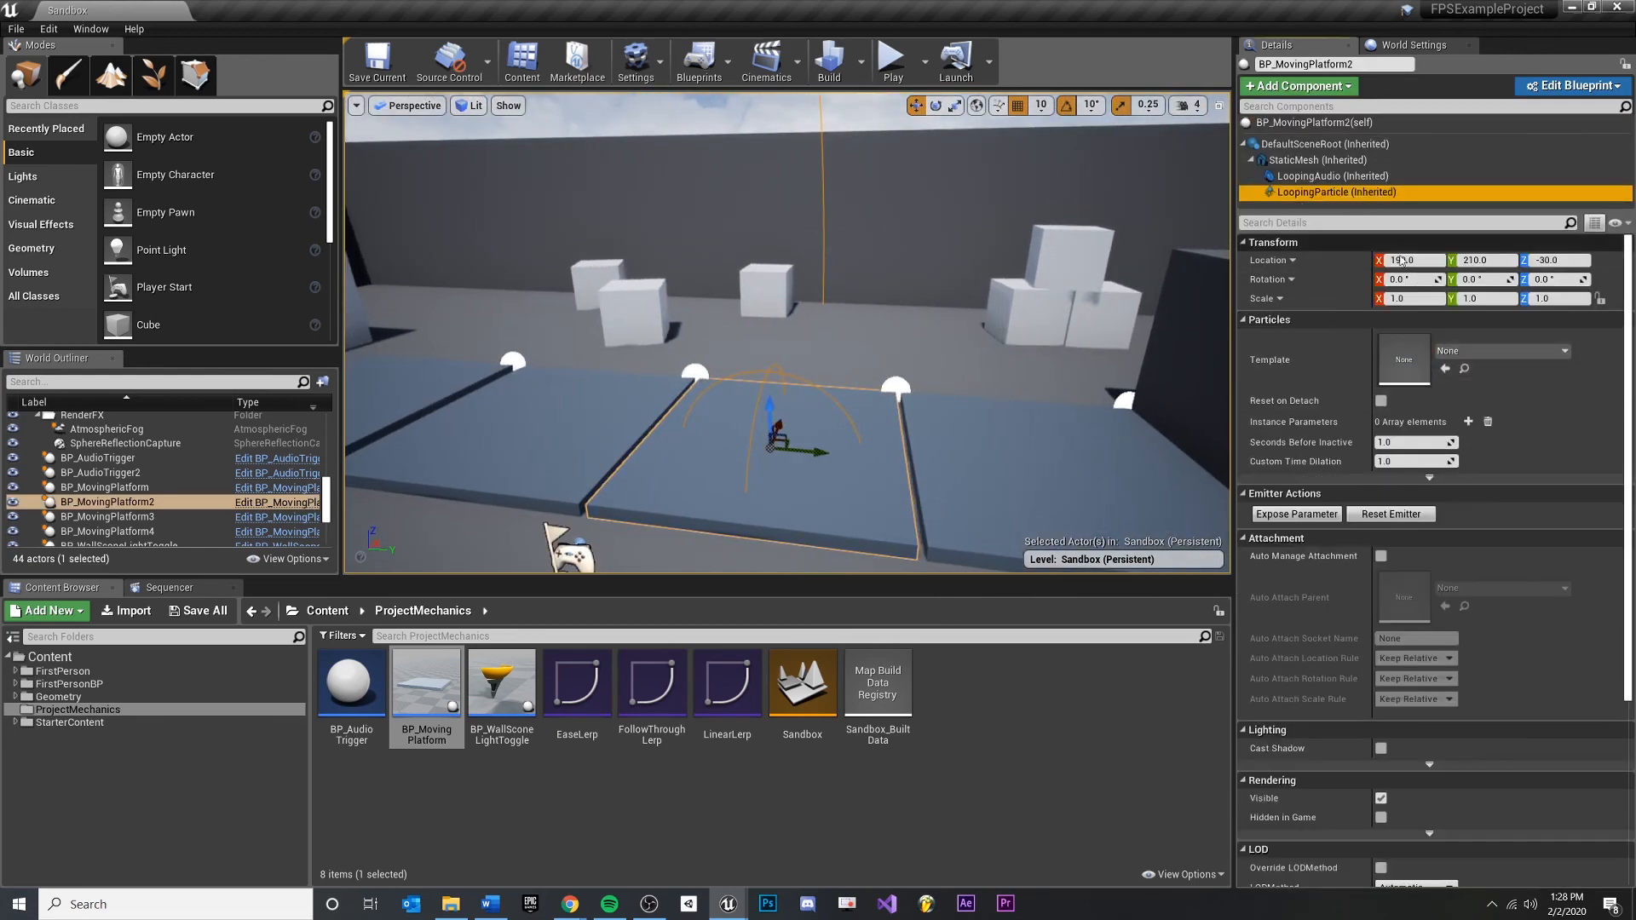
left_click(104, 516)
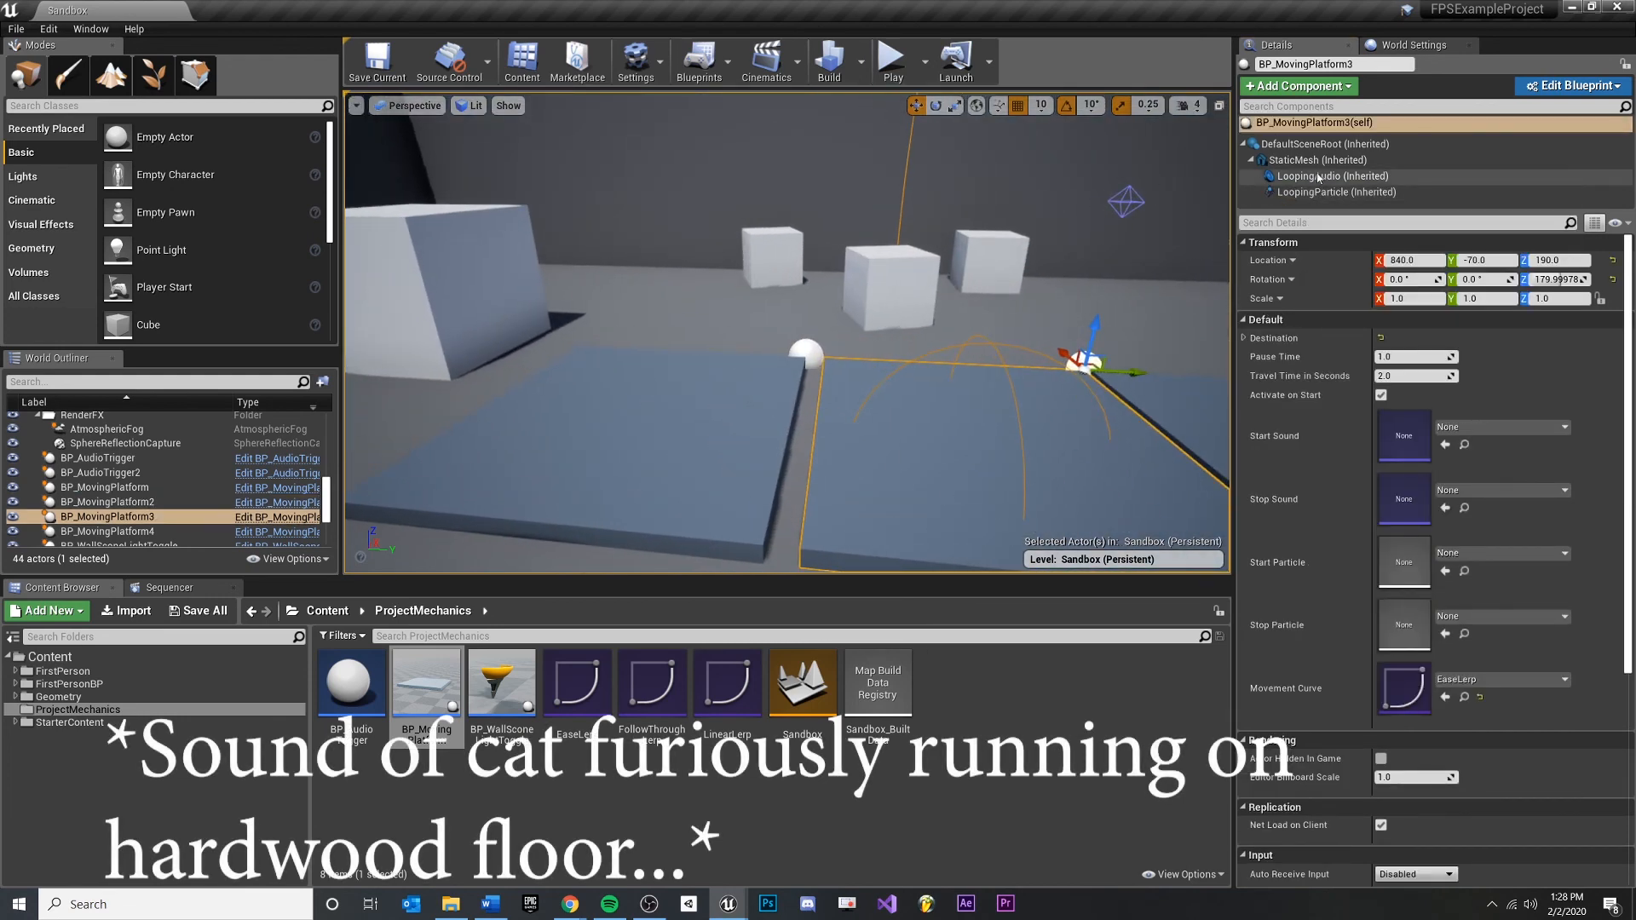
left_click(1317, 161)
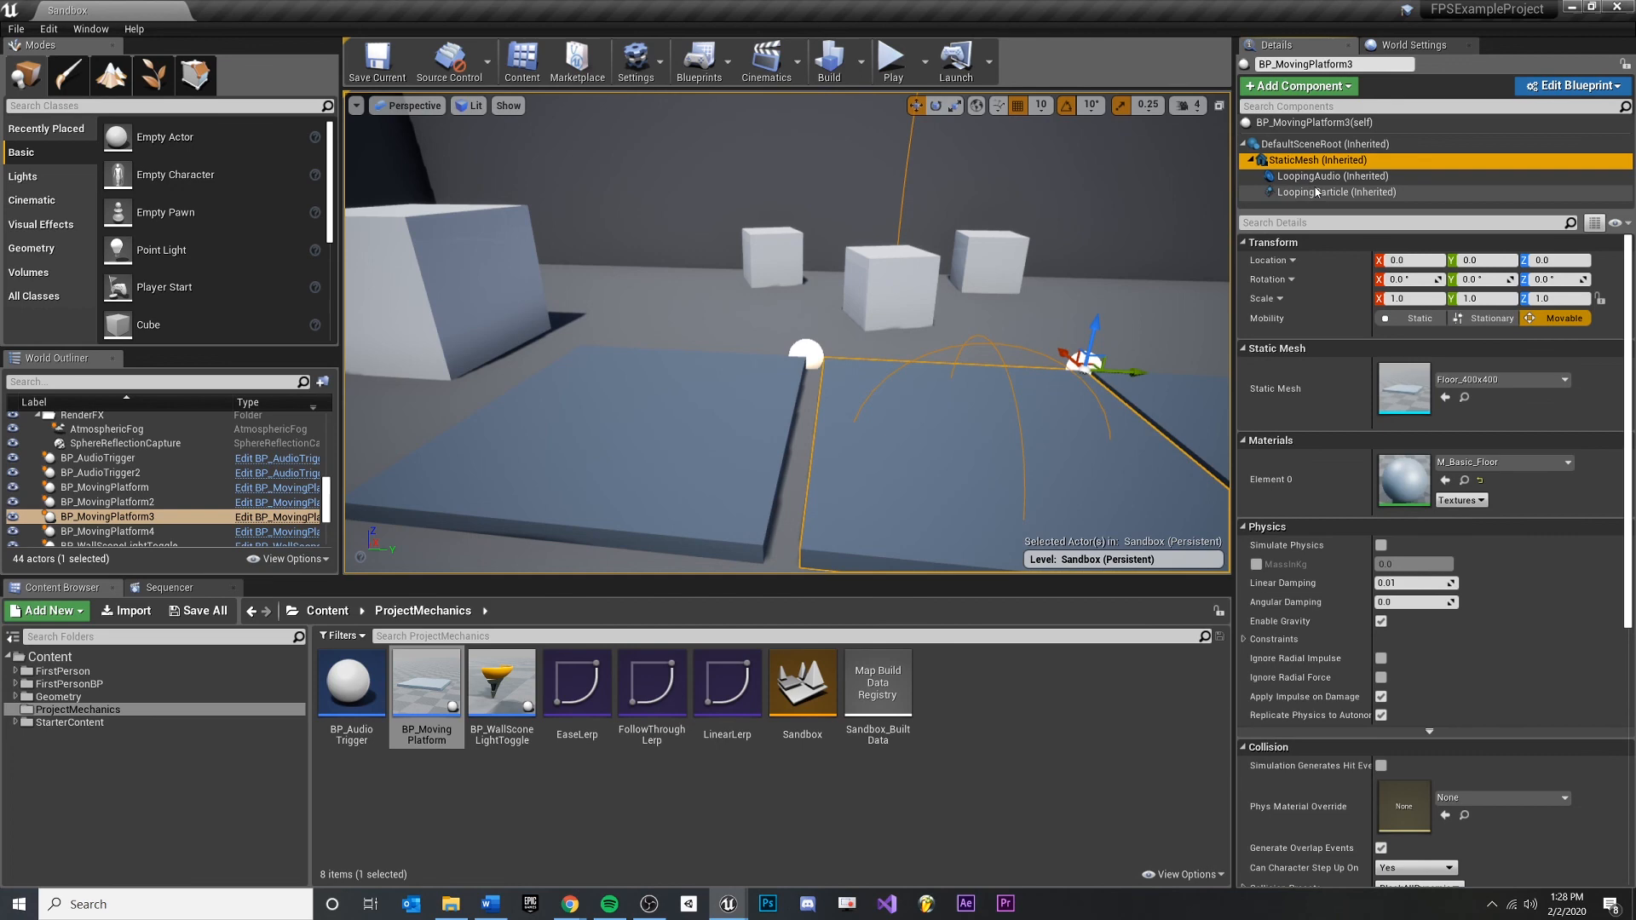
left_click(1336, 193)
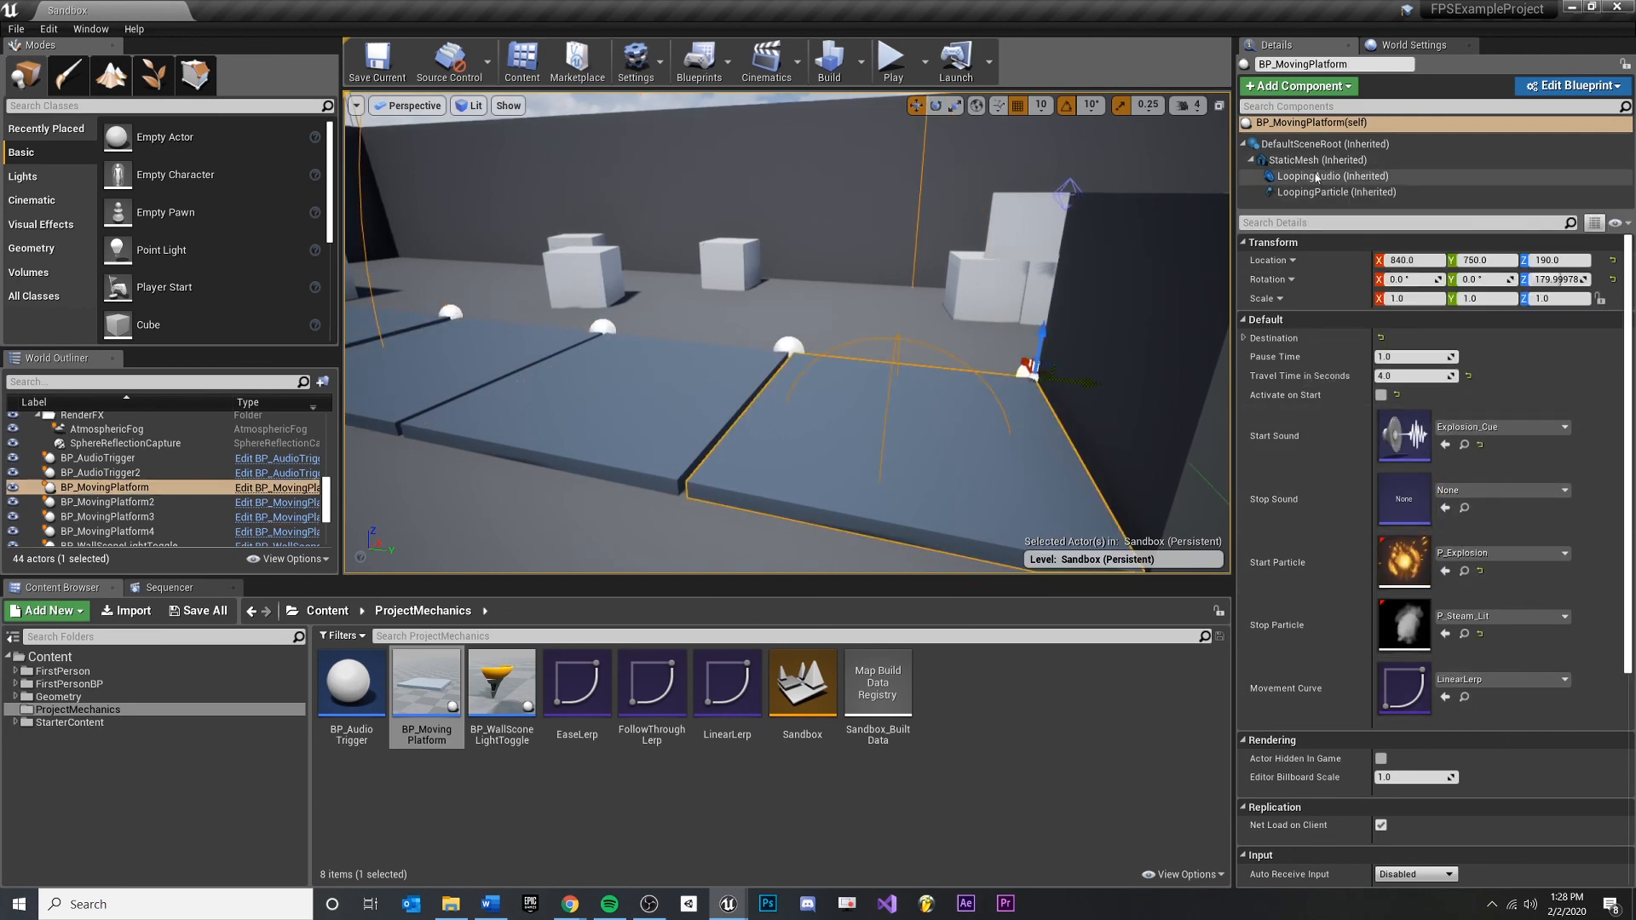
left_click(1331, 176)
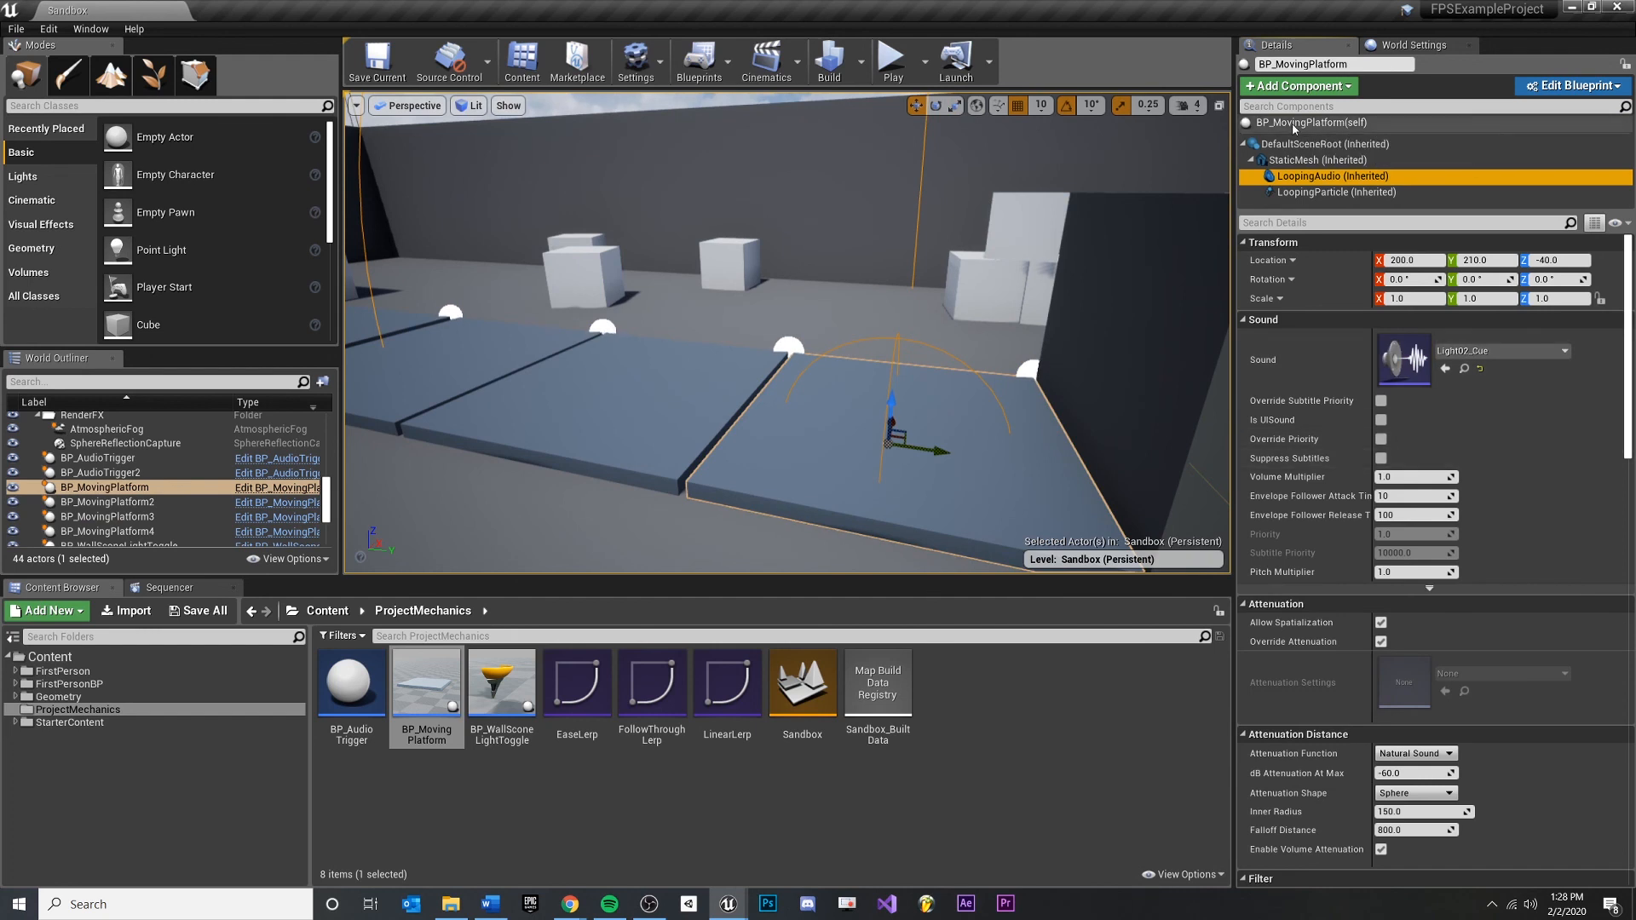